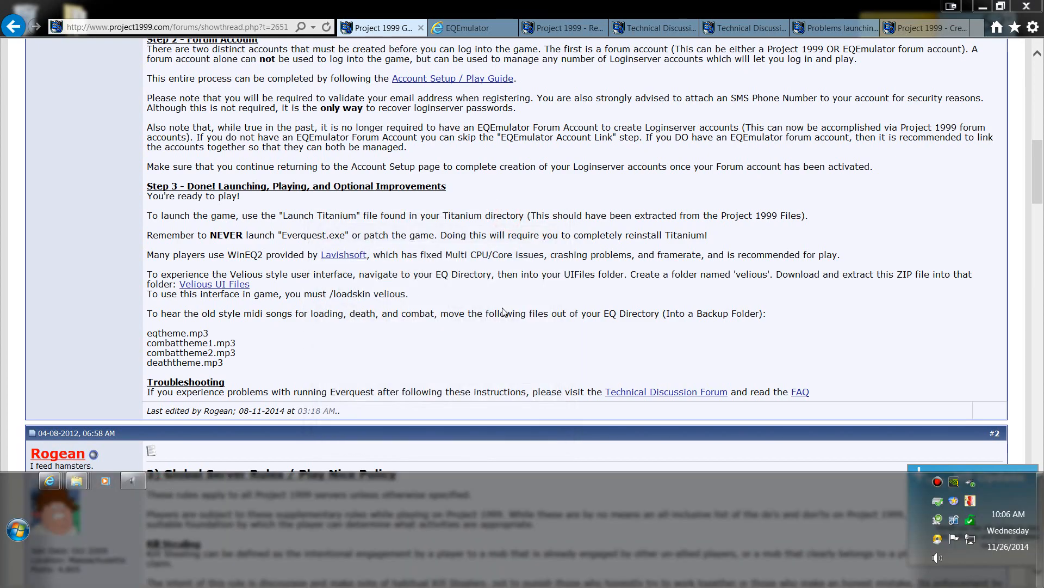
- Scroll through the guidebook's welcome section and highlight 'Titanium' in the install note
scroll(up, 3)
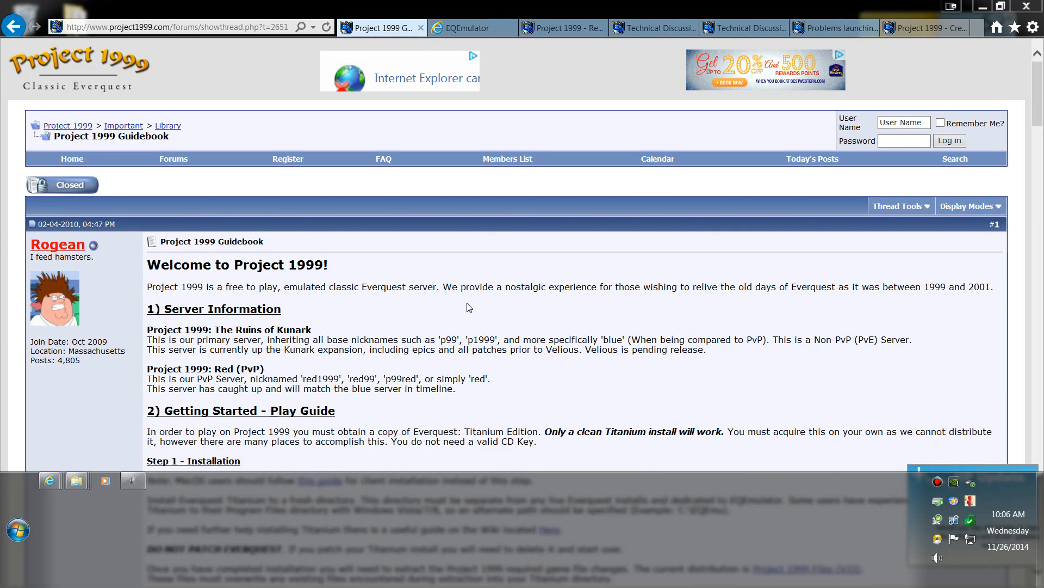
scroll(down, 3)
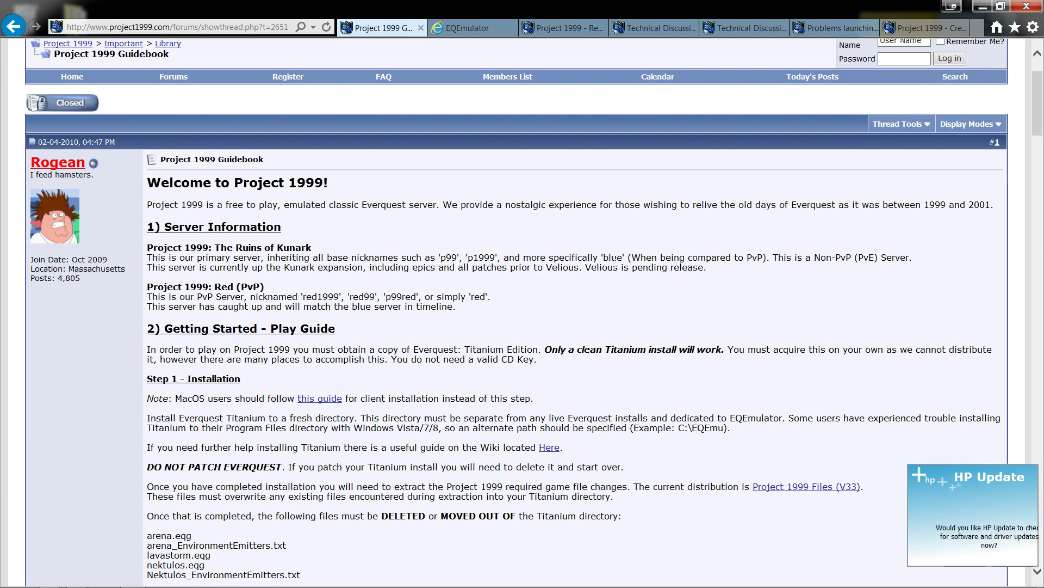
mouse_move(484, 295)
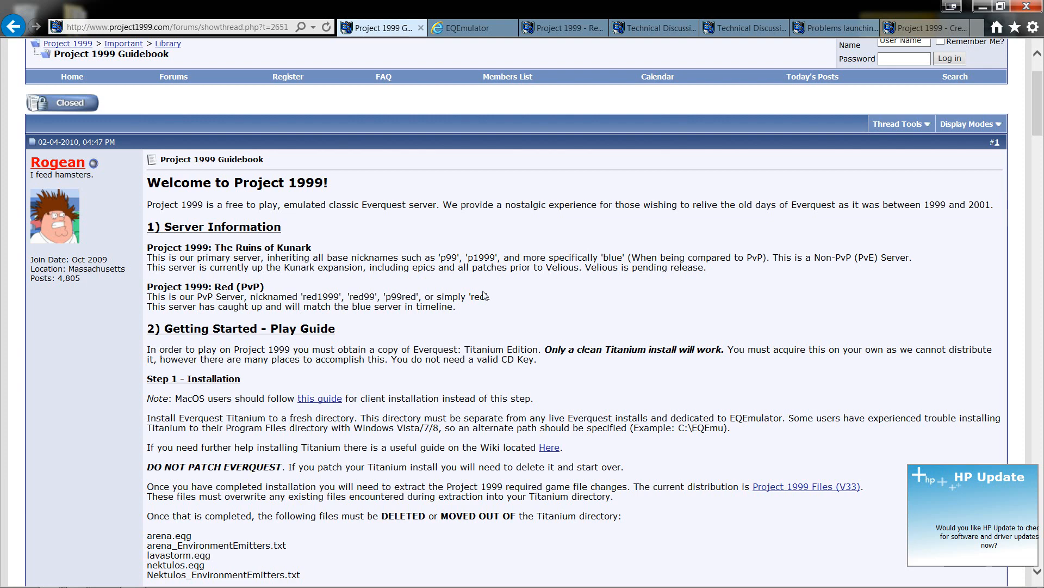
scroll(down, 3)
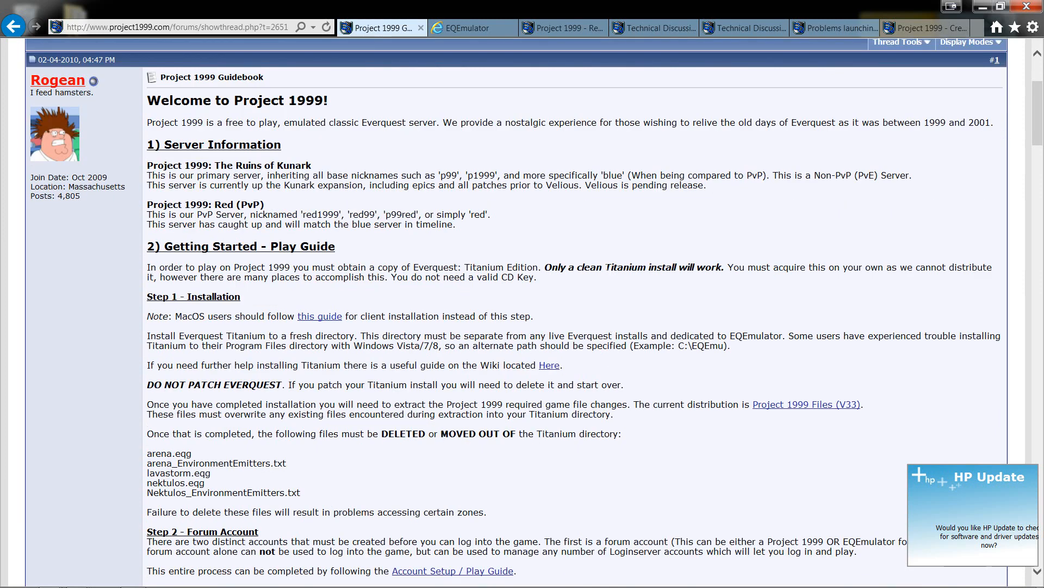
double_click(624, 267)
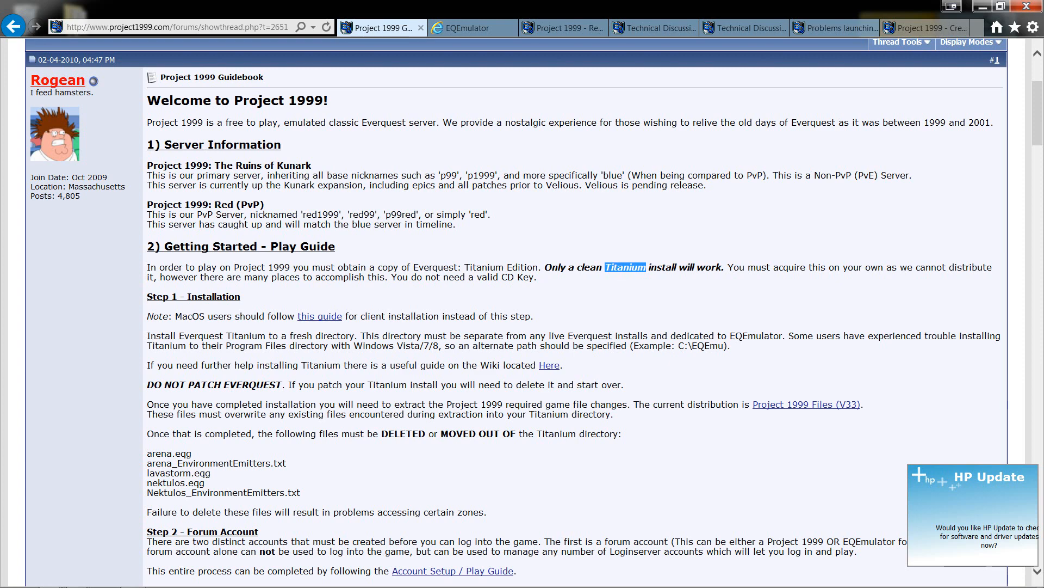
mouse_move(361, 298)
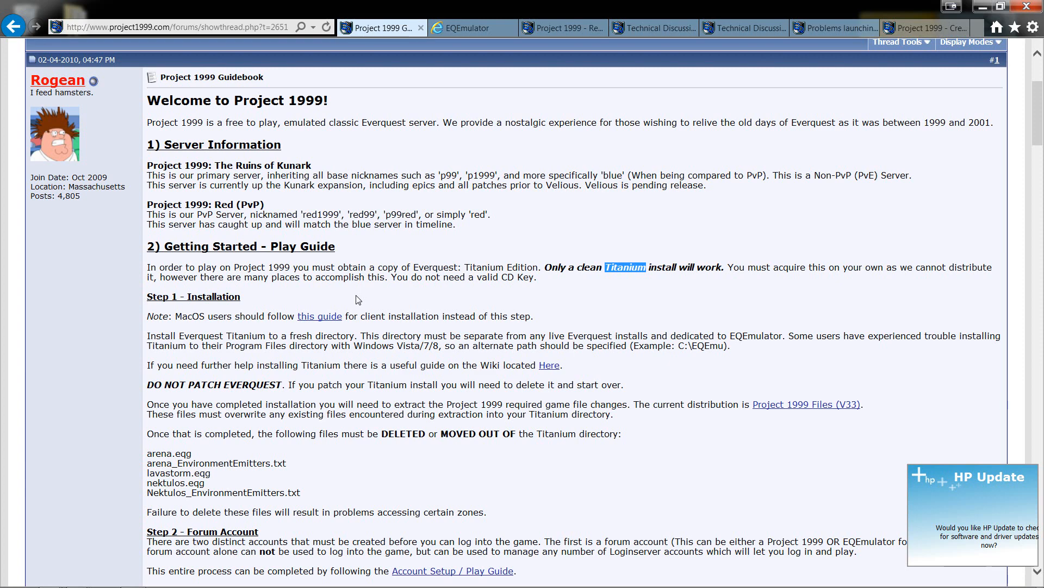
mouse_move(362, 303)
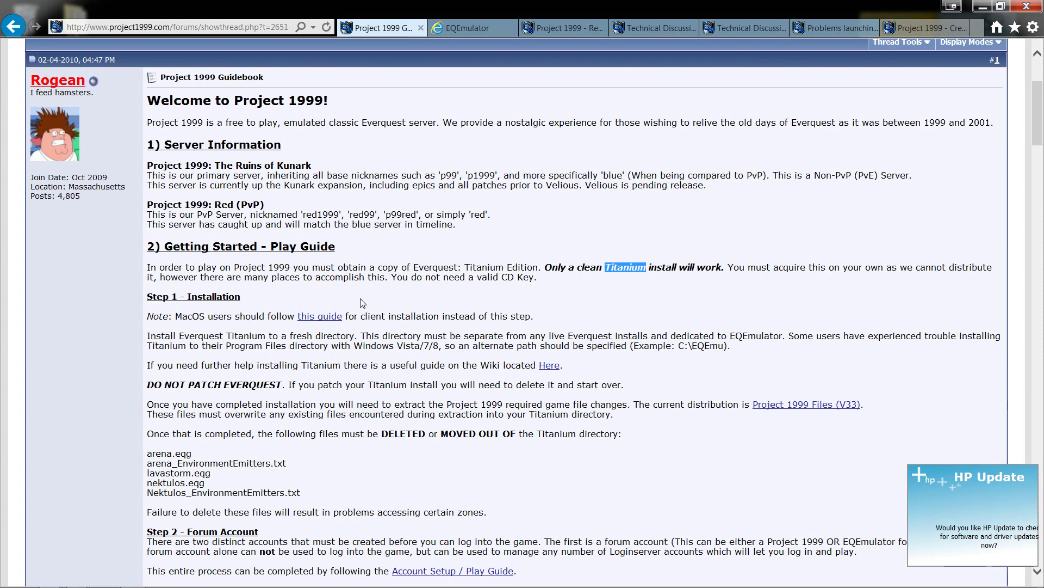
mouse_move(357, 302)
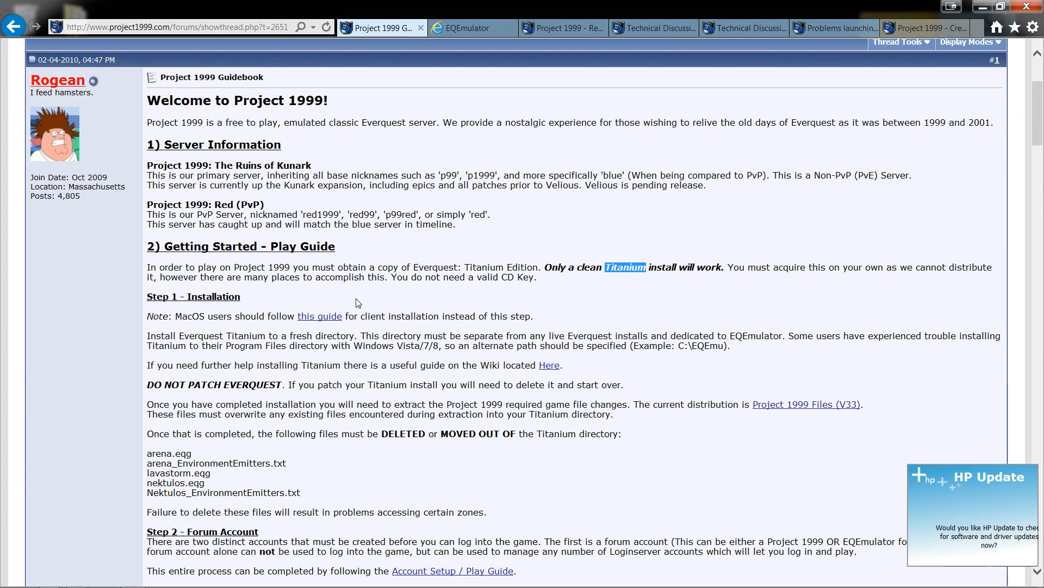
- Scroll down the guidebook through Step 3 to the end of the post
scroll(down, 3)
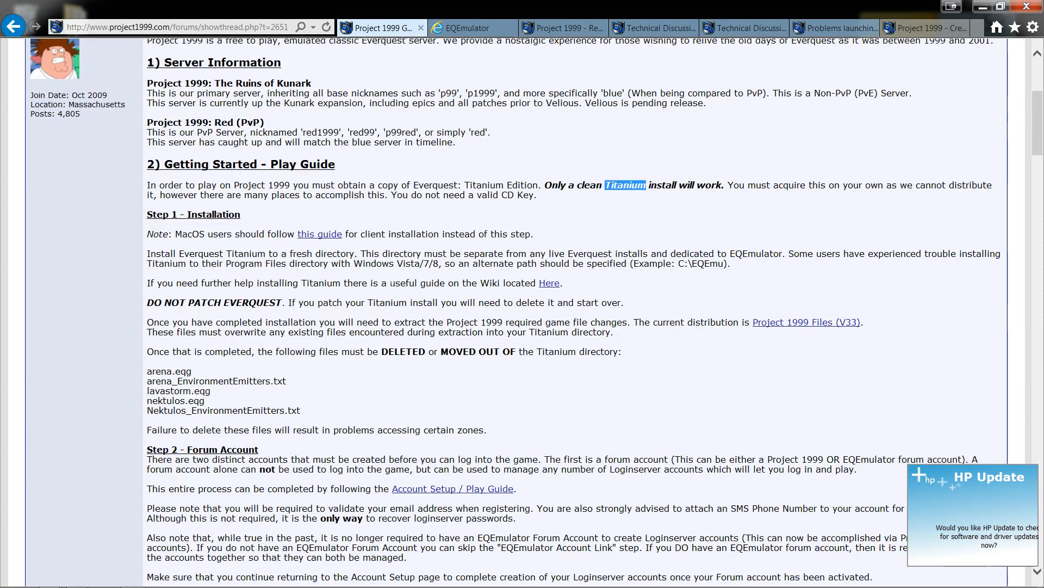
scroll(down, 3)
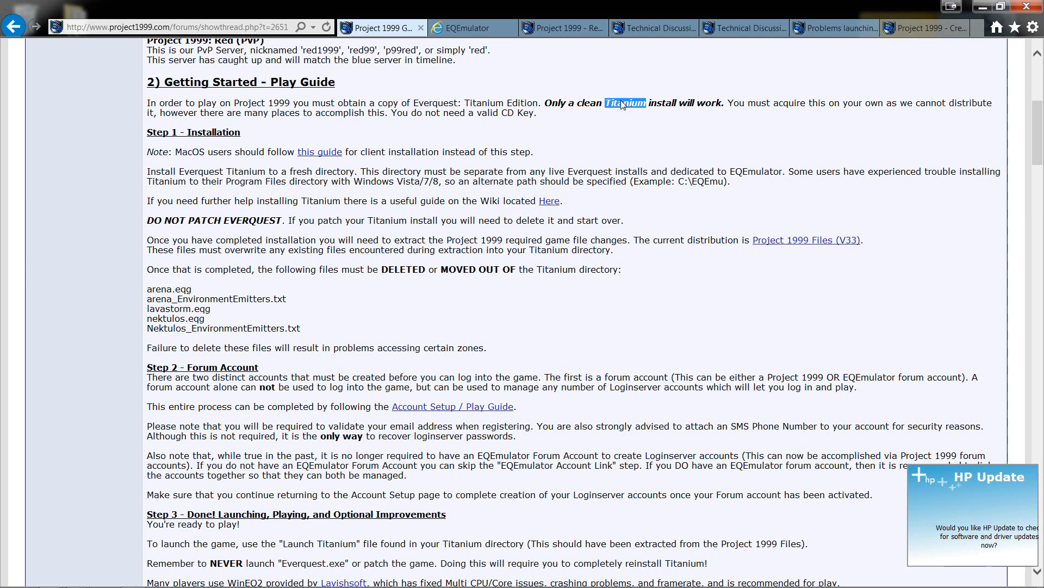
scroll(down, 3)
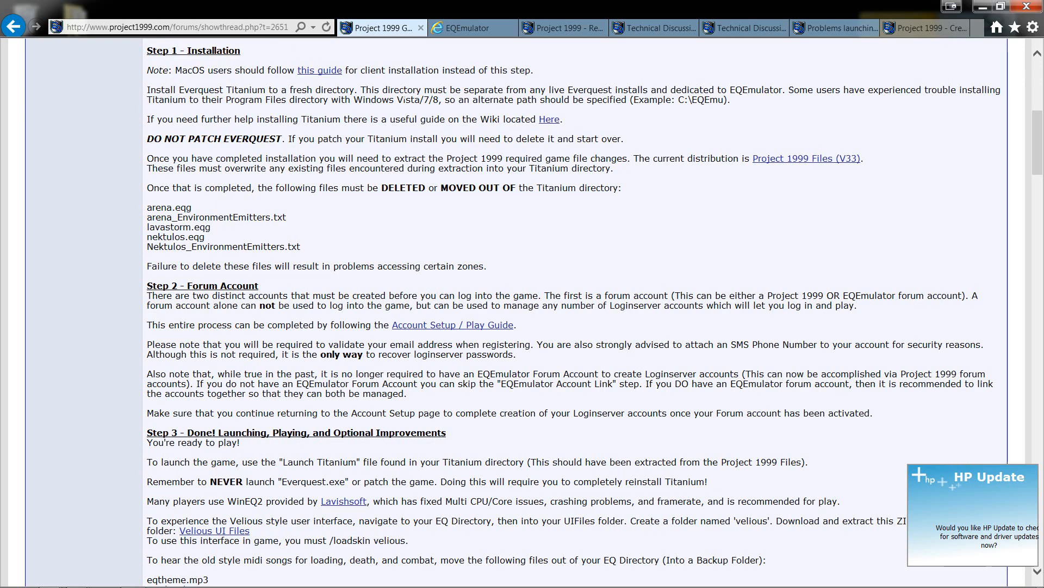
mouse_move(749, 113)
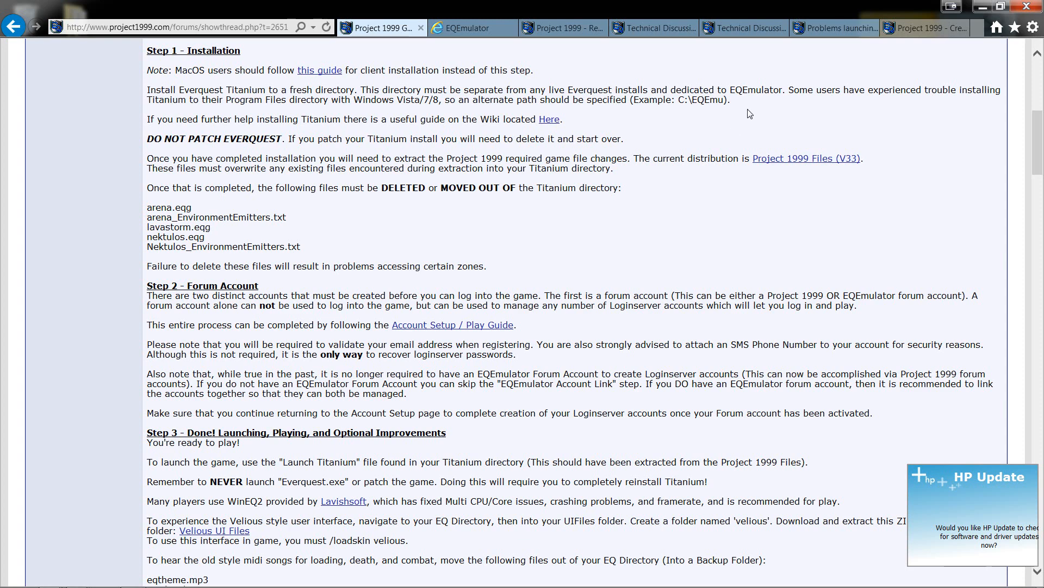
mouse_move(473, 118)
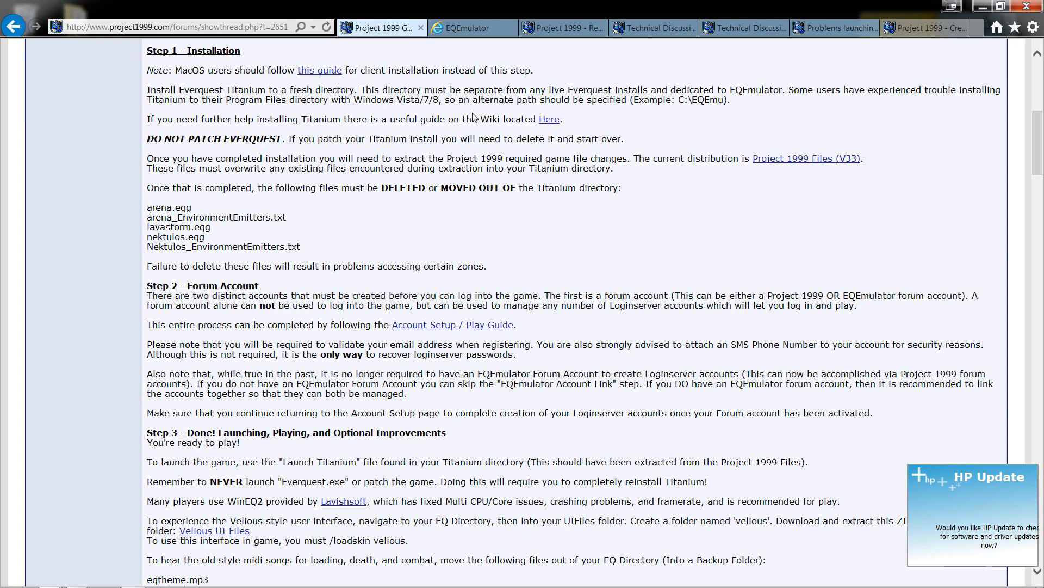
scroll(down, 3)
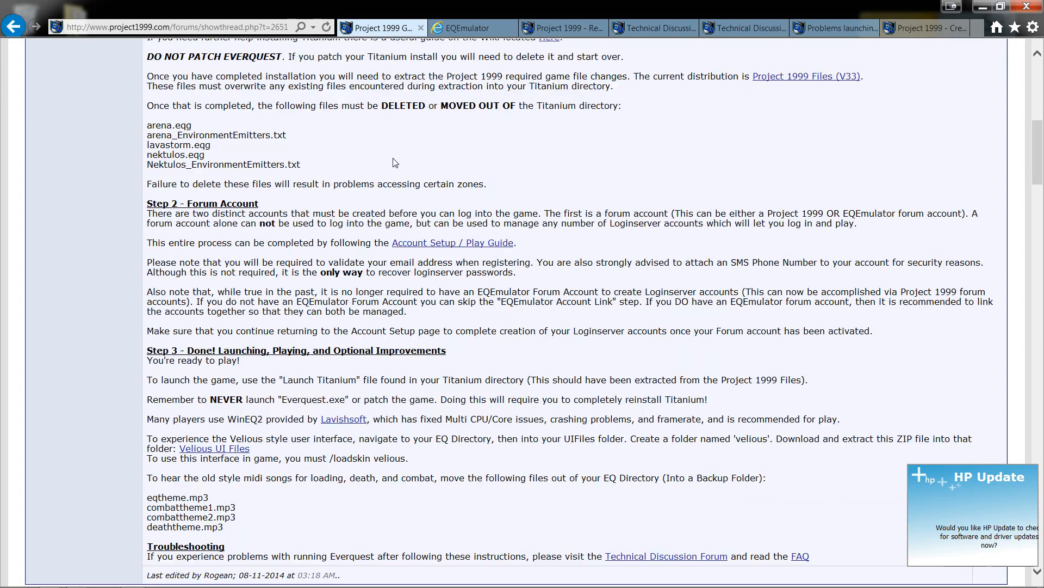
mouse_move(805, 76)
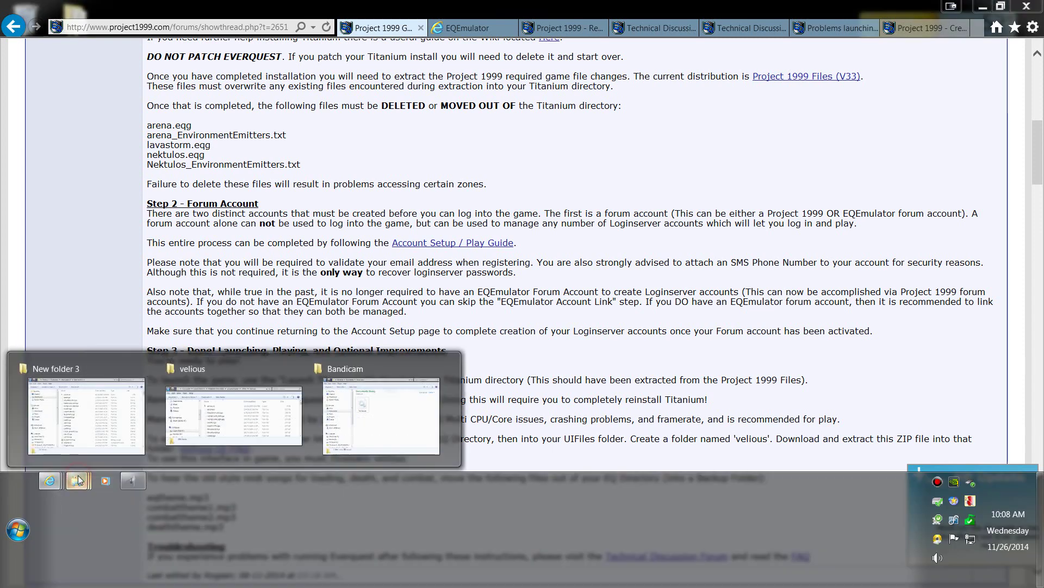
- Open the extracted Project 1999 files folder, including P99Files33.zip, and select all twelve items
click(233, 416)
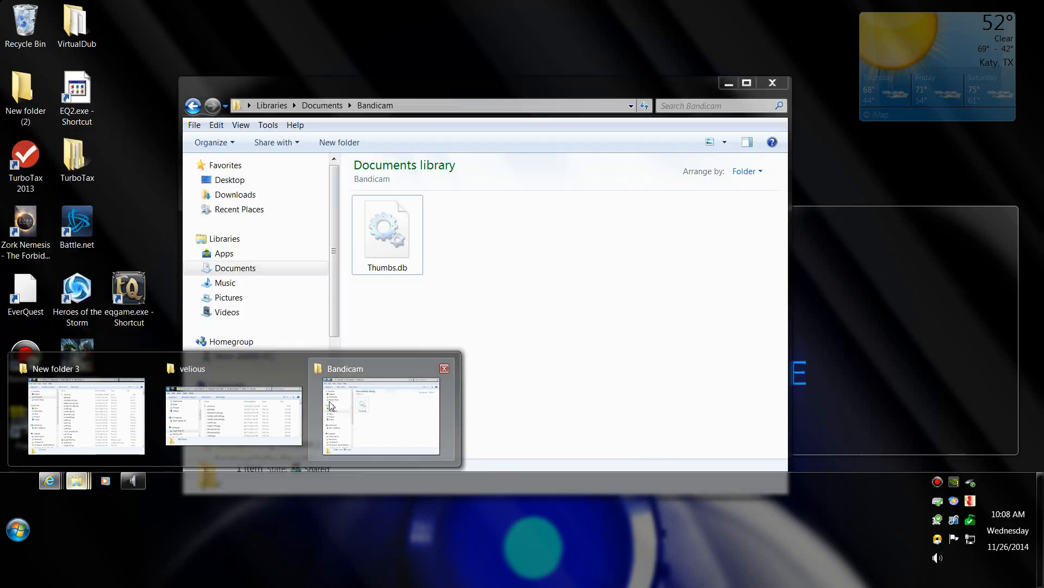
click(234, 413)
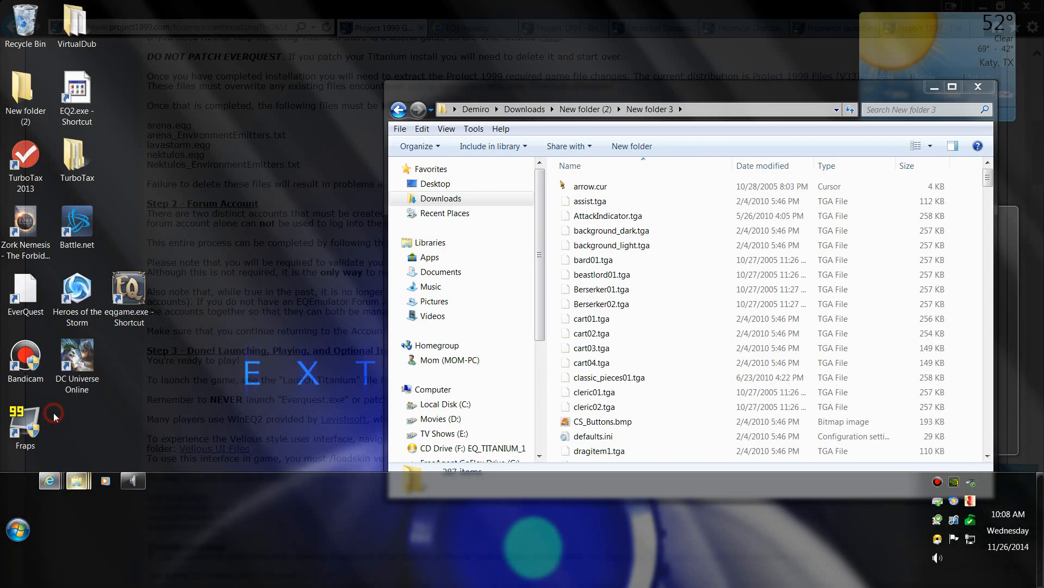
click(398, 108)
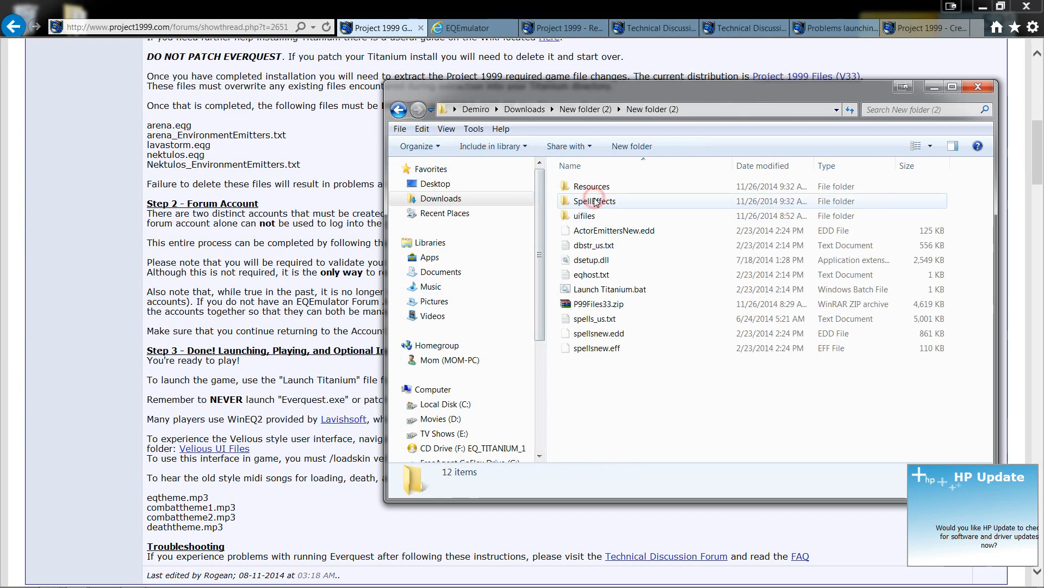
click(598, 304)
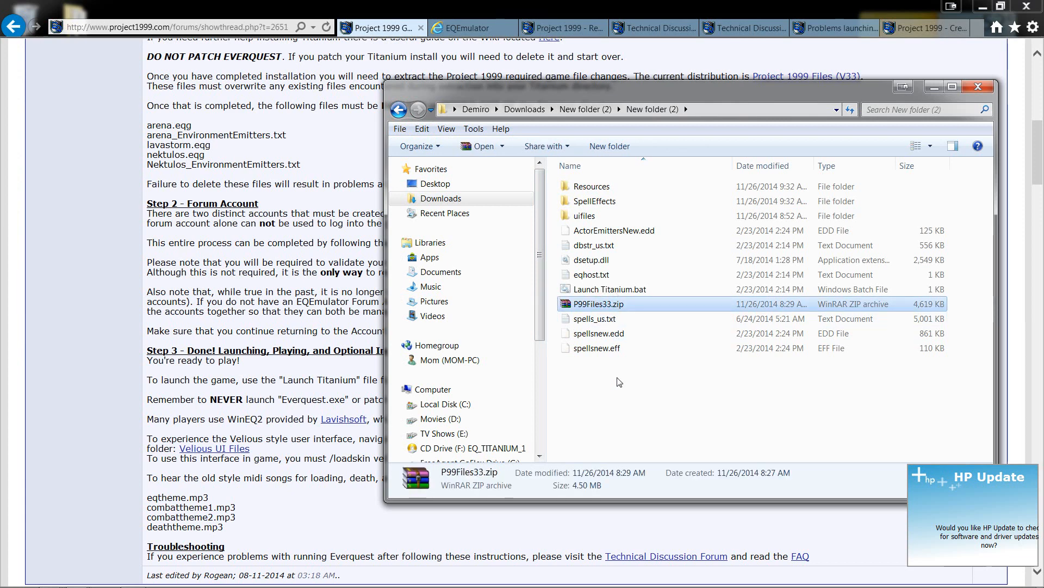
key(ctrl+a)
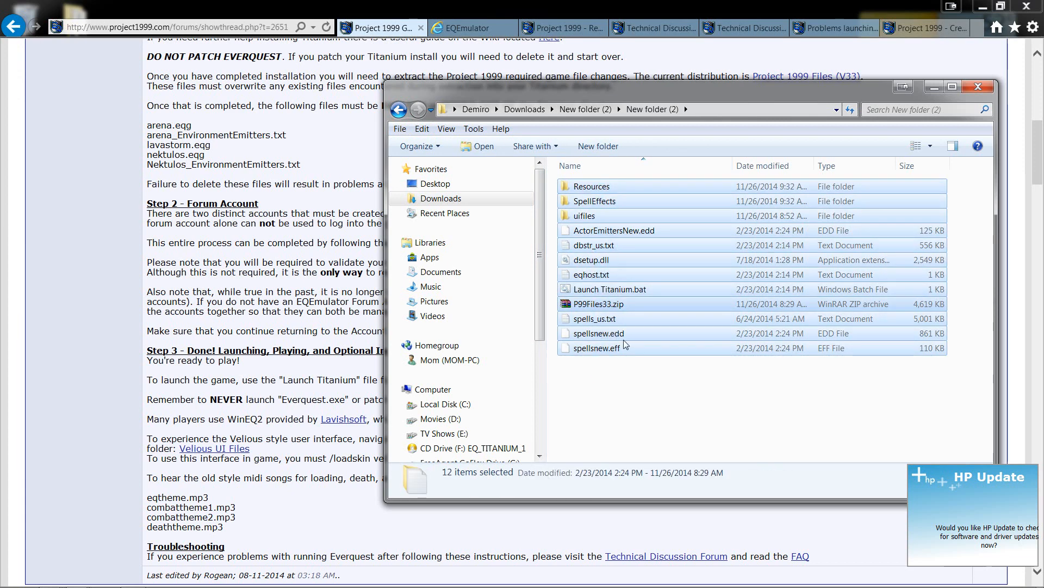
mouse_move(594, 246)
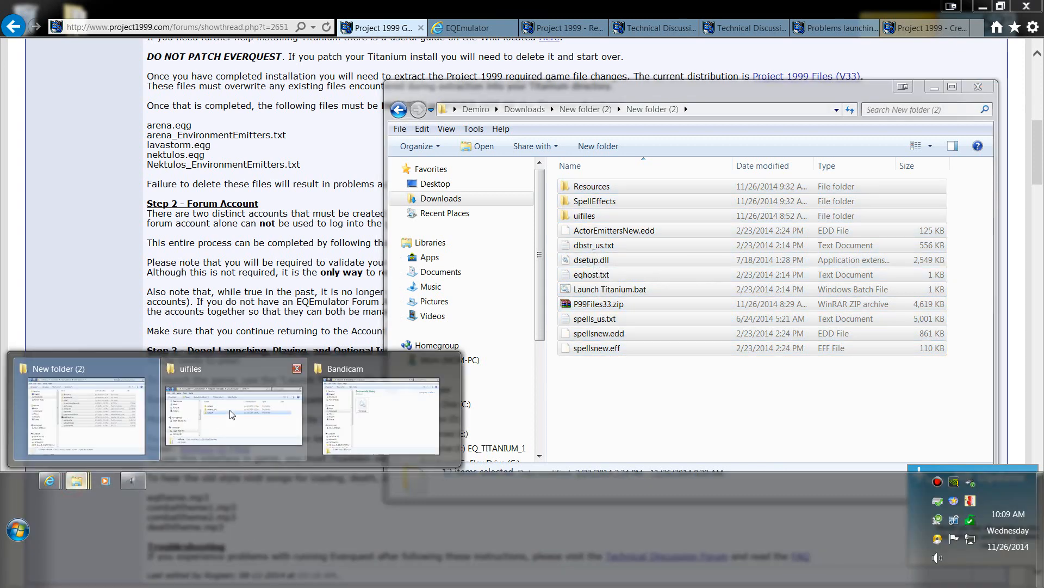
- Browse the emueverquest game folder's file list, then minimize that window
click(232, 413)
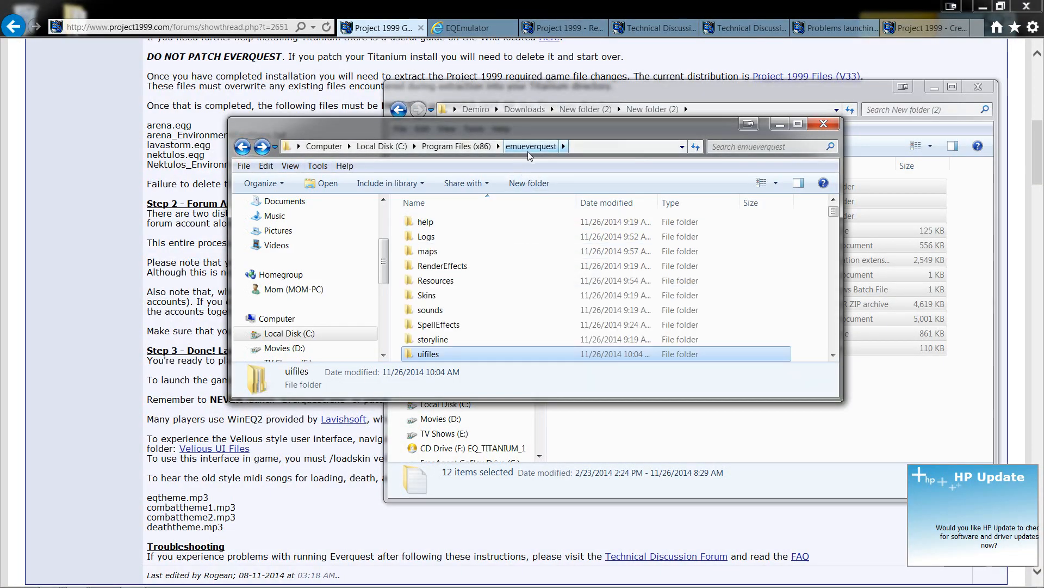
scroll(up, 3)
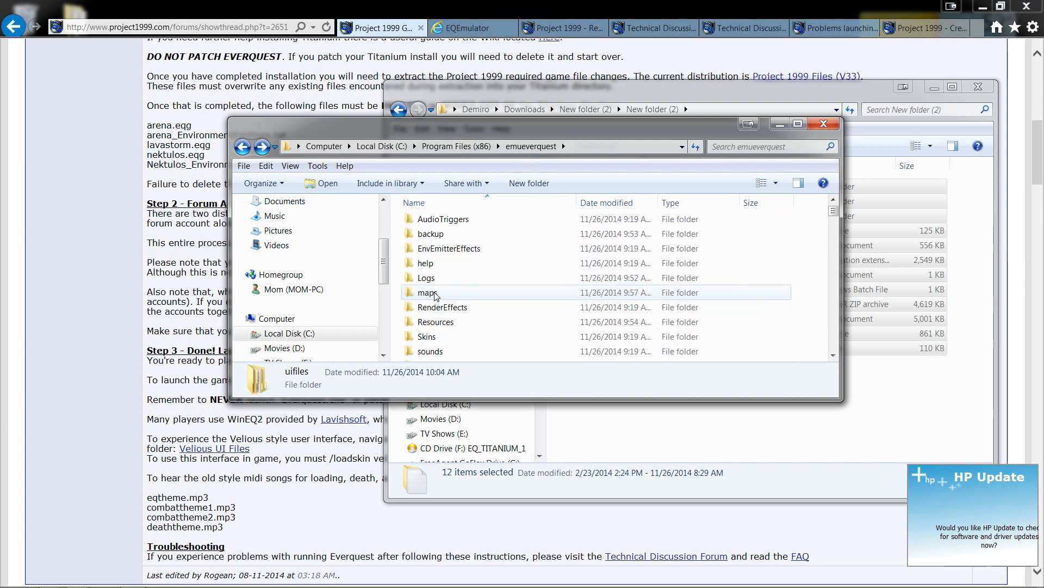
scroll(up, 3)
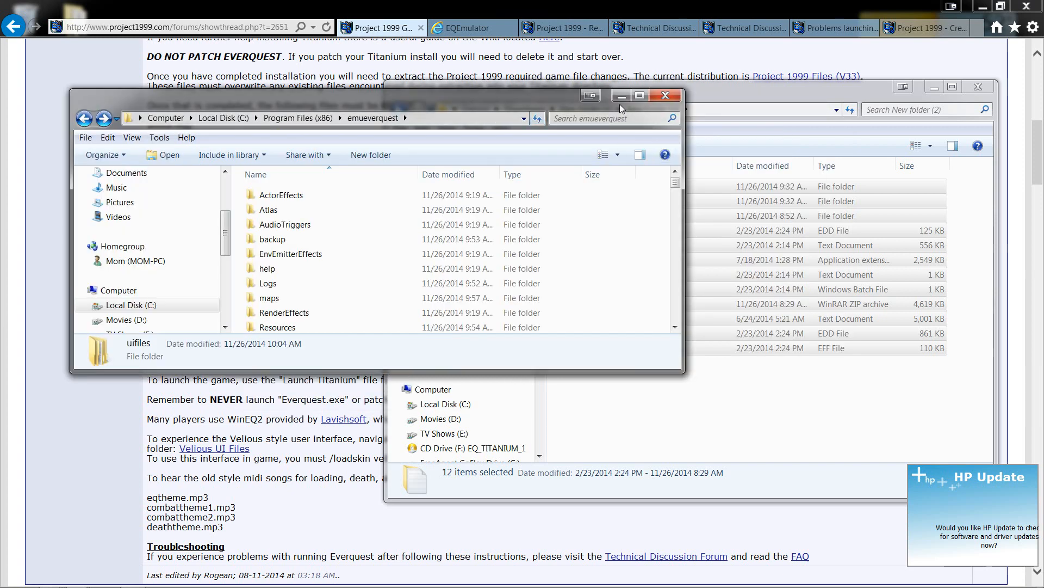
mouse_move(621, 95)
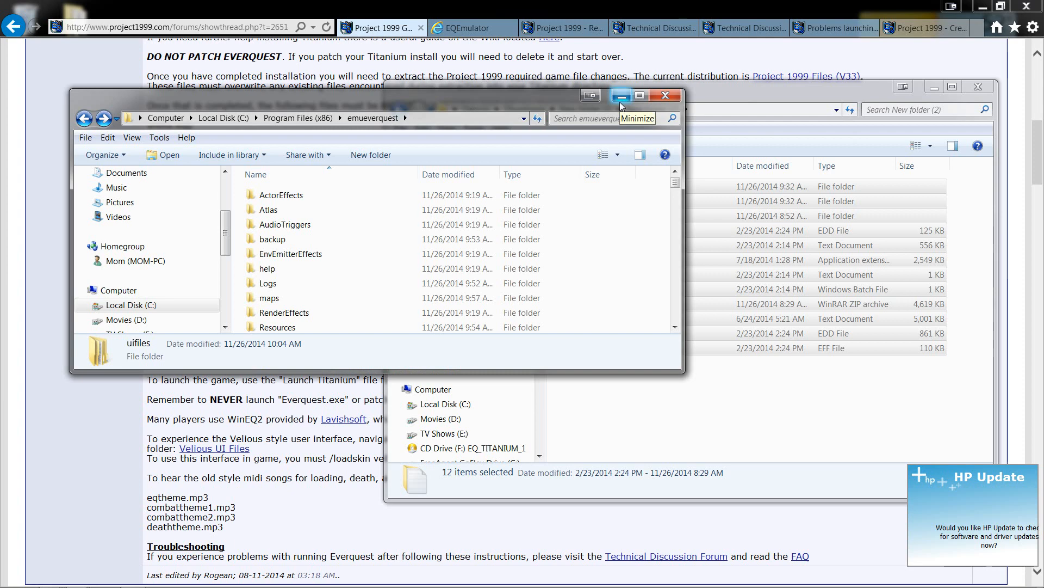
click(620, 95)
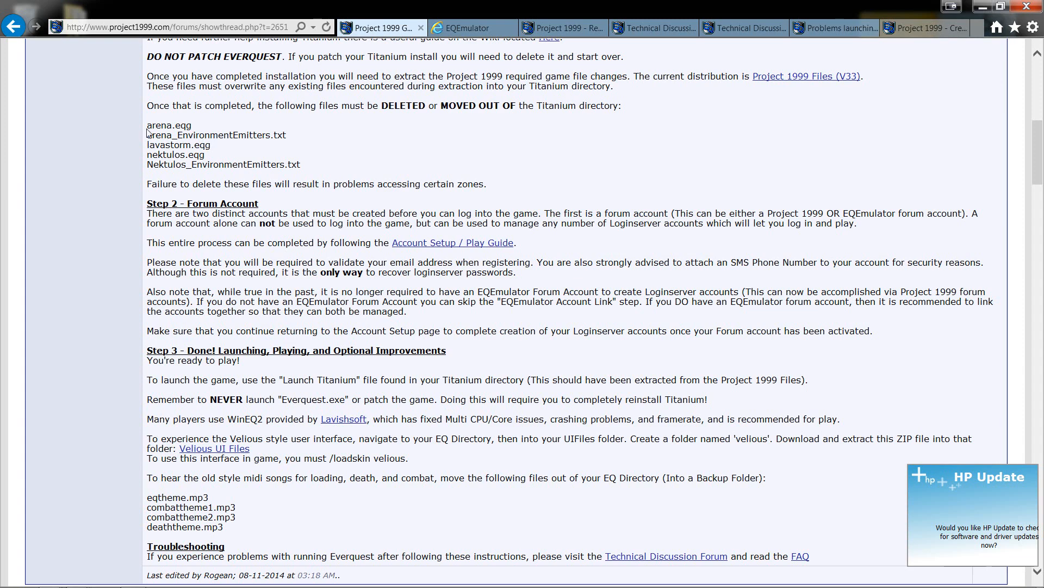
- Select the guide's files-to-remove list, search emueverquest for Nektulos_EnvironmentEmitters.txt, then return to the folder
drag(146, 124, 279, 164)
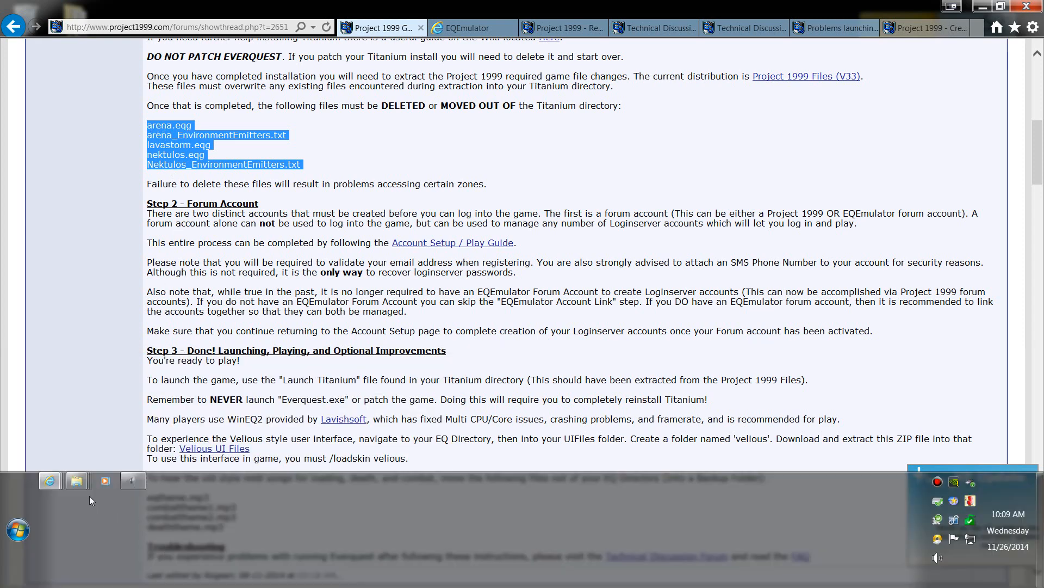
click(76, 480)
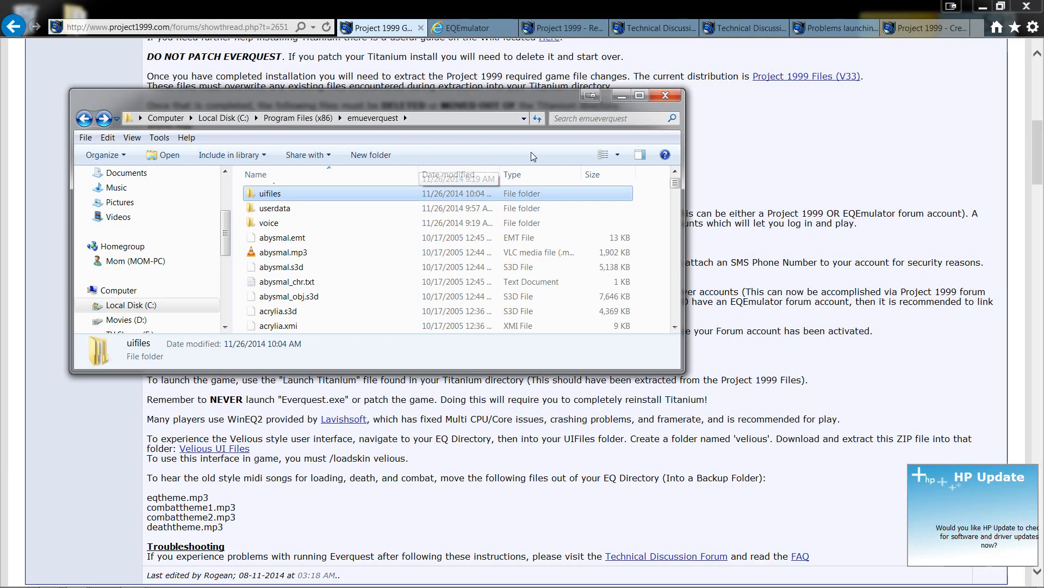
right_click(579, 122)
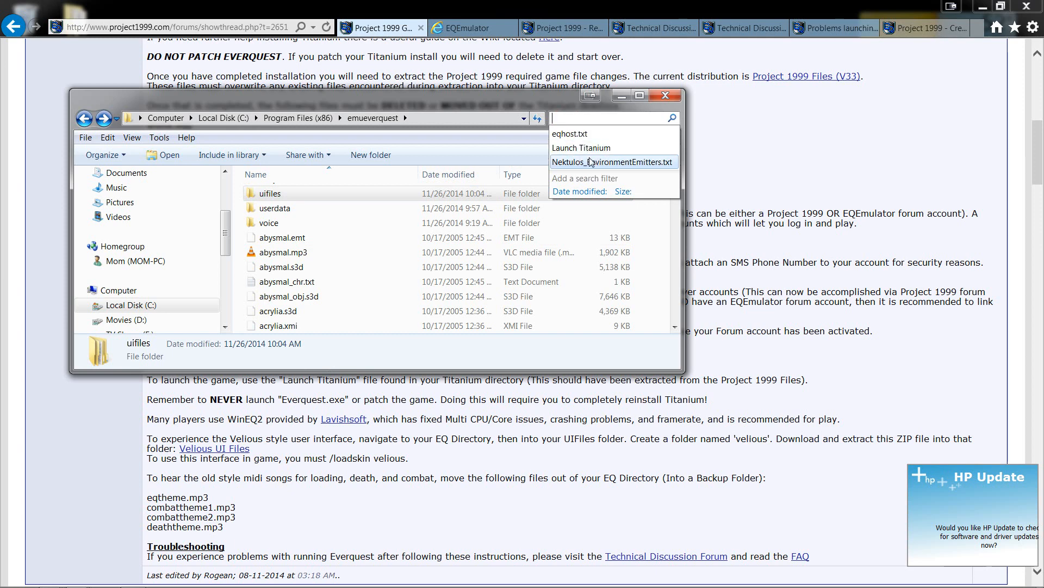
click(614, 162)
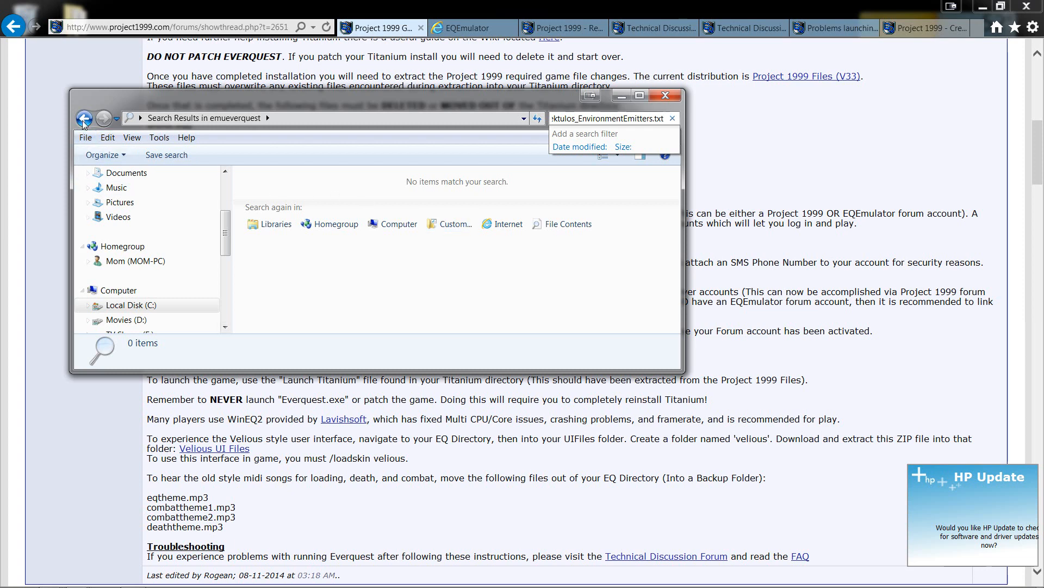
click(84, 118)
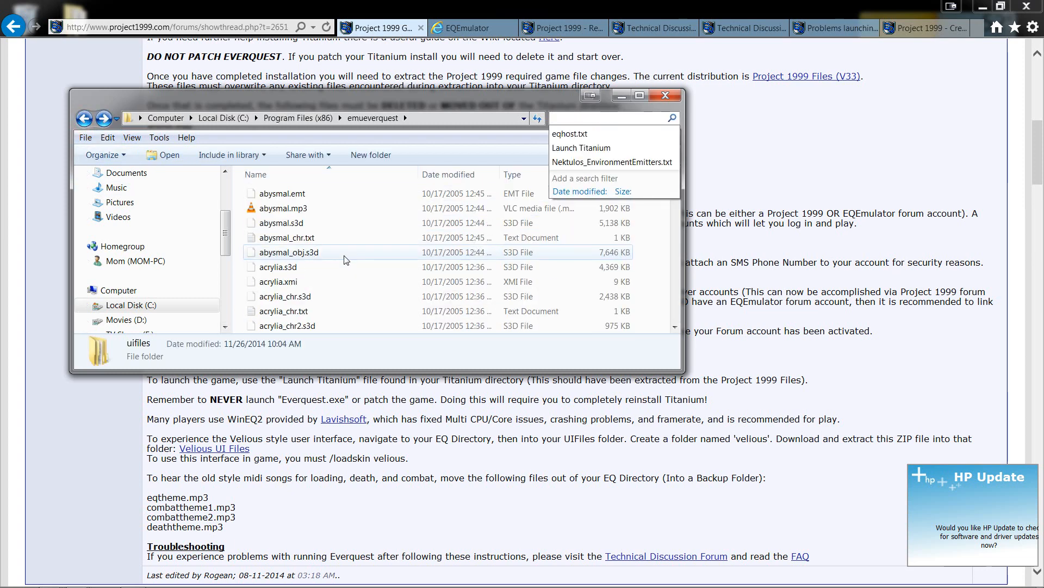
scroll(up, 3)
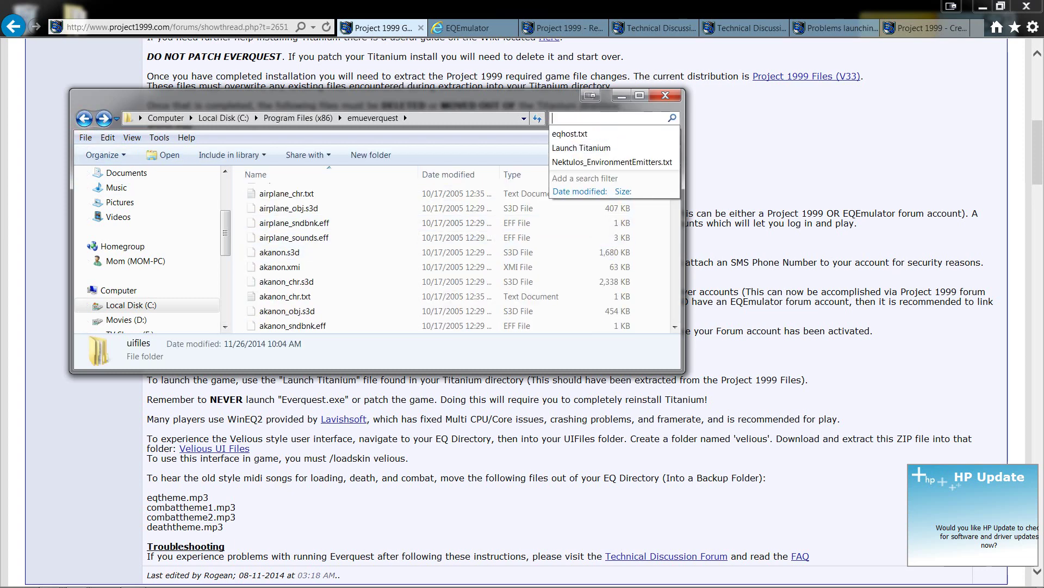
mouse_move(622, 95)
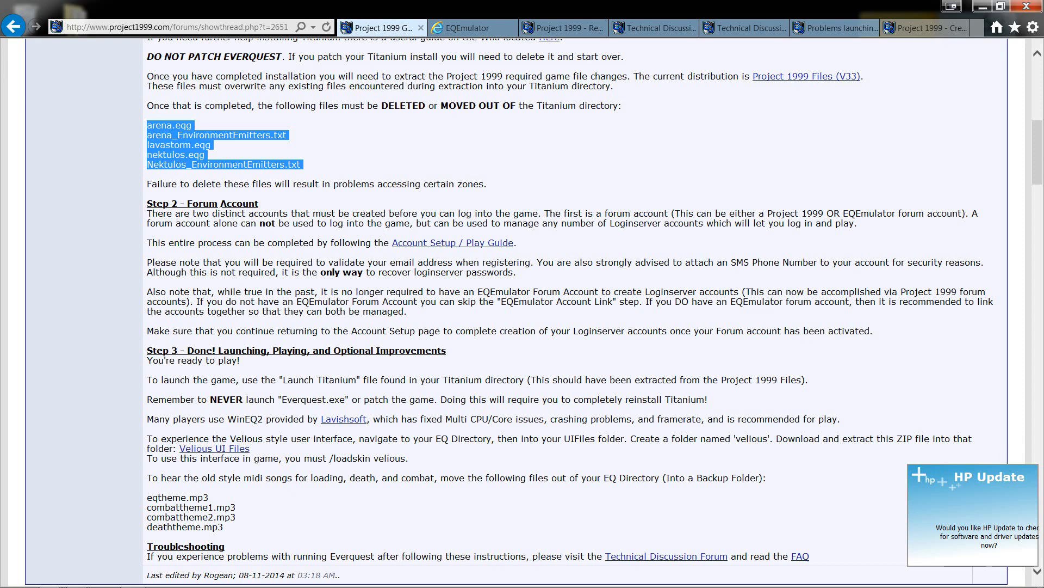
- Review the Register at Project 1999 form and focus its Email Address field
click(563, 28)
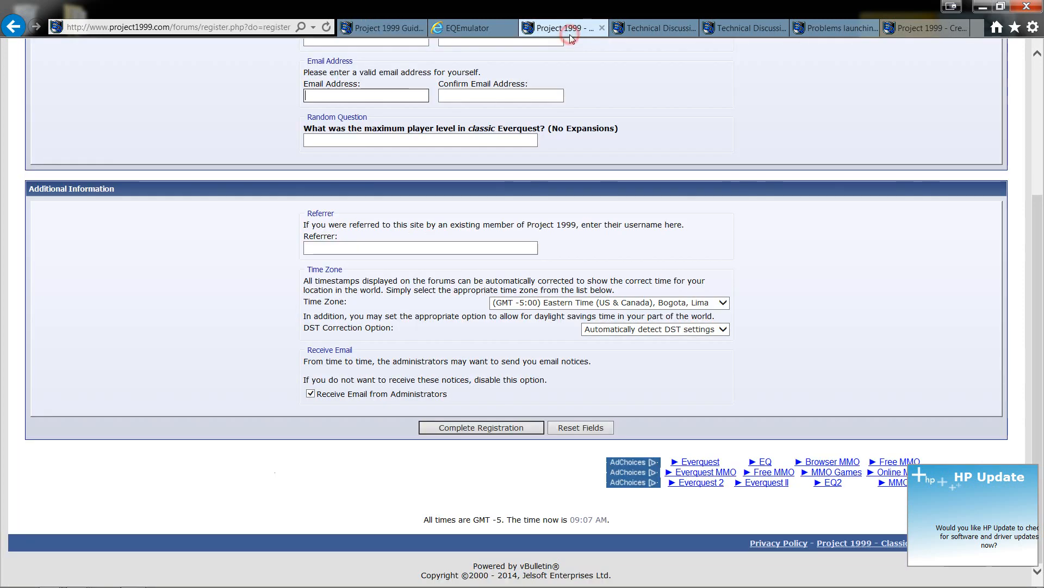
scroll(up, 3)
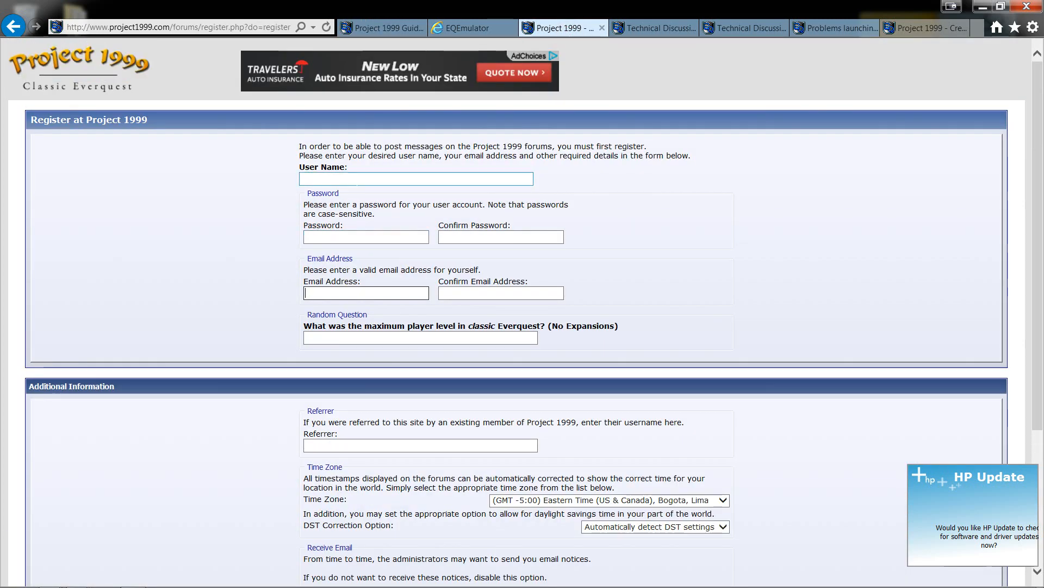
mouse_move(330, 305)
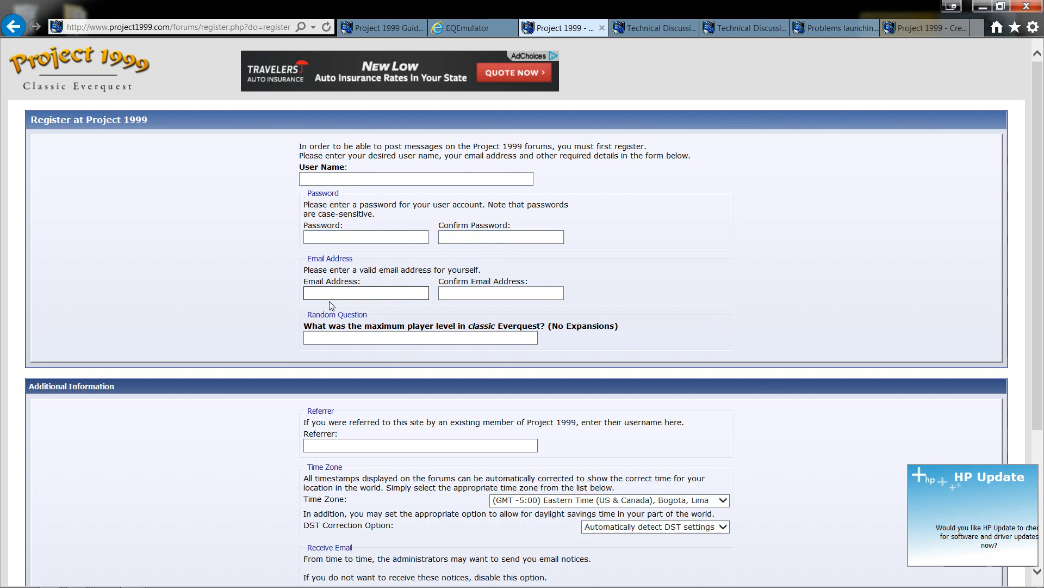
mouse_move(405, 335)
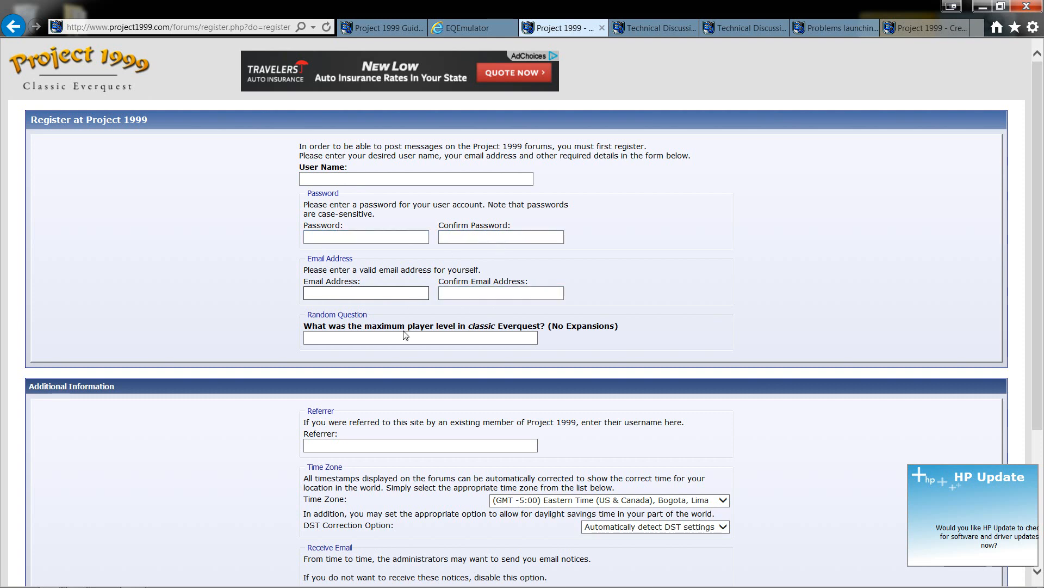
mouse_move(361, 333)
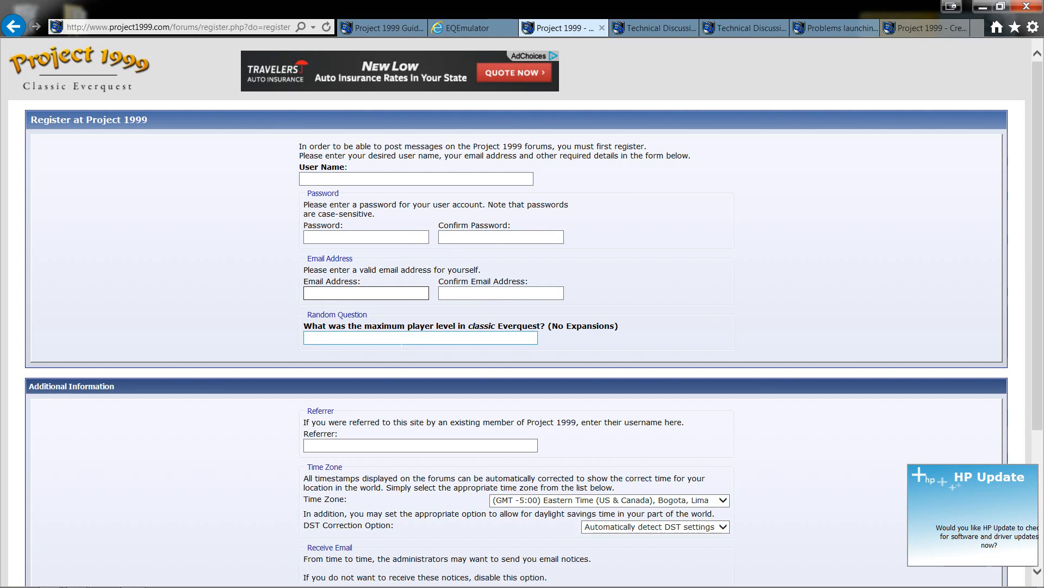
click(365, 293)
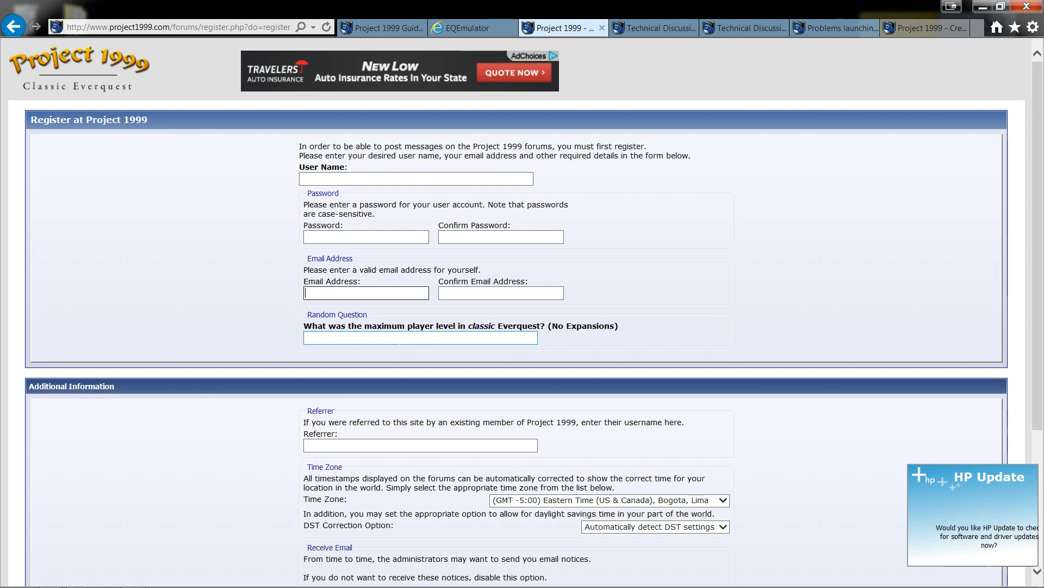
scroll(down, 3)
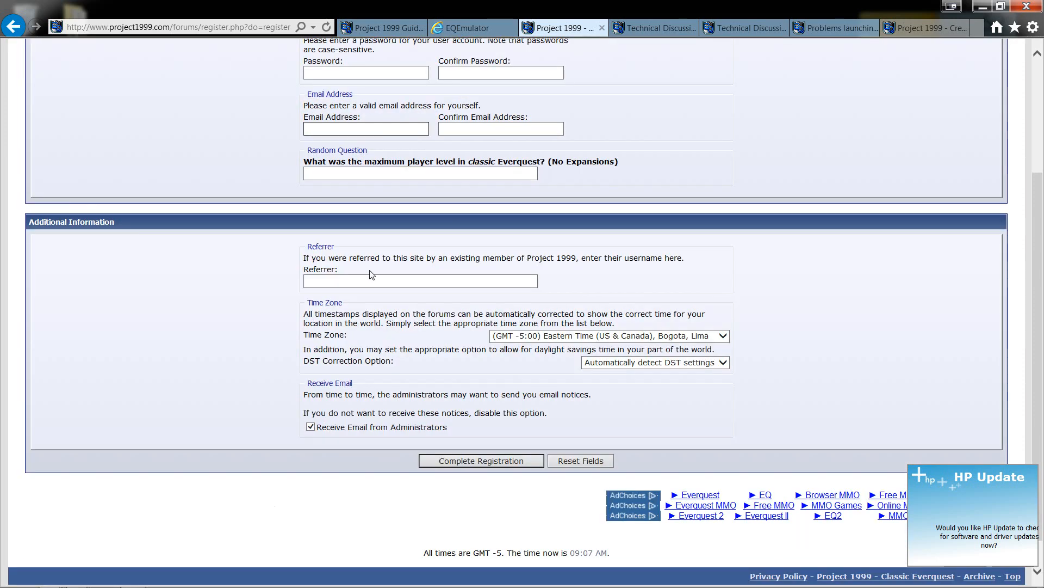
click(365, 128)
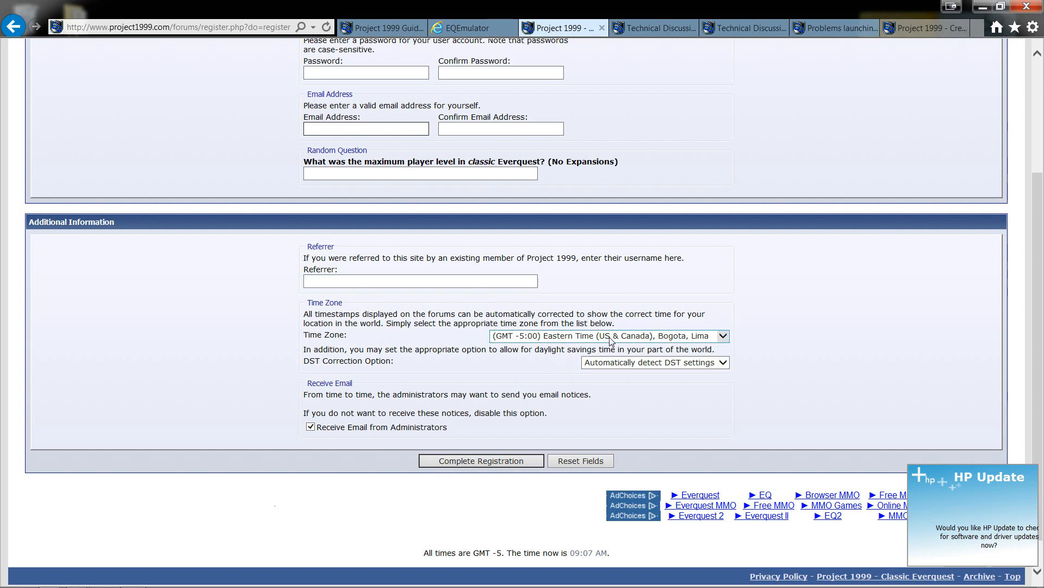
click(366, 127)
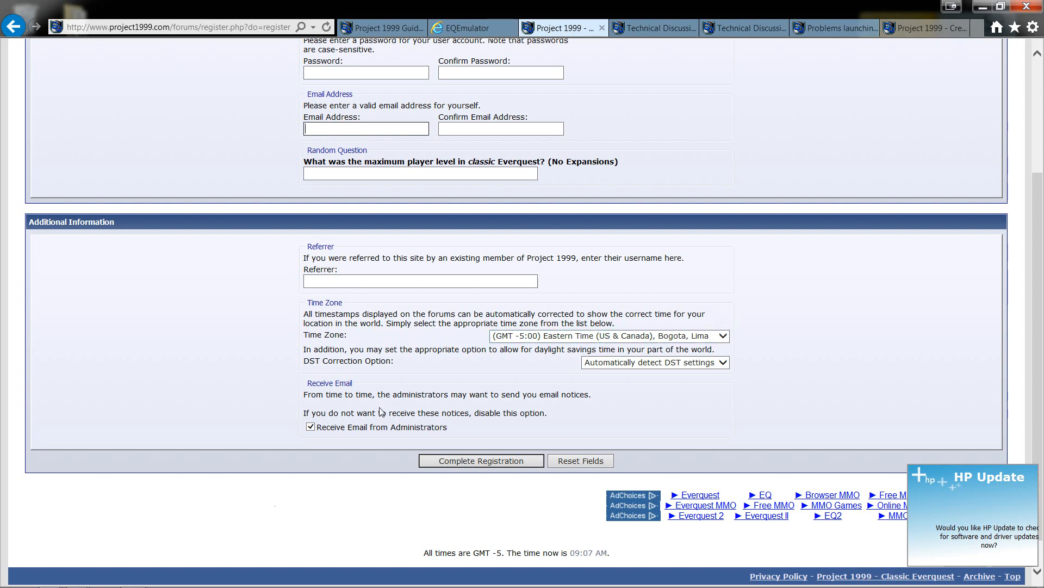
click(309, 427)
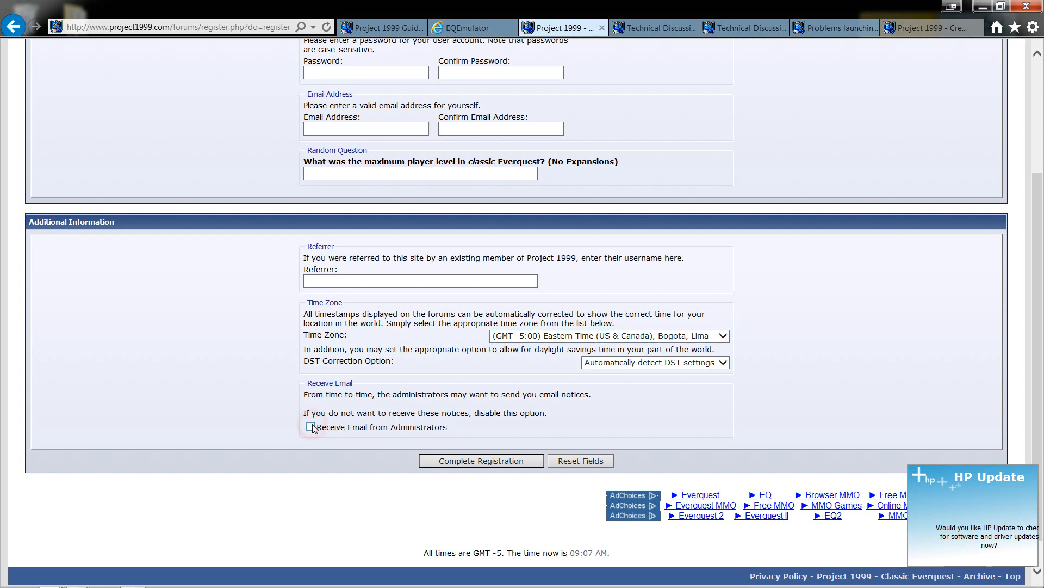
click(309, 427)
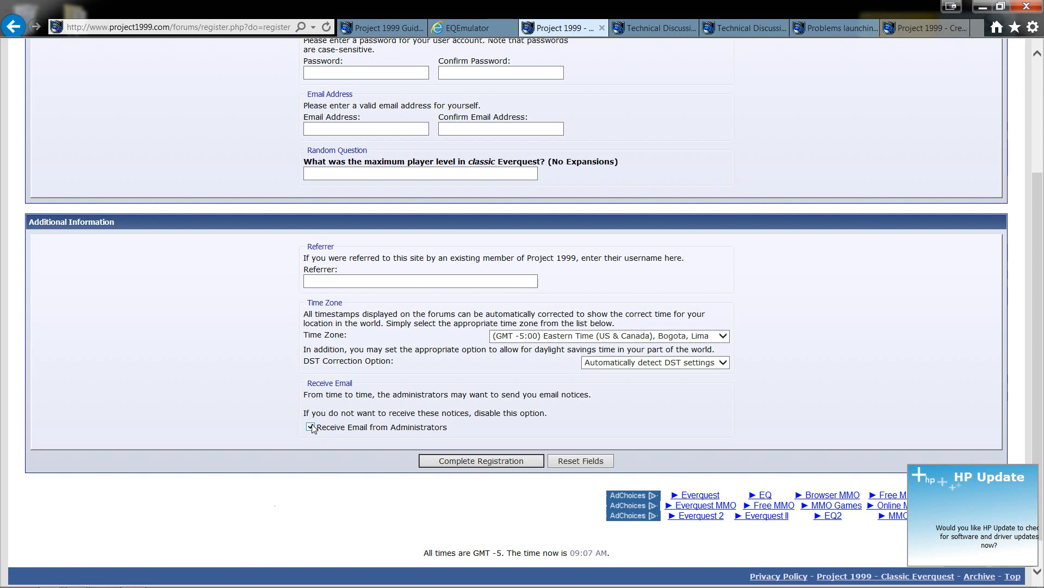
click(309, 427)
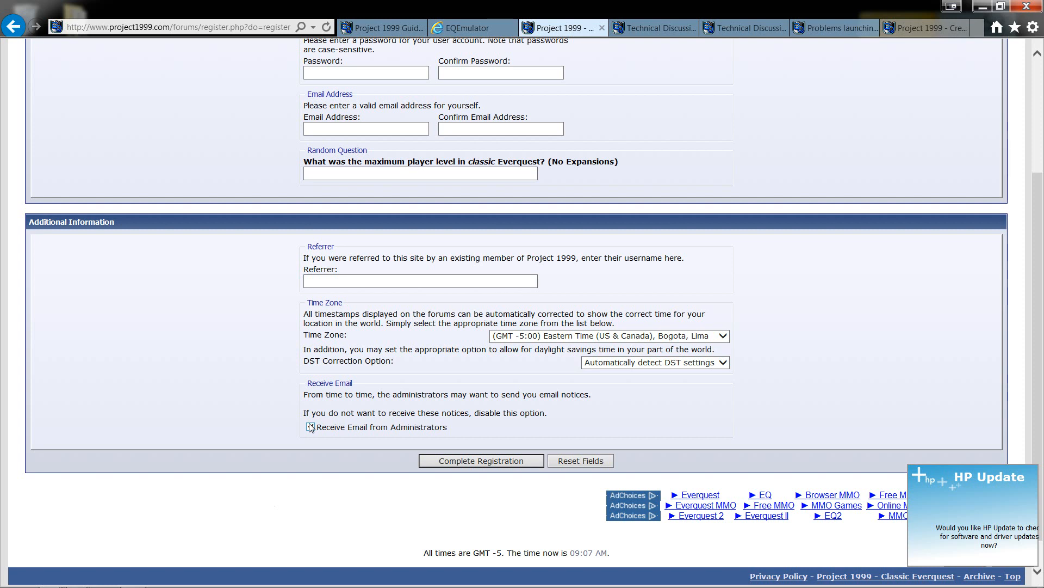
click(310, 427)
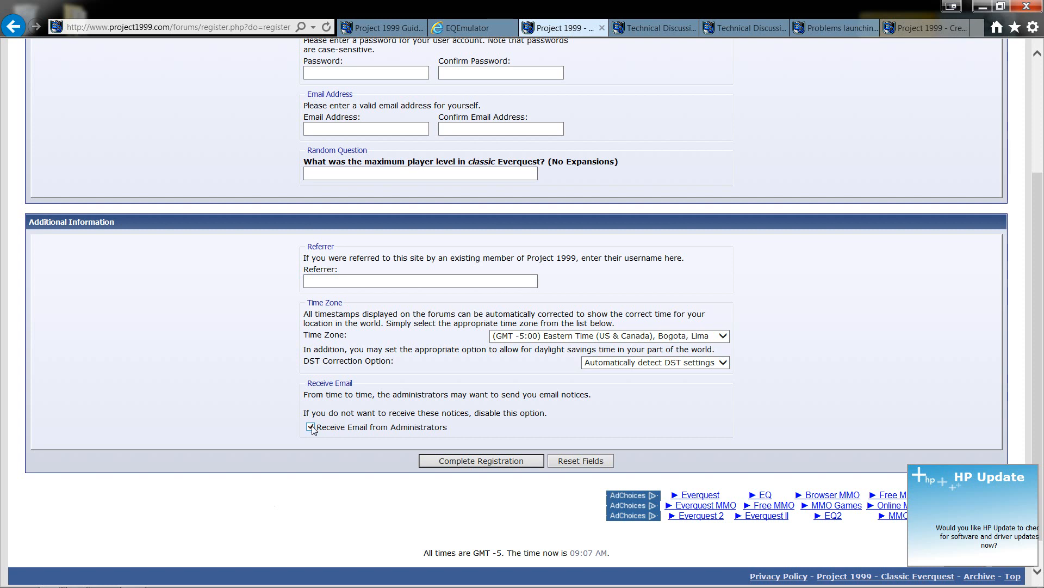
mouse_move(309, 429)
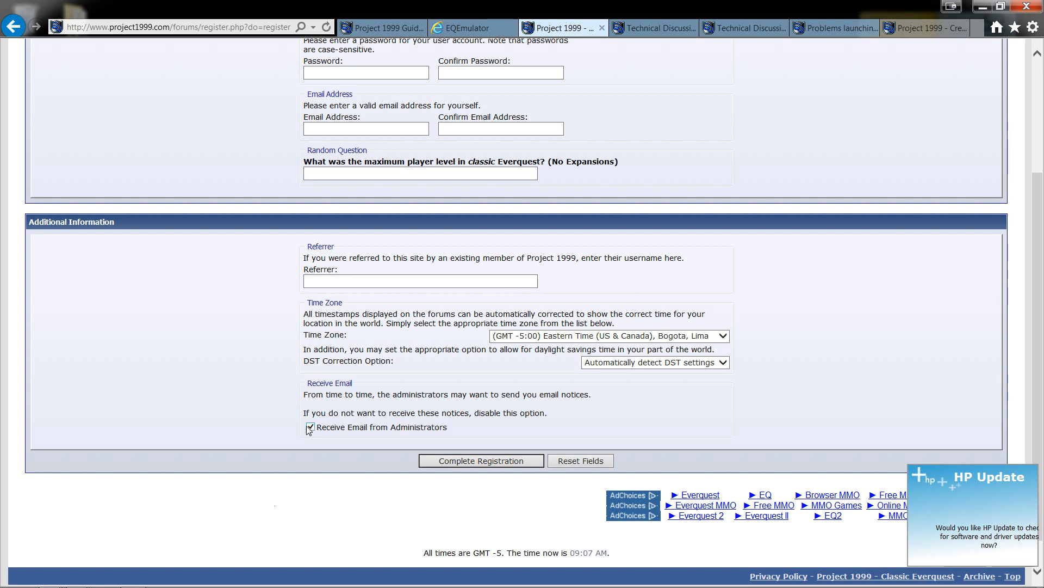
click(310, 427)
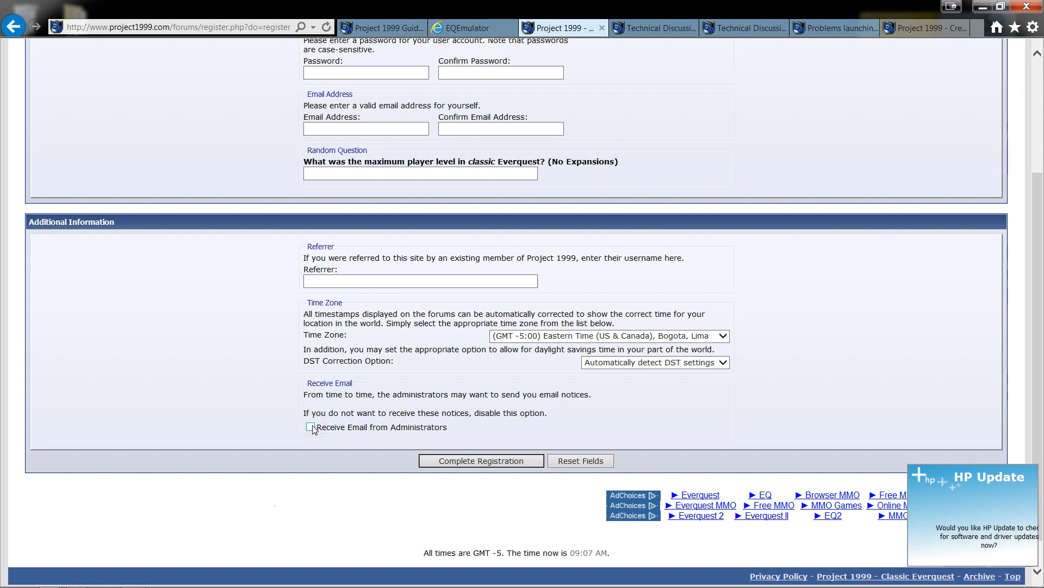
click(311, 427)
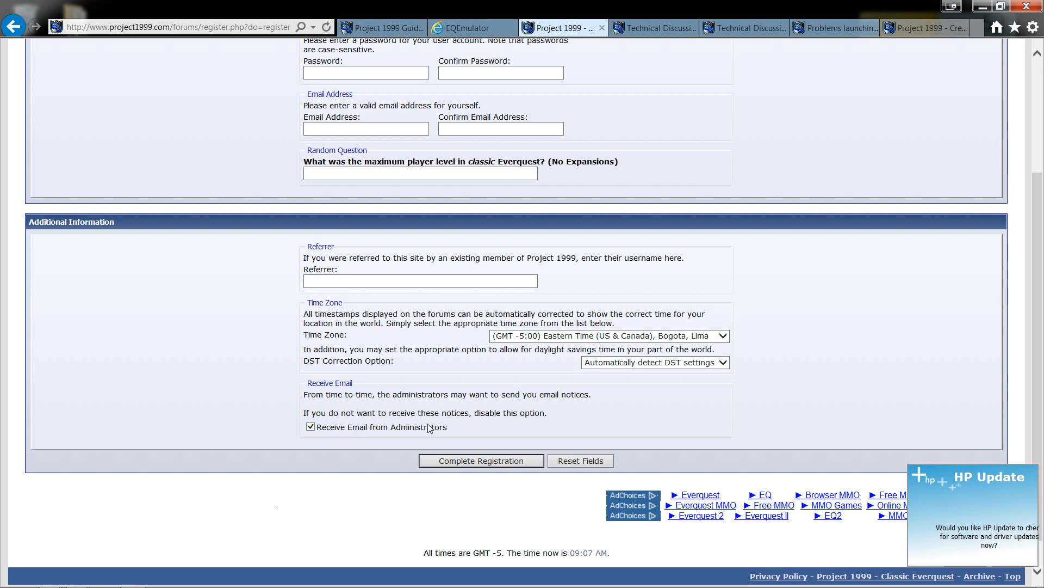
mouse_move(433, 438)
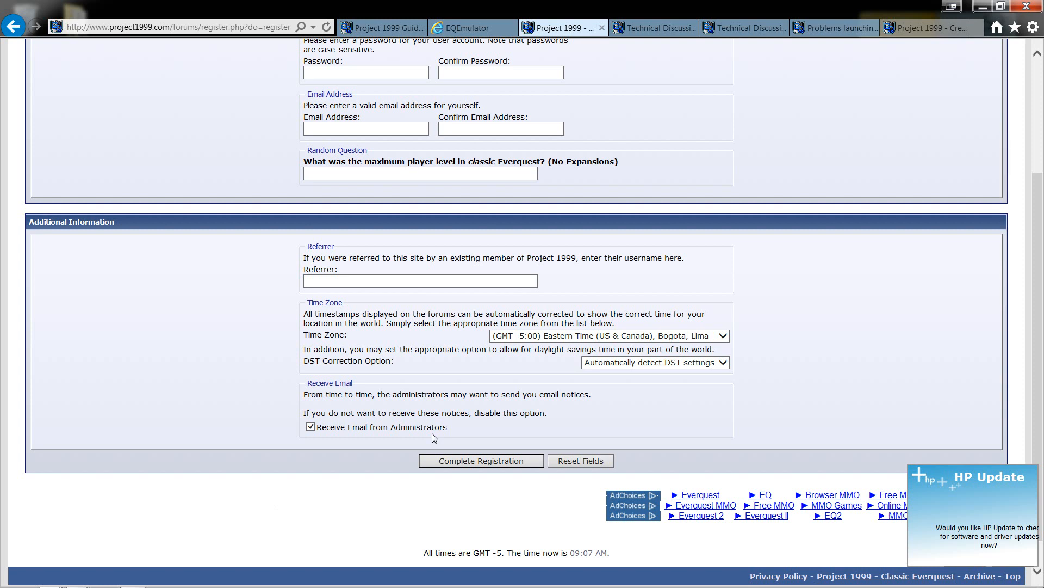
mouse_move(413, 460)
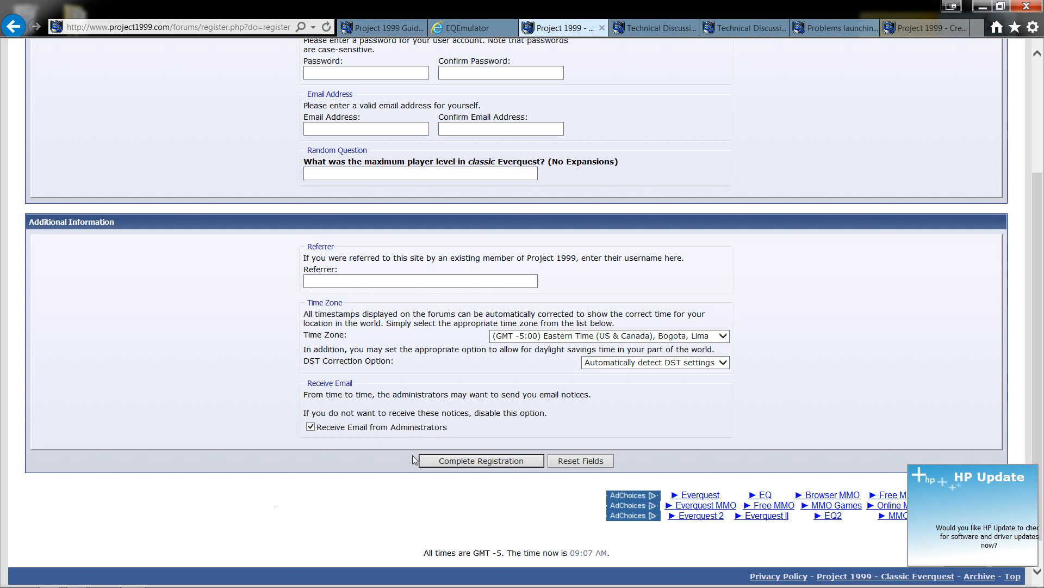
mouse_move(413, 430)
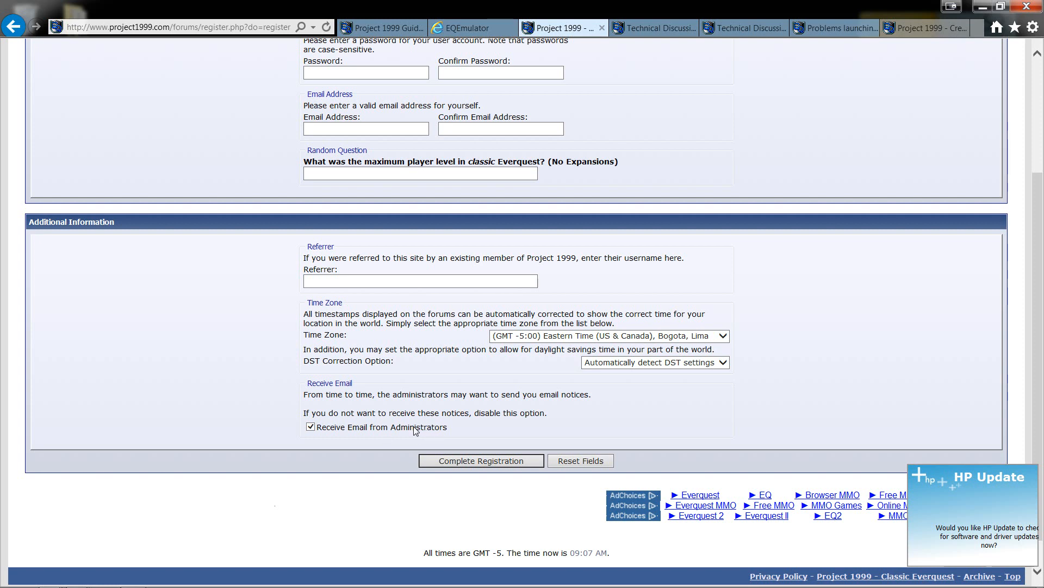
mouse_move(481, 461)
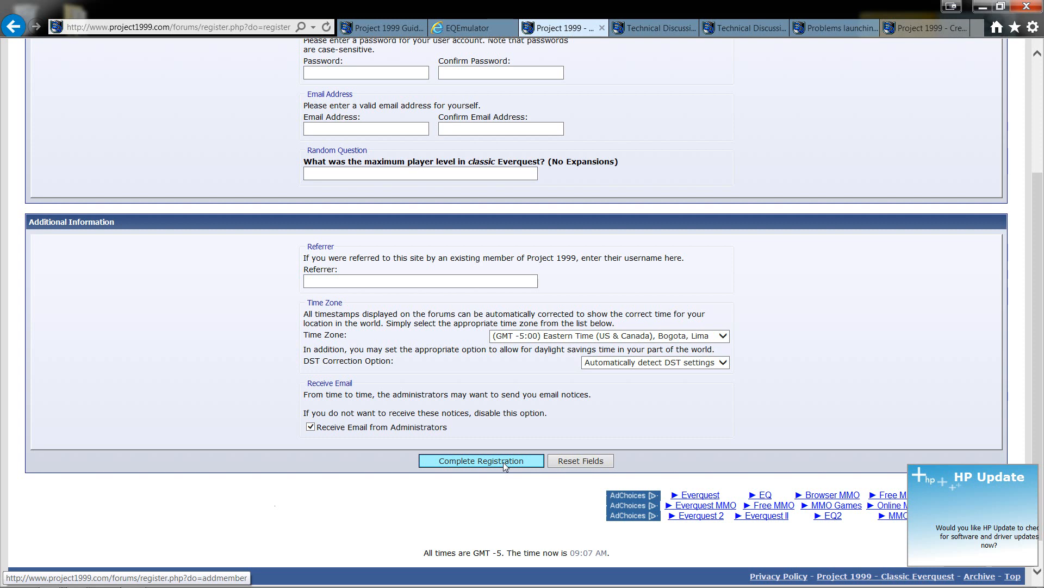
scroll(up, 3)
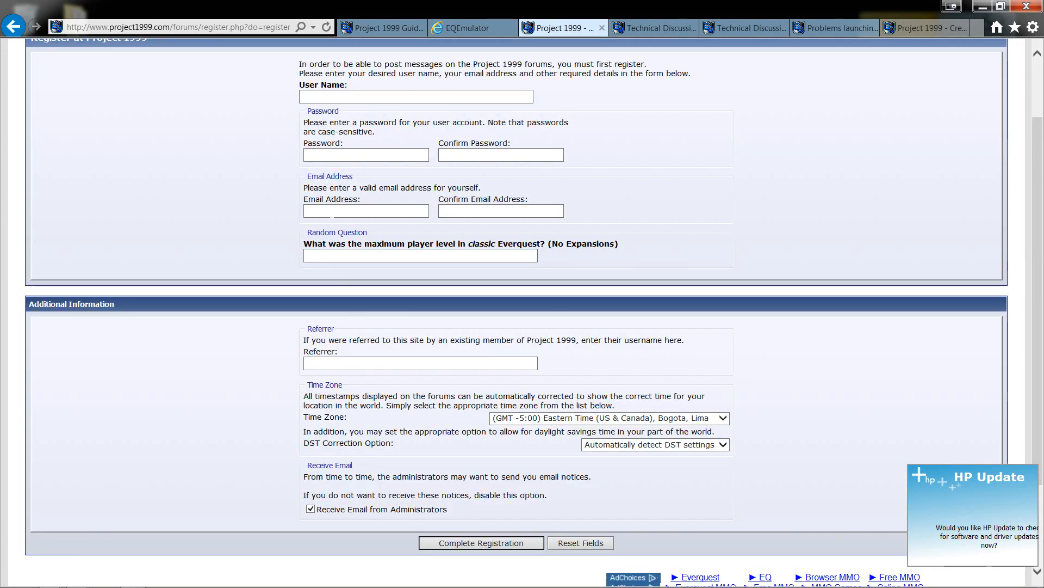
click(365, 210)
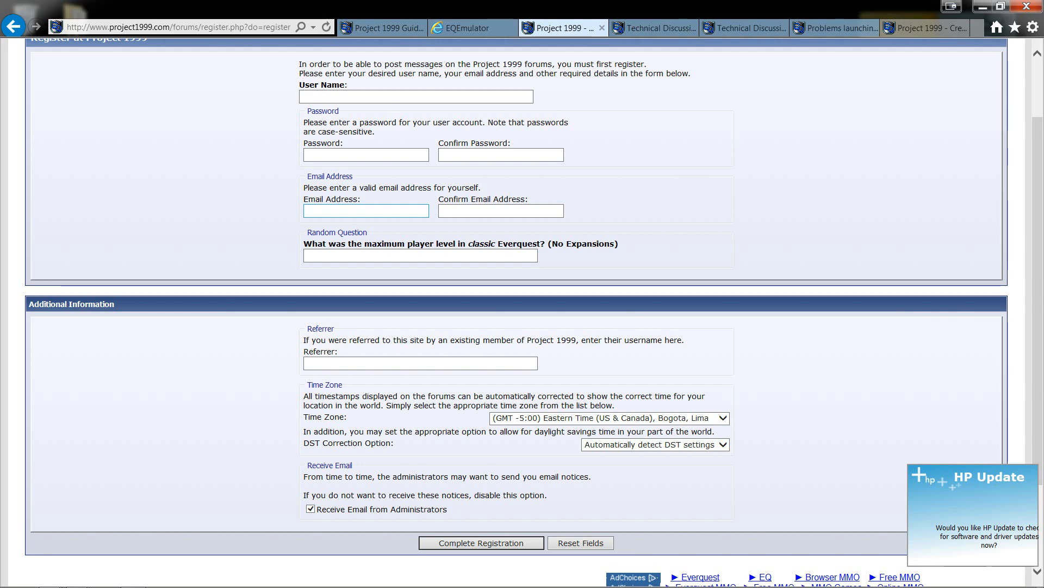
mouse_move(296, 231)
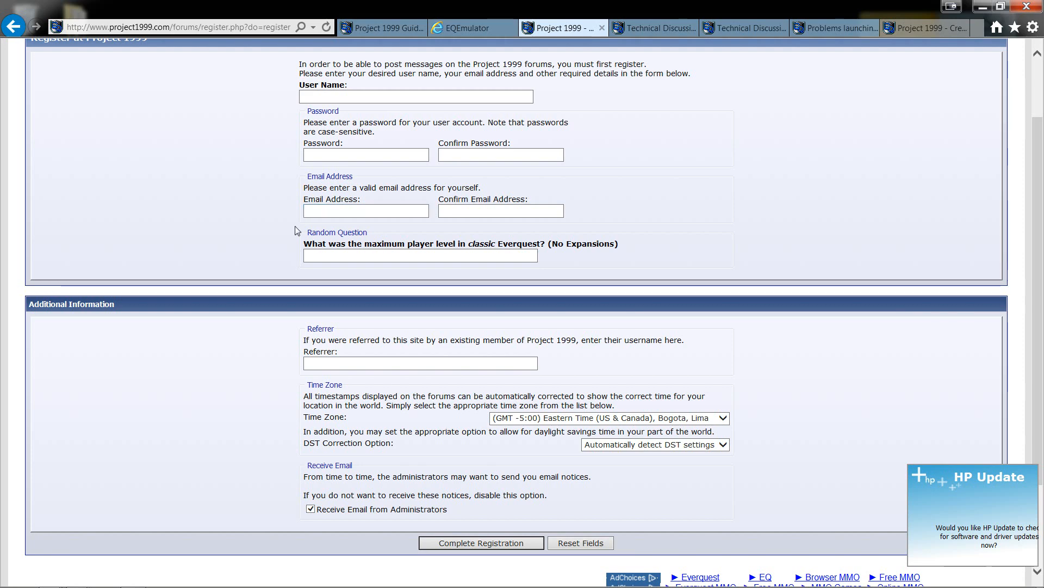
scroll(up, 3)
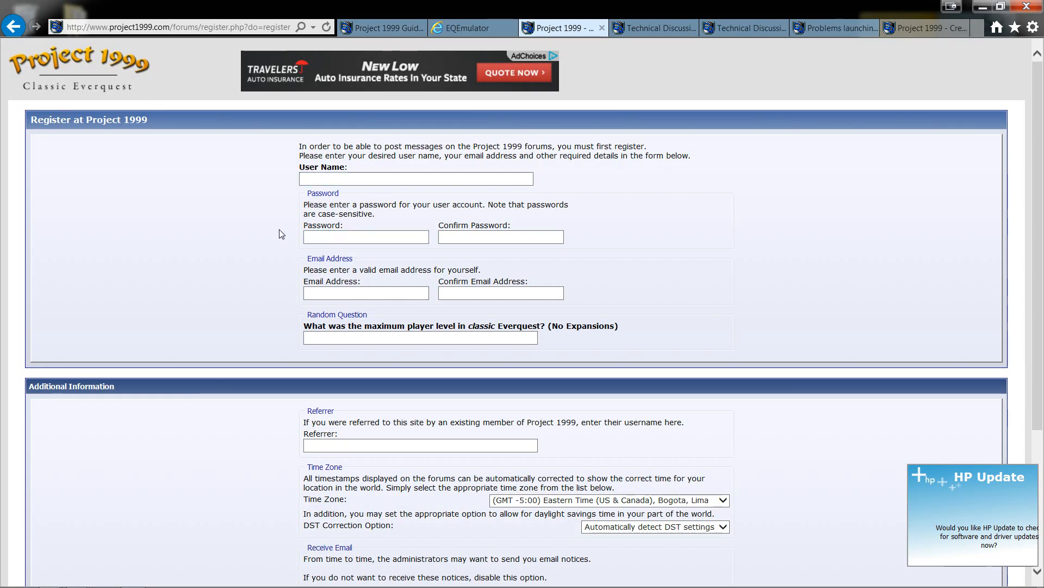
scroll(down, 3)
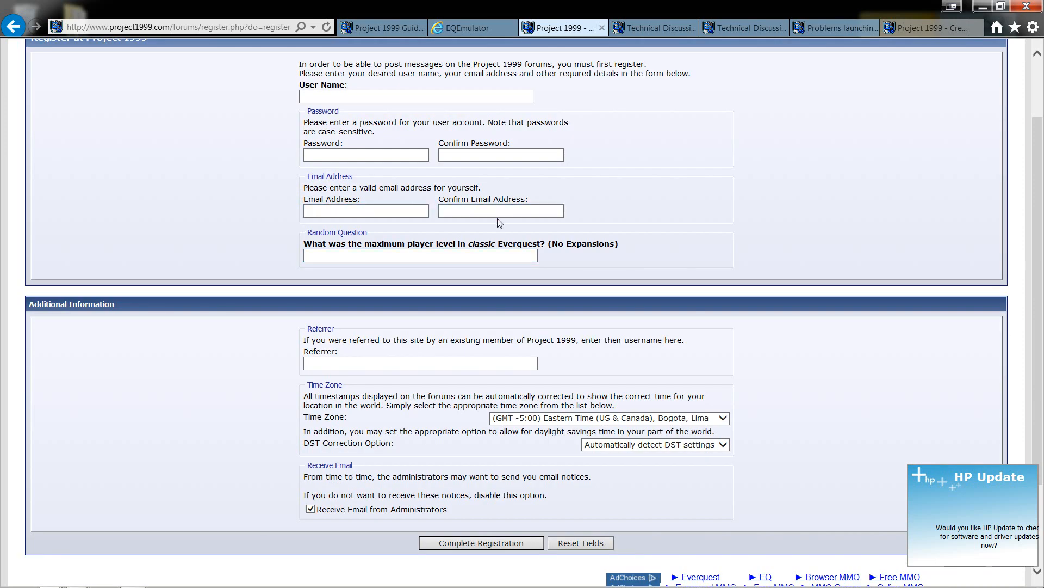
scroll(down, 3)
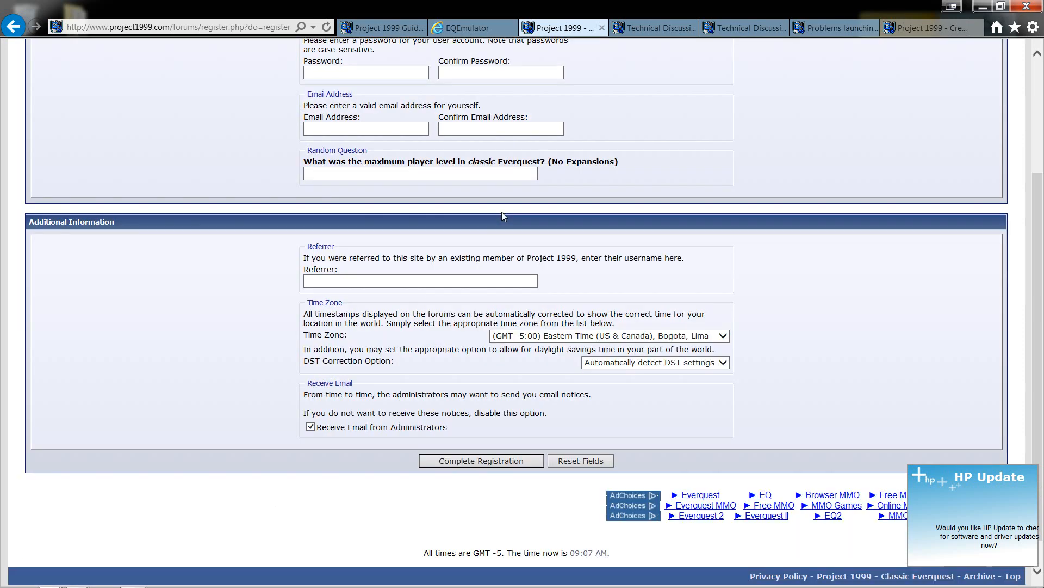
scroll(up, 3)
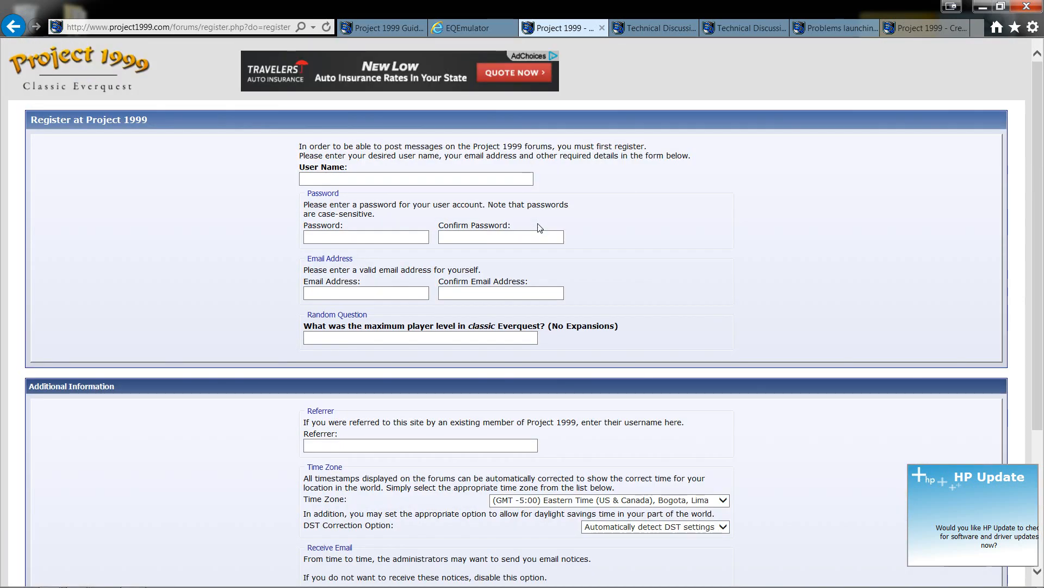
mouse_move(544, 235)
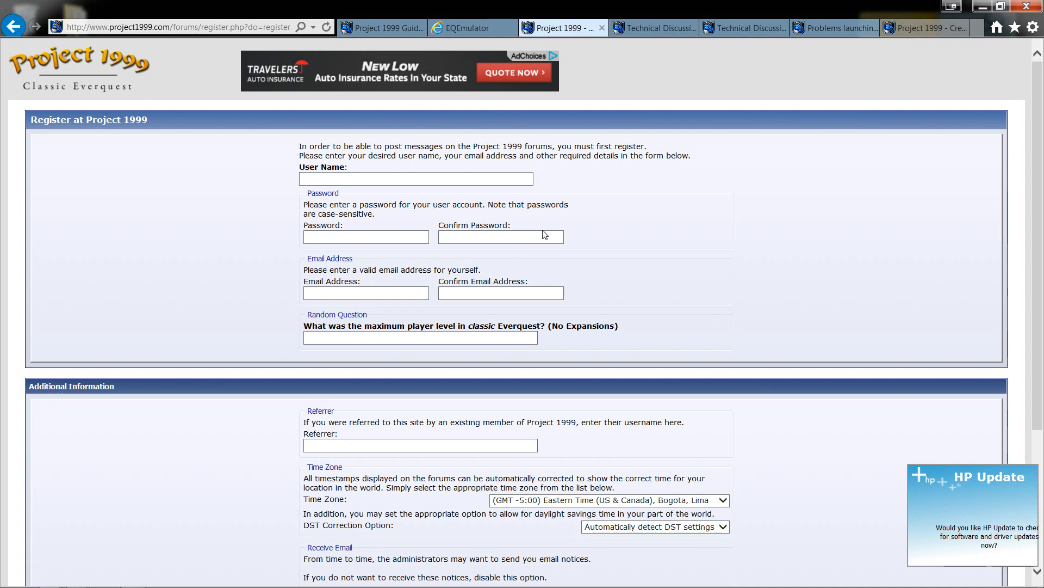
mouse_move(401, 214)
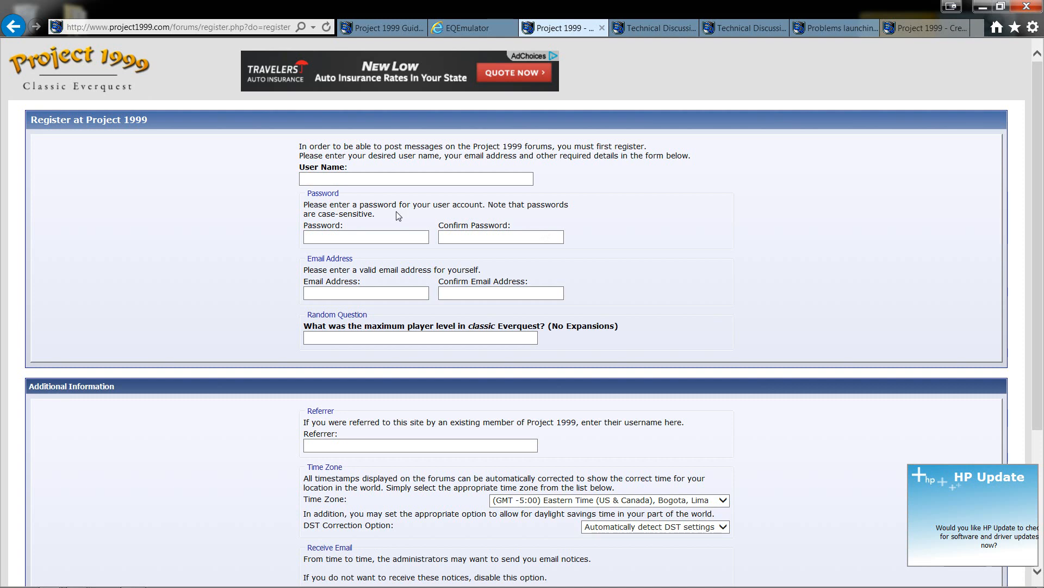
scroll(down, 3)
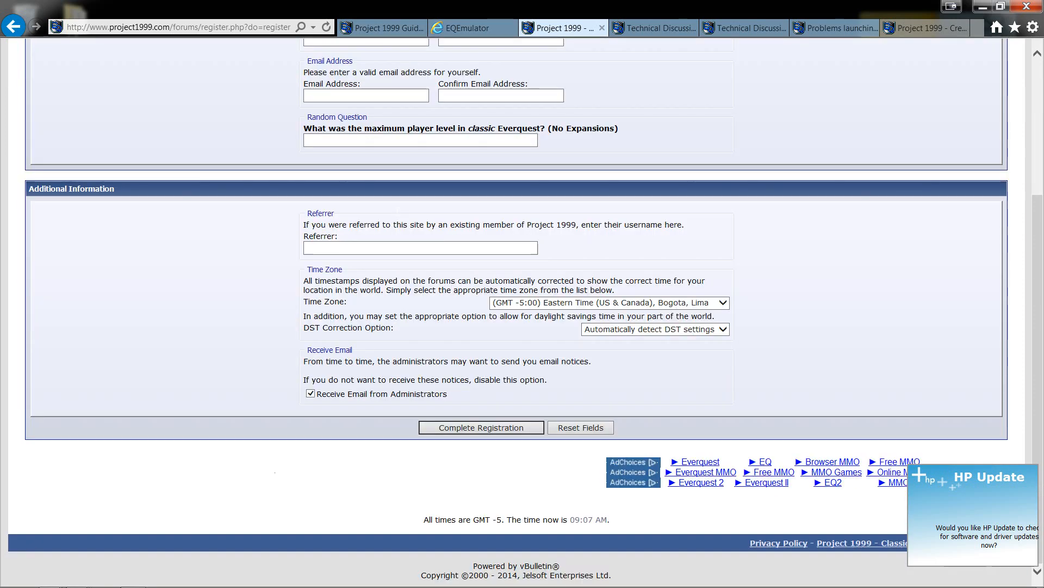
scroll(up, 3)
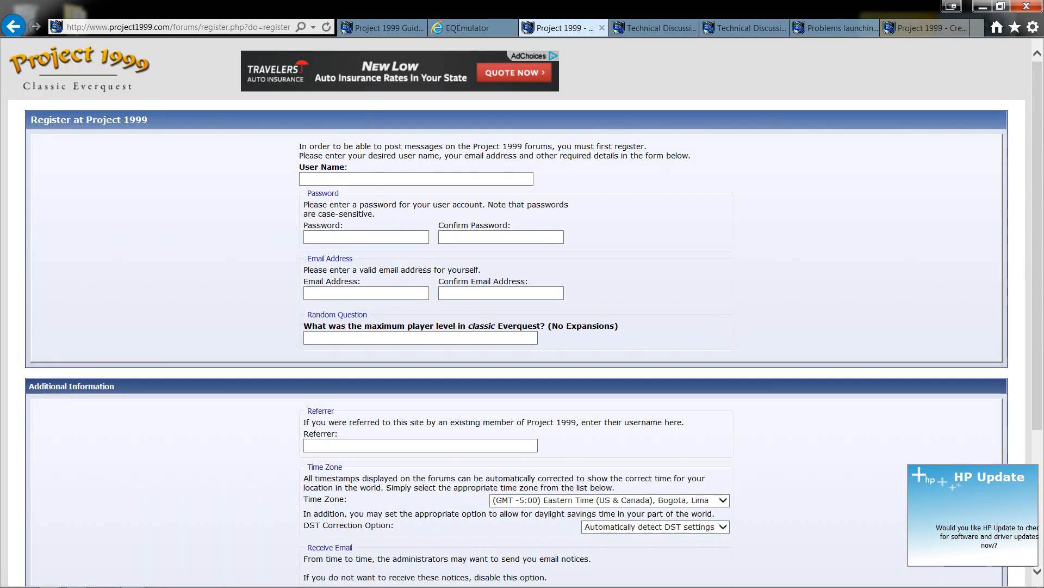
- Scroll the guidebook to Step 3 and highlight 'Launch Titanium'
click(742, 28)
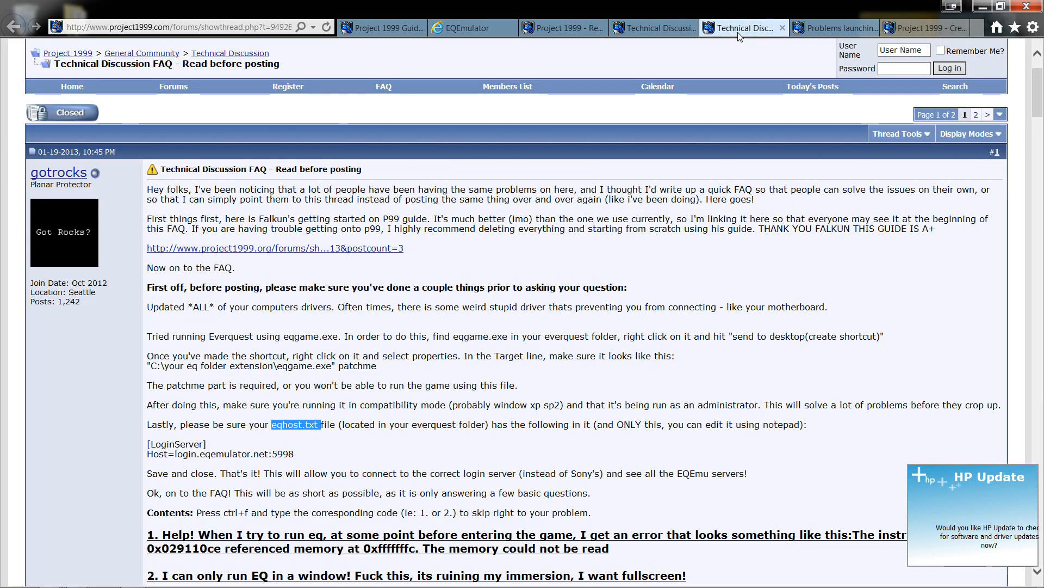
mouse_move(270, 270)
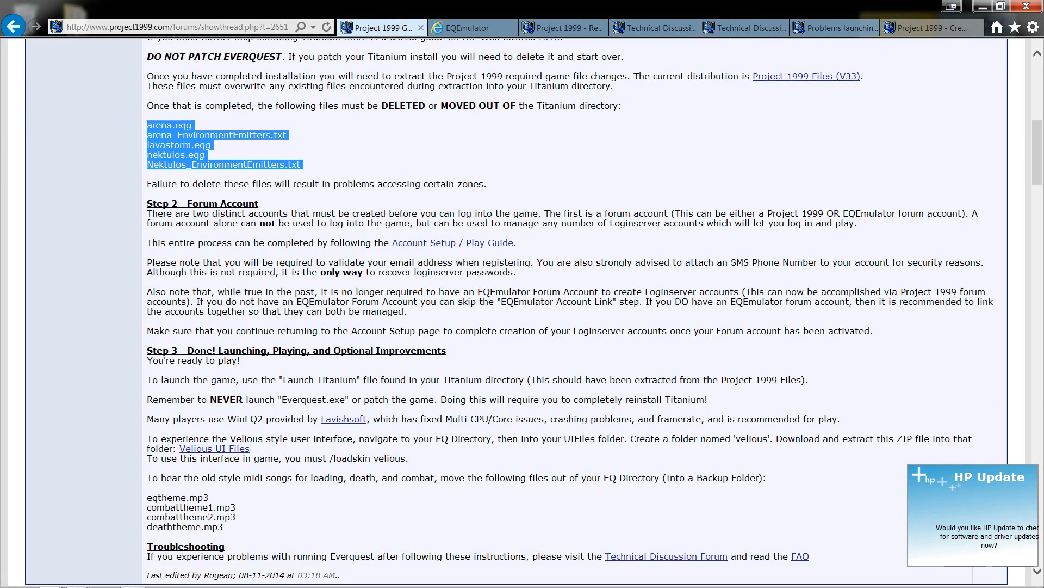
scroll(down, 3)
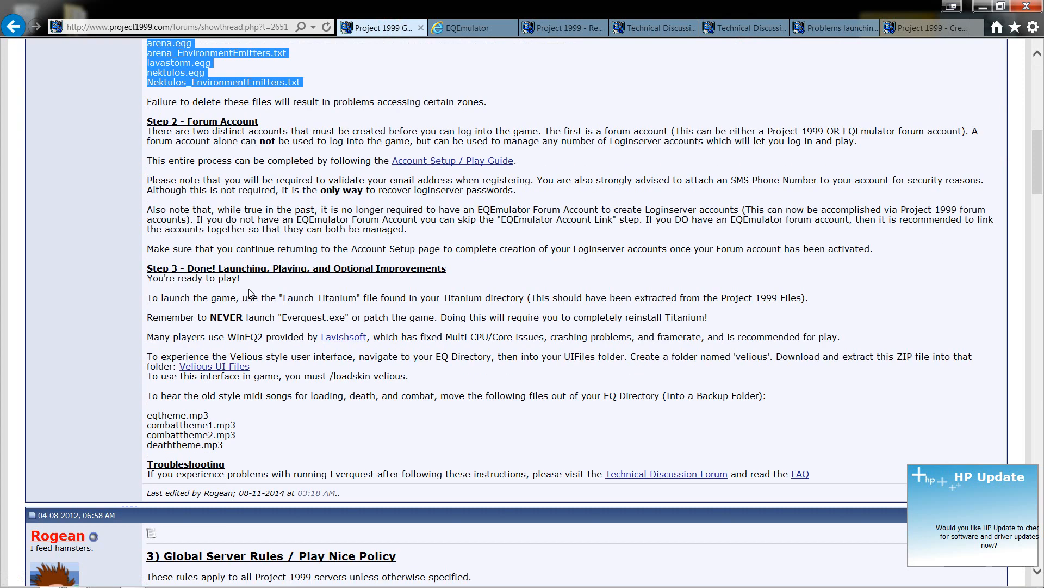
scroll(down, 3)
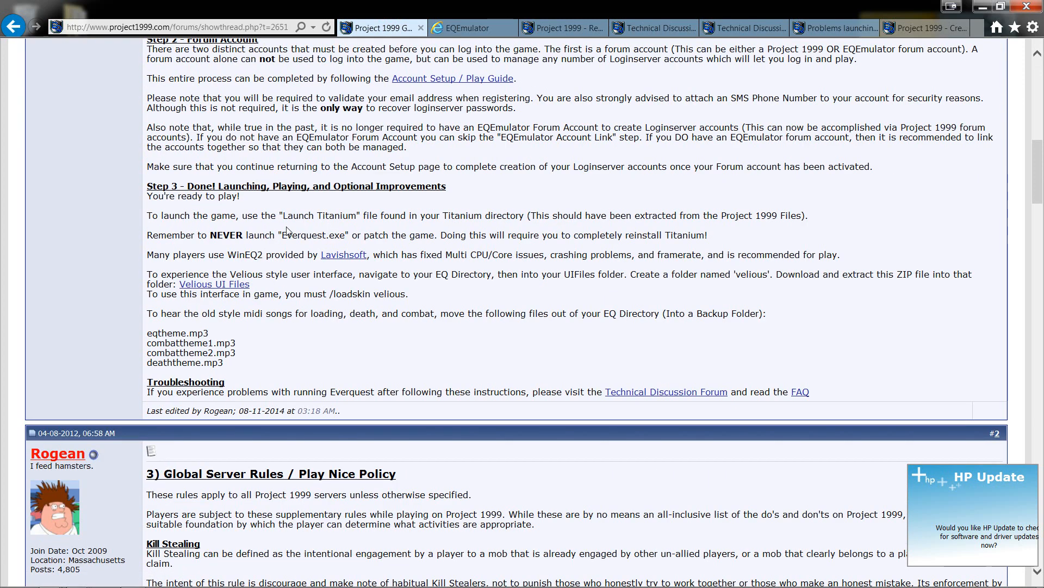
double_click(320, 215)
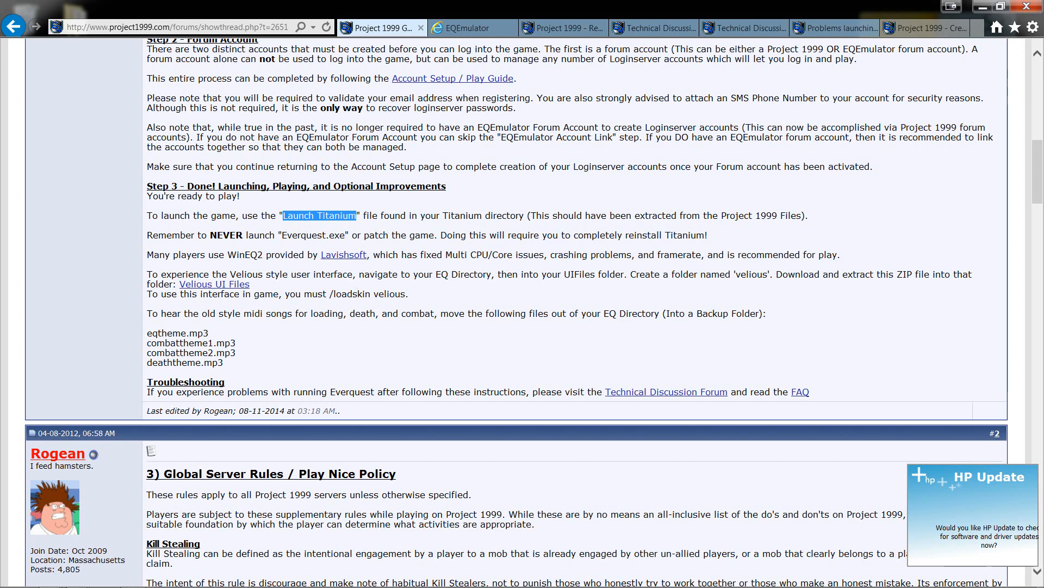
mouse_move(246, 270)
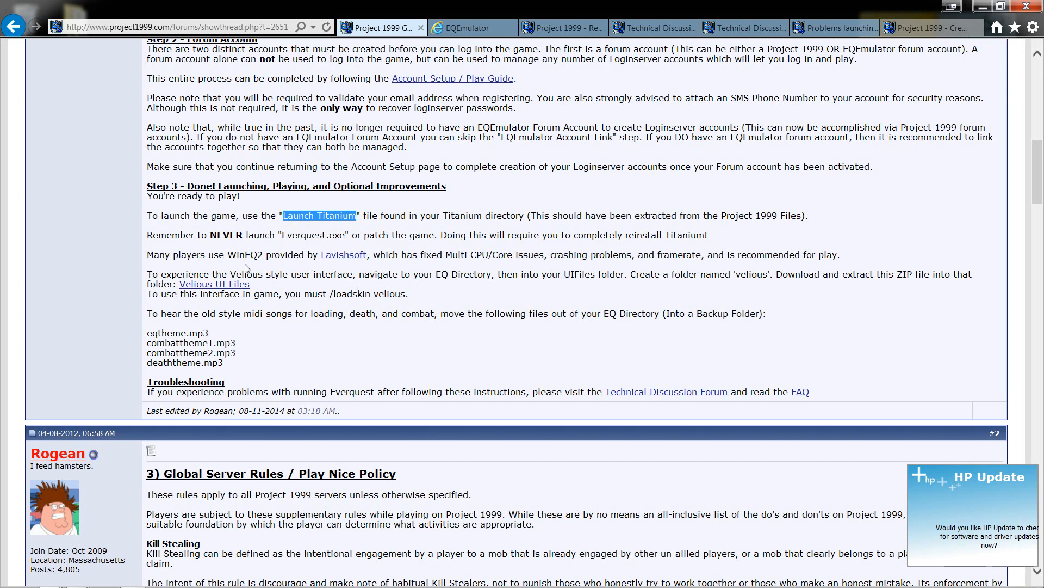
mouse_move(343, 255)
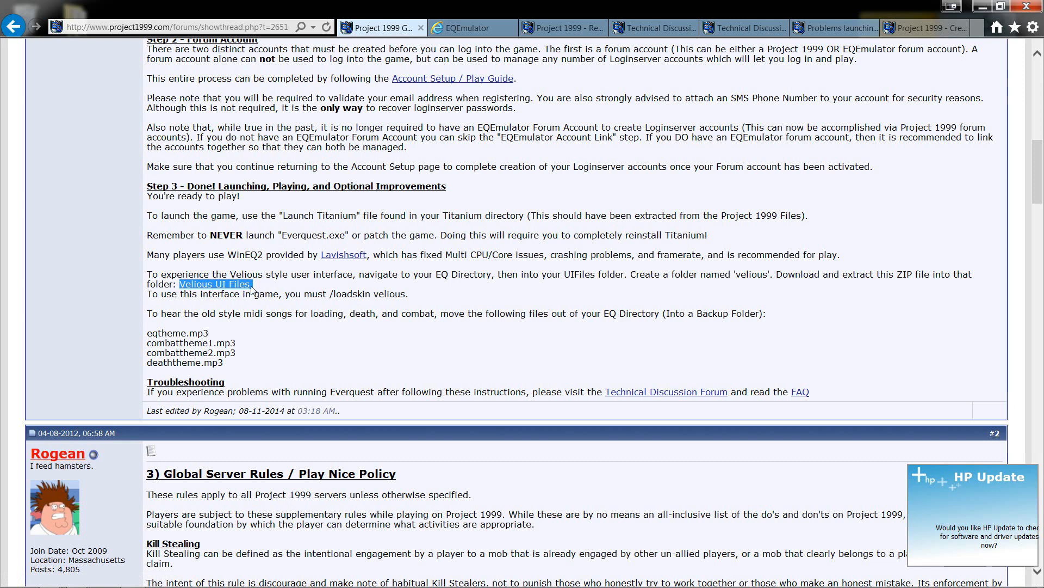
mouse_move(269, 289)
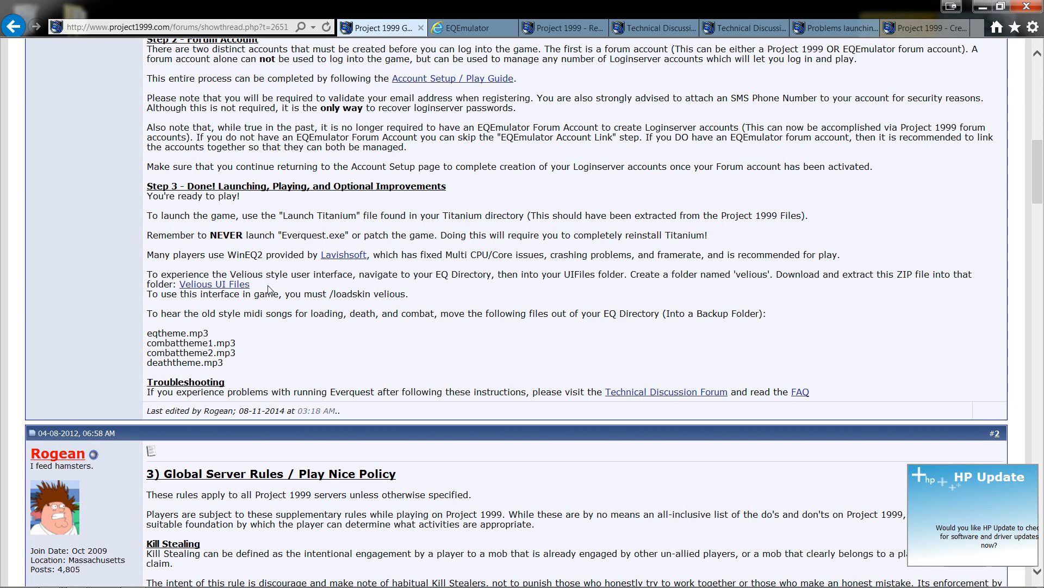
mouse_move(214, 284)
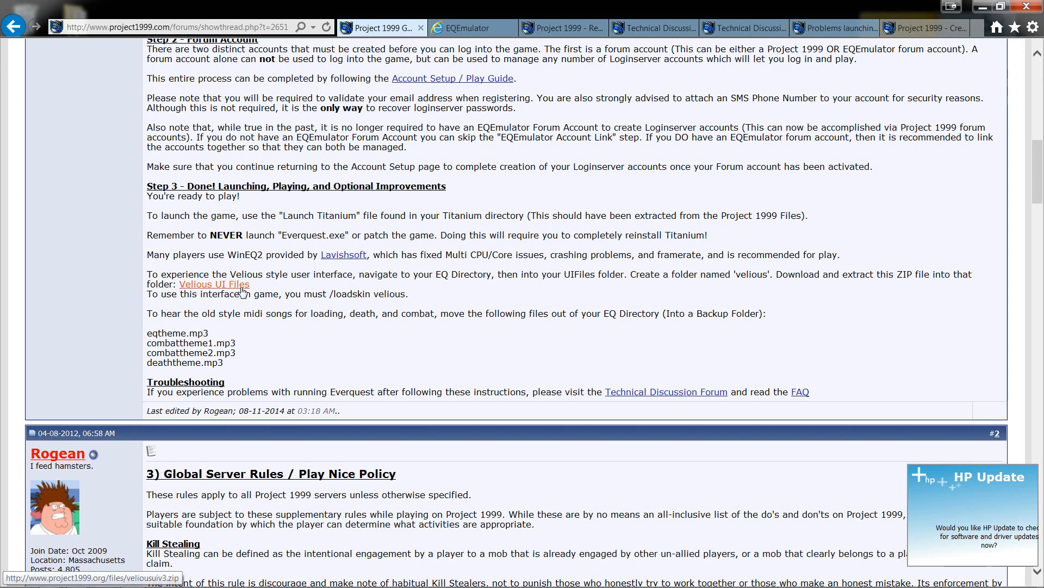
- Mark the four midi theme files, eqtheme.mp3 through deaththeme.mp3, in Step 3
scroll(down, 3)
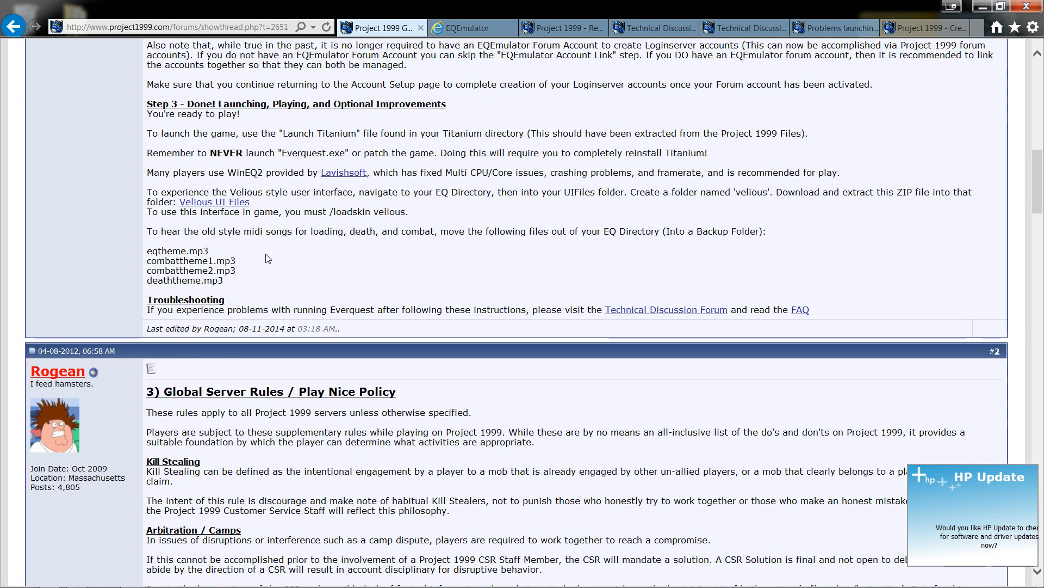
mouse_move(411, 245)
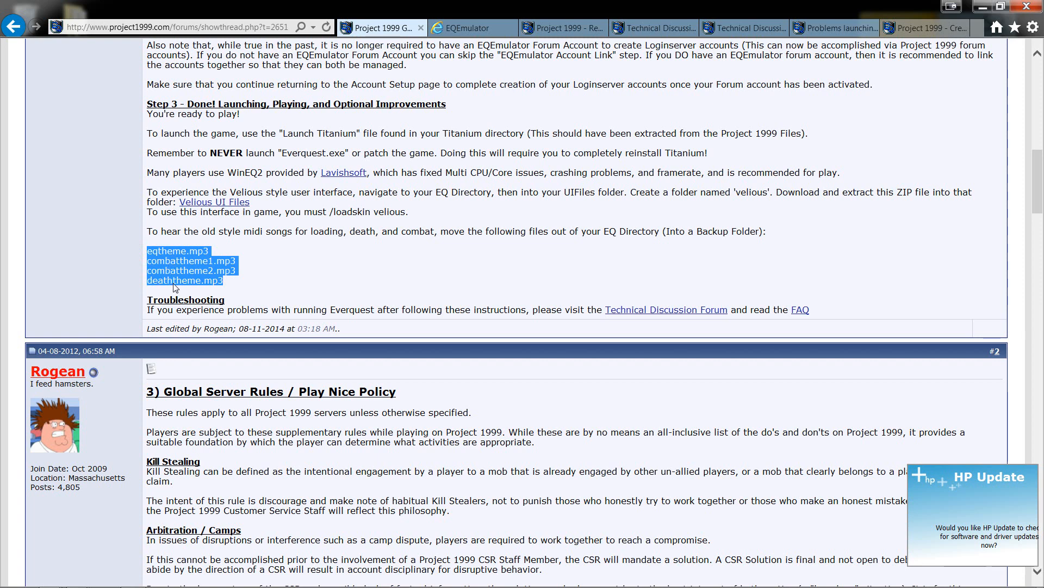
mouse_move(228, 269)
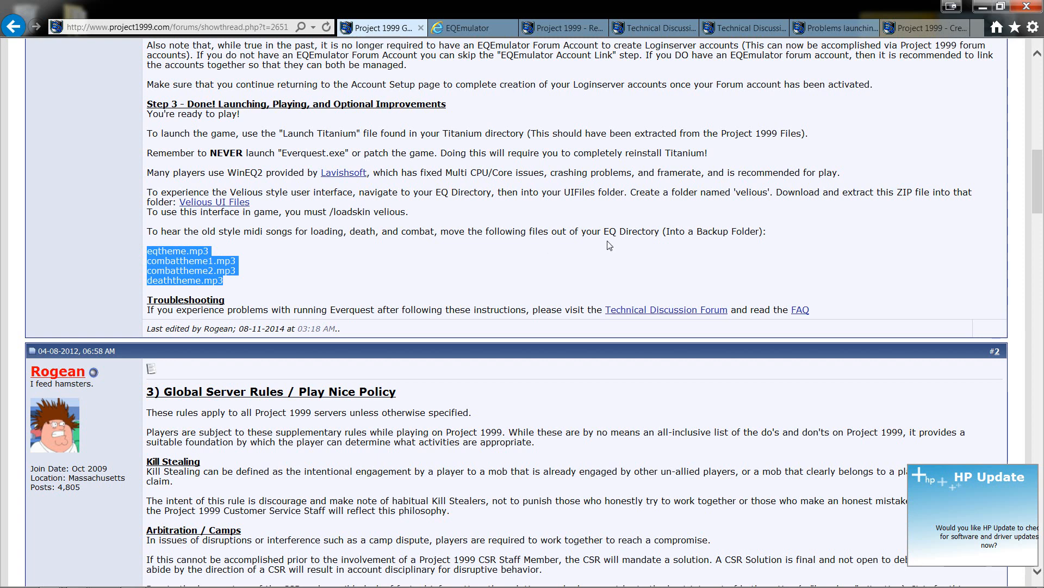
mouse_move(608, 246)
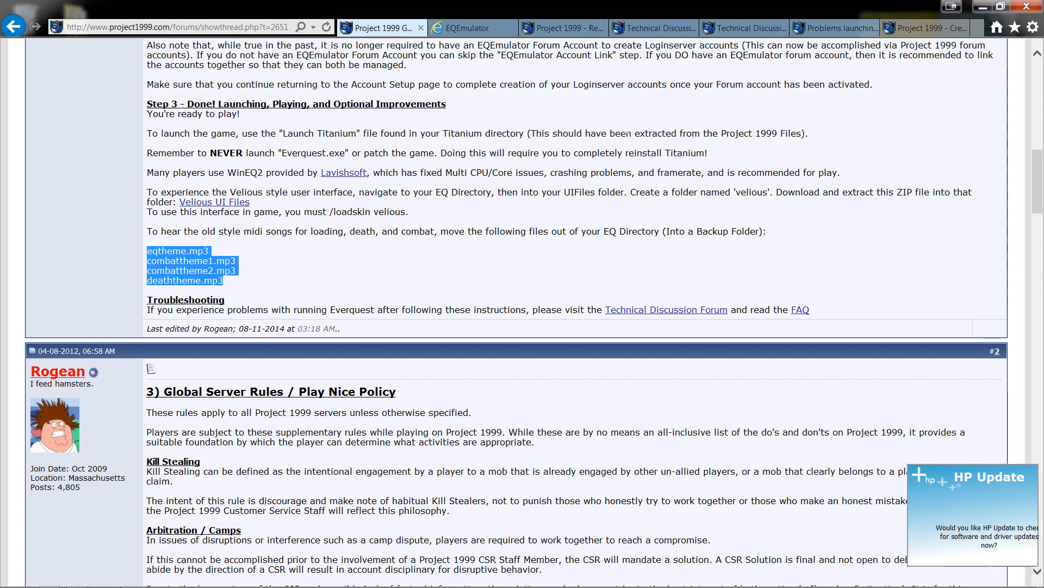
mouse_move(243, 290)
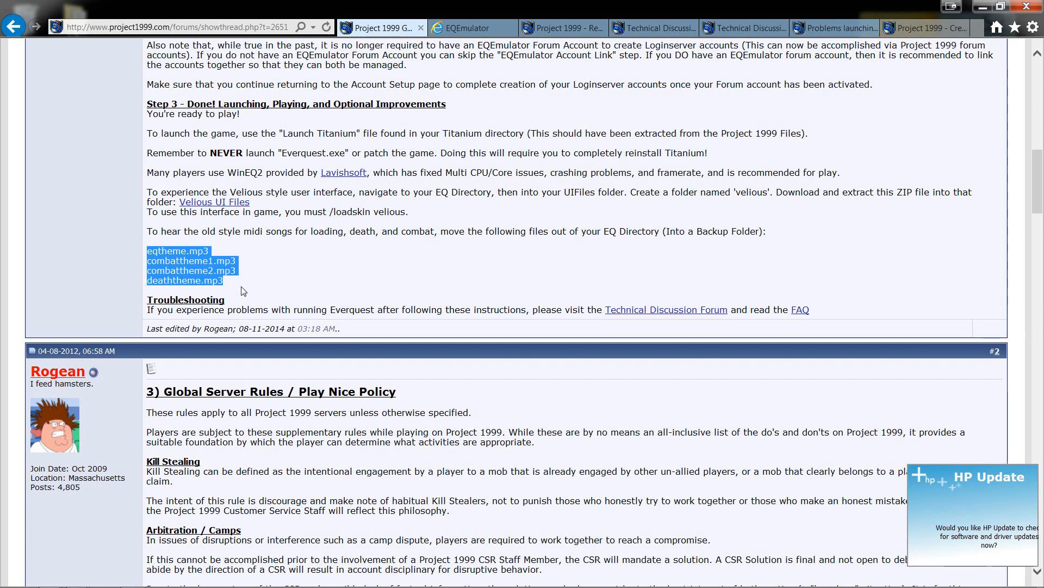
mouse_move(458, 254)
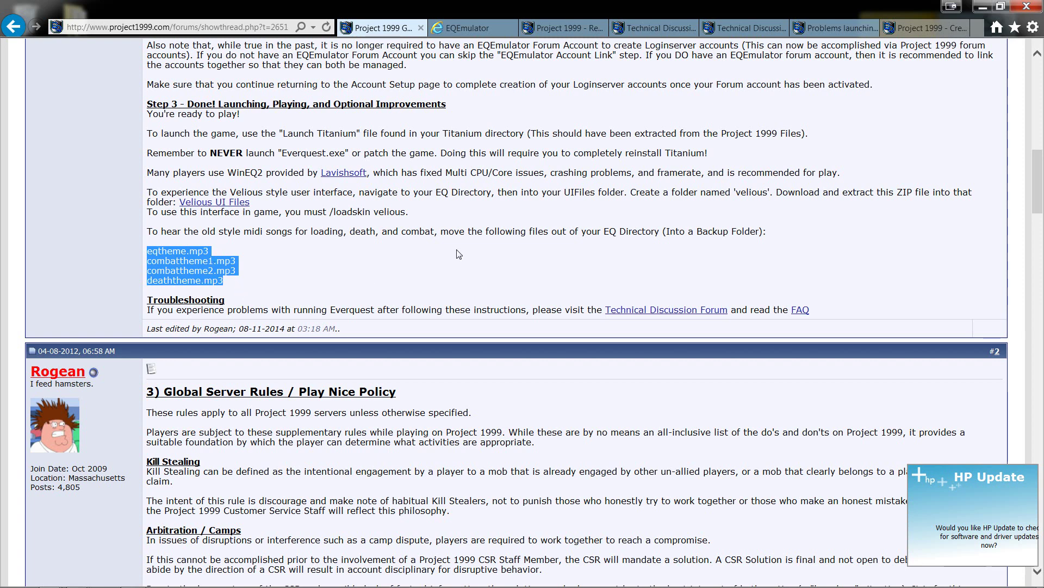
mouse_move(531, 229)
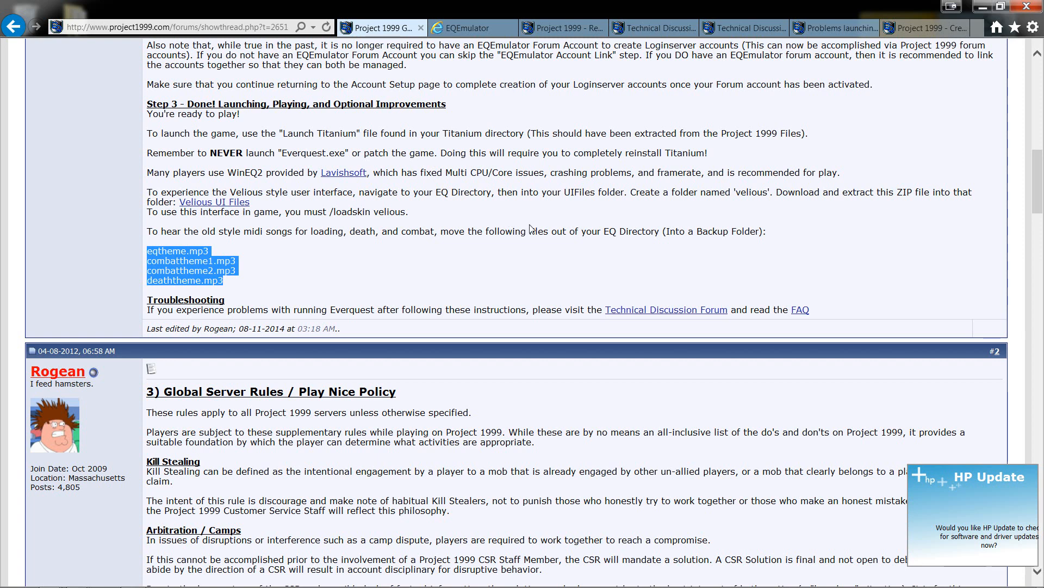
scroll(up, 3)
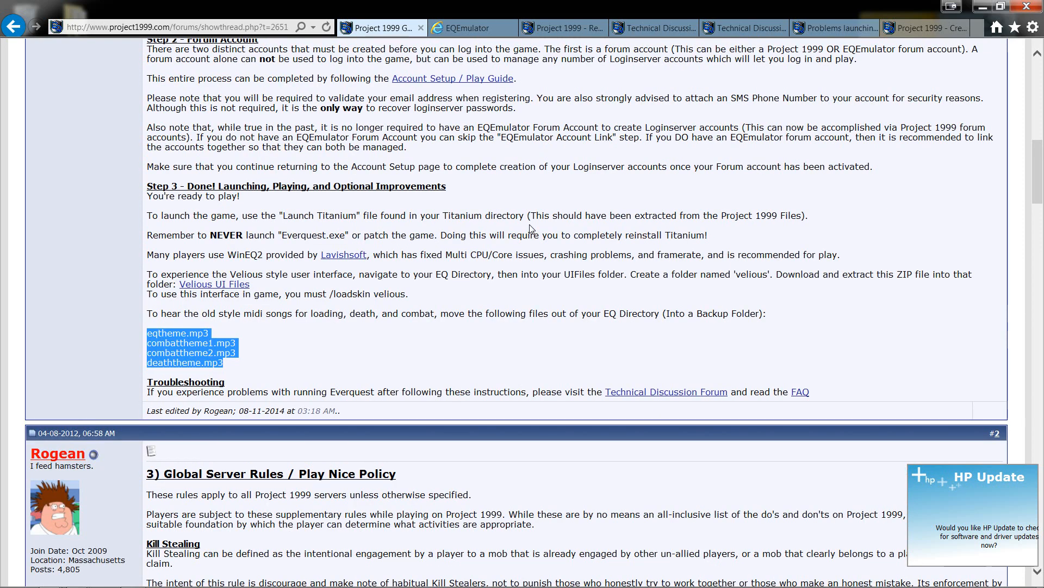
- Scroll the Technical Discussion FAQ post and select the eqgame.exe file name
click(739, 27)
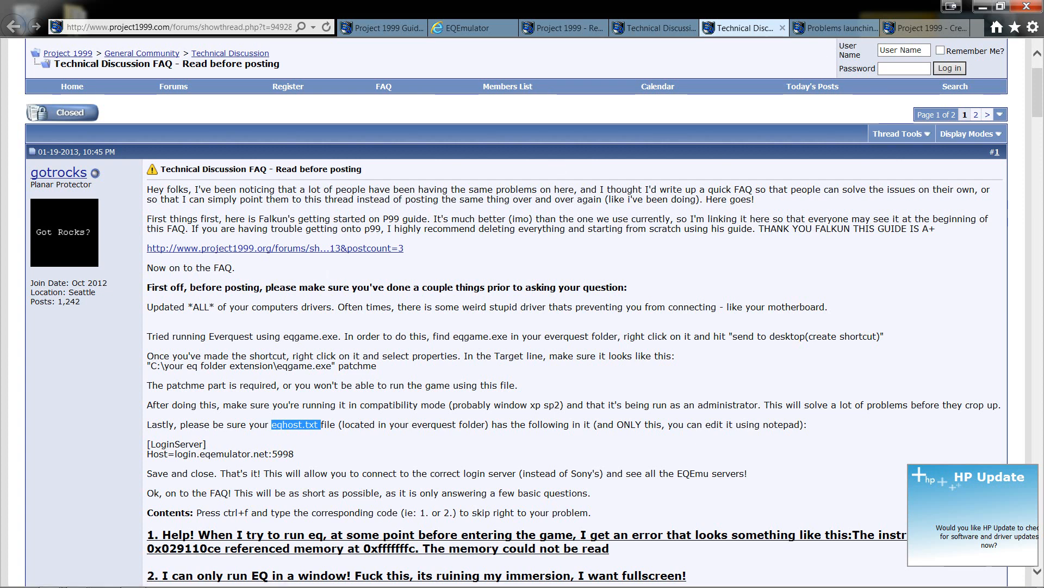
scroll(down, 3)
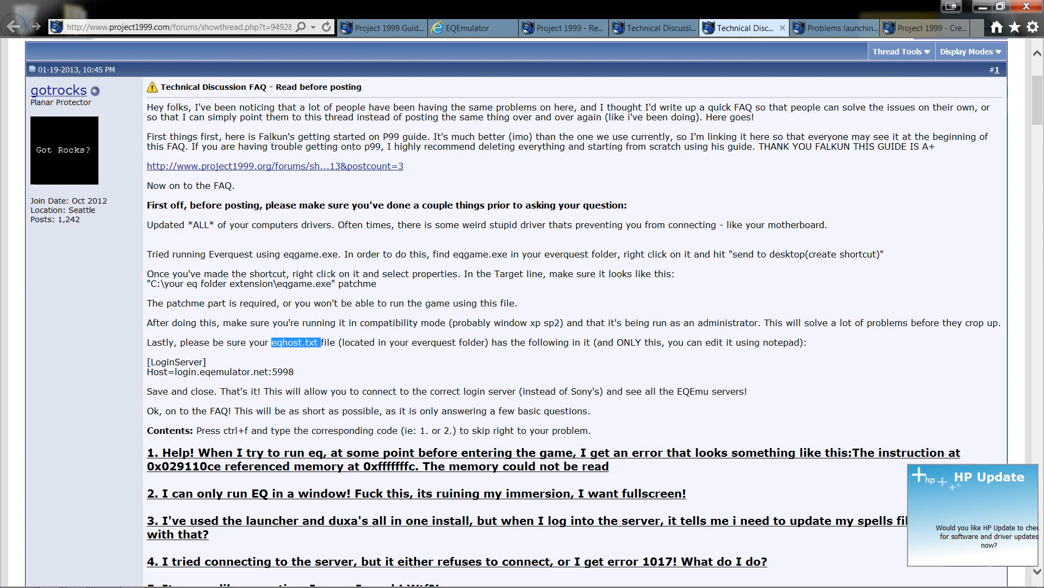
scroll(down, 3)
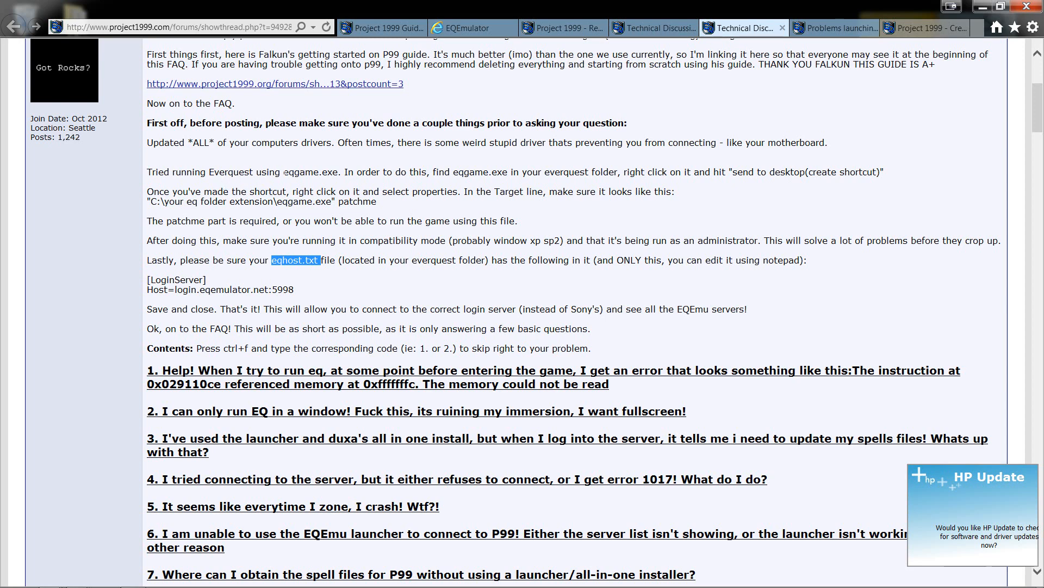
double_click(311, 172)
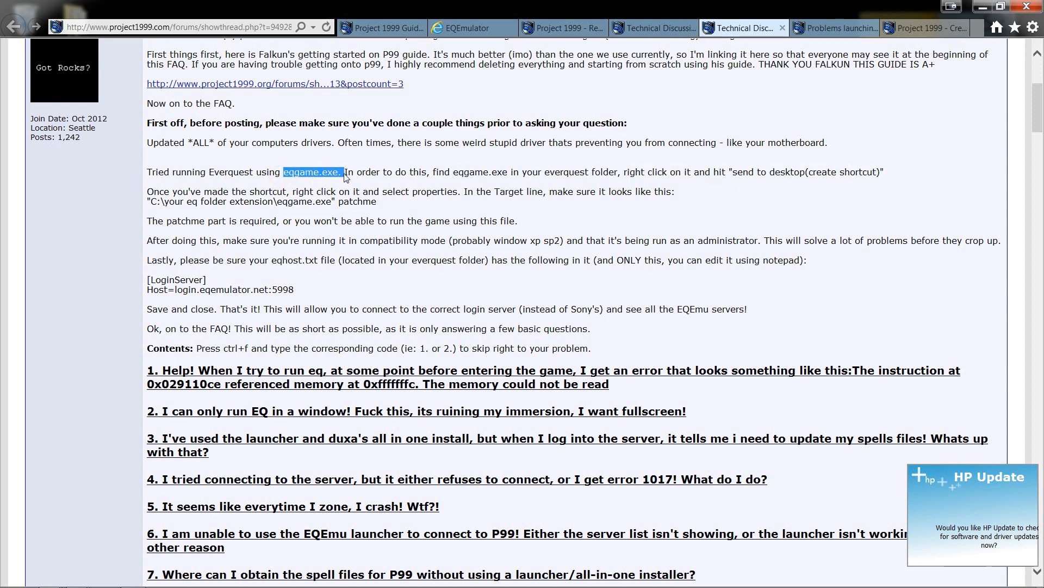
mouse_move(303, 175)
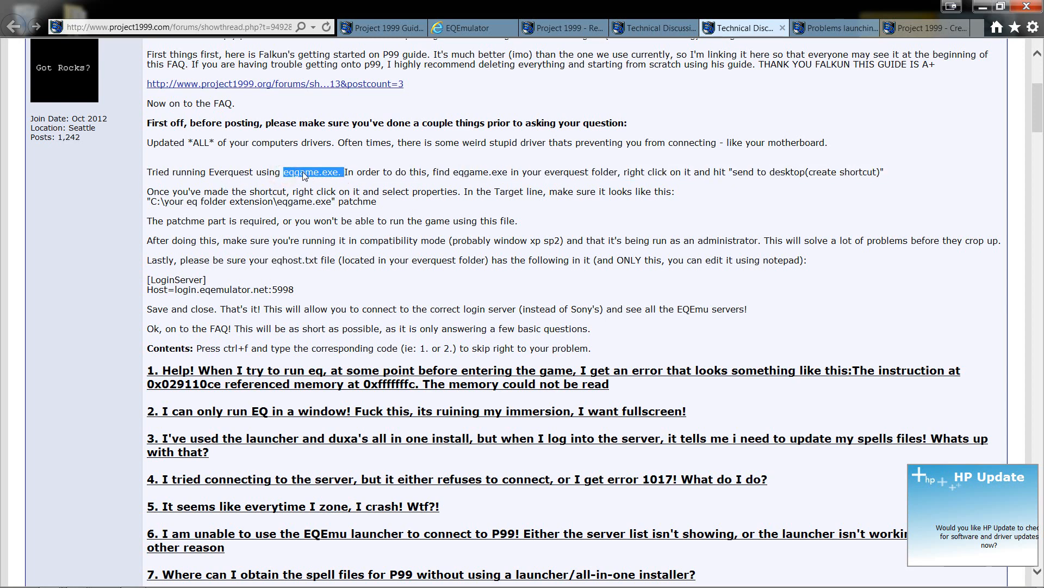
mouse_move(306, 175)
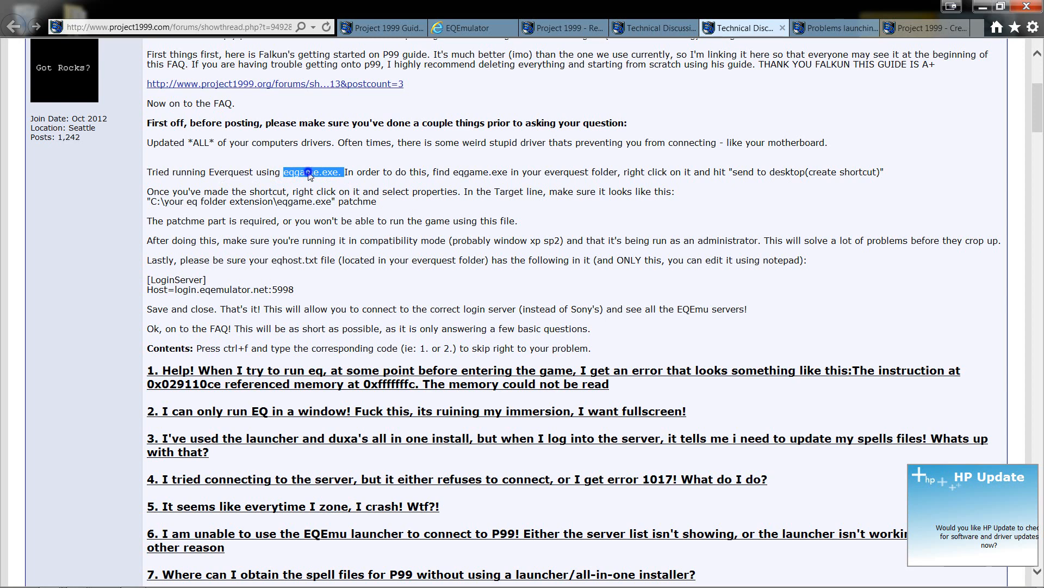
right_click(311, 172)
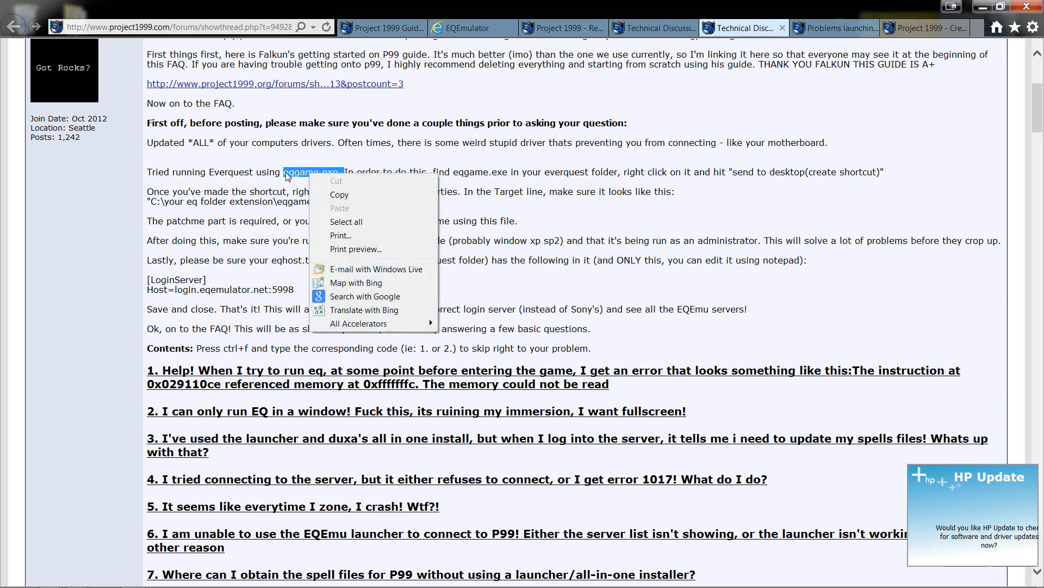
mouse_move(277, 220)
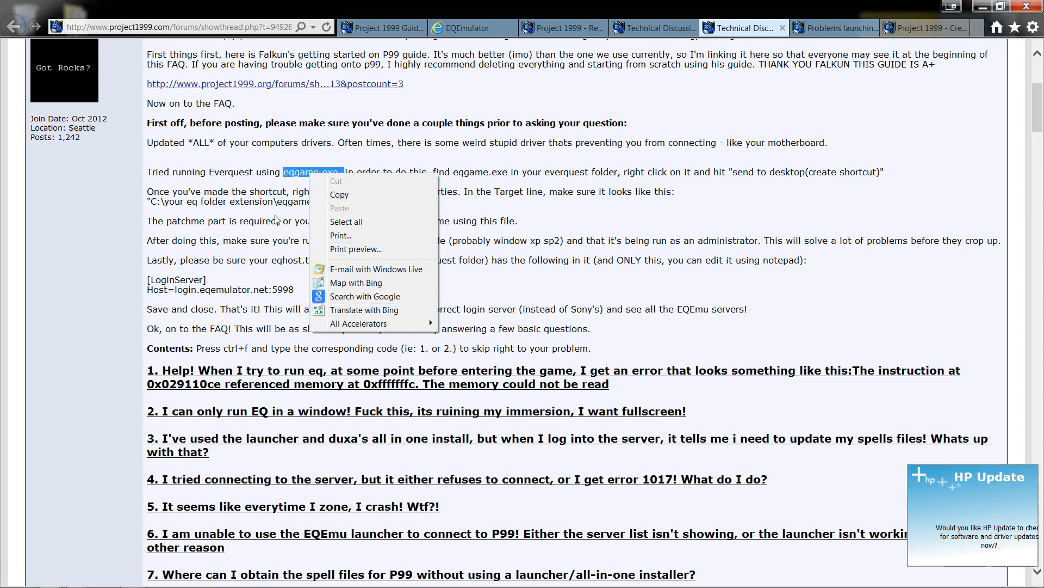
click(786, 185)
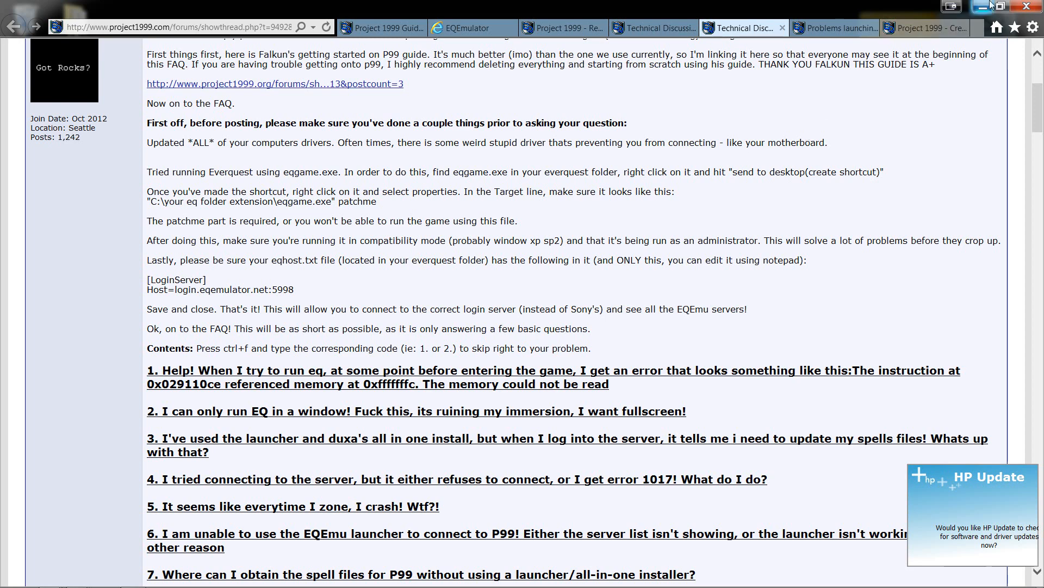
- Open the eqgame.exe shortcut's properties and select 'eqgame.exe" patchme' in the guide
click(1008, 5)
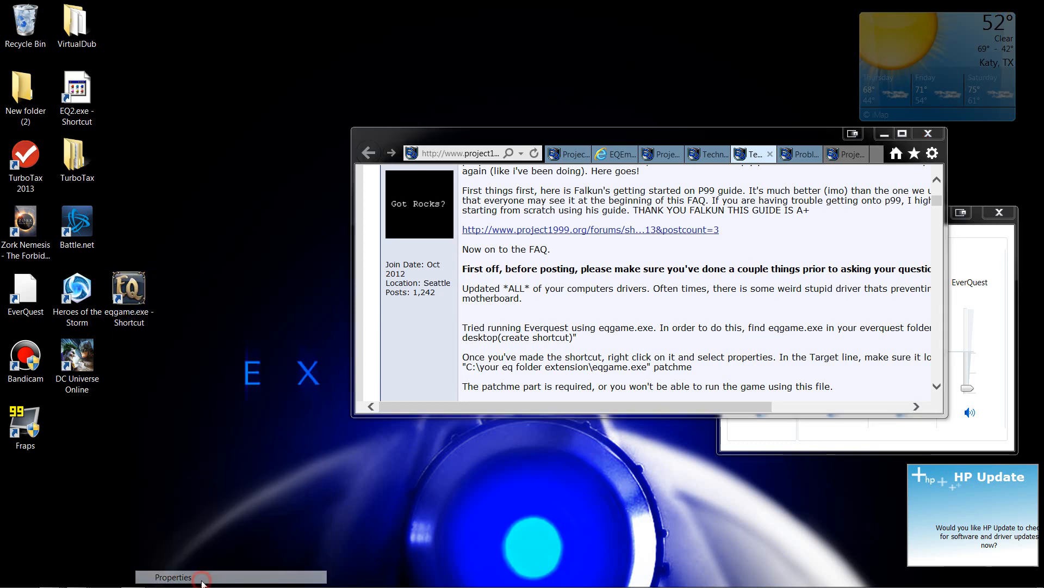
click(172, 576)
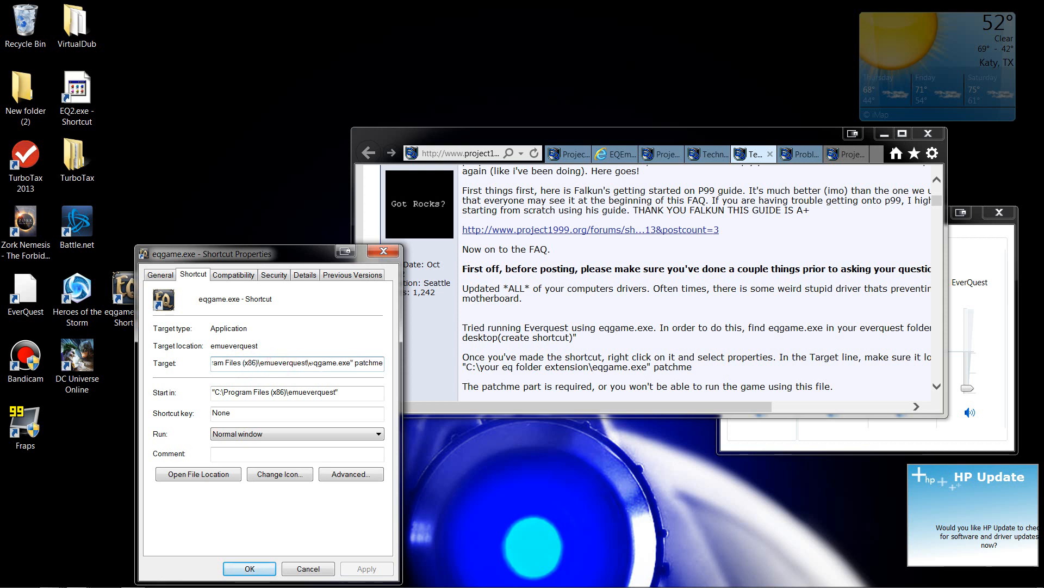
double_click(331, 363)
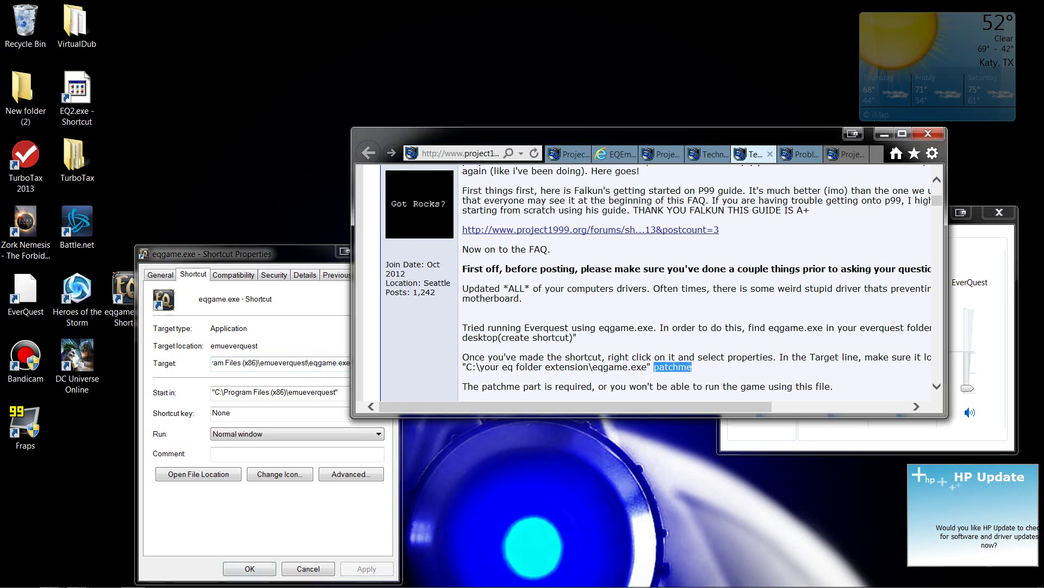
click(591, 368)
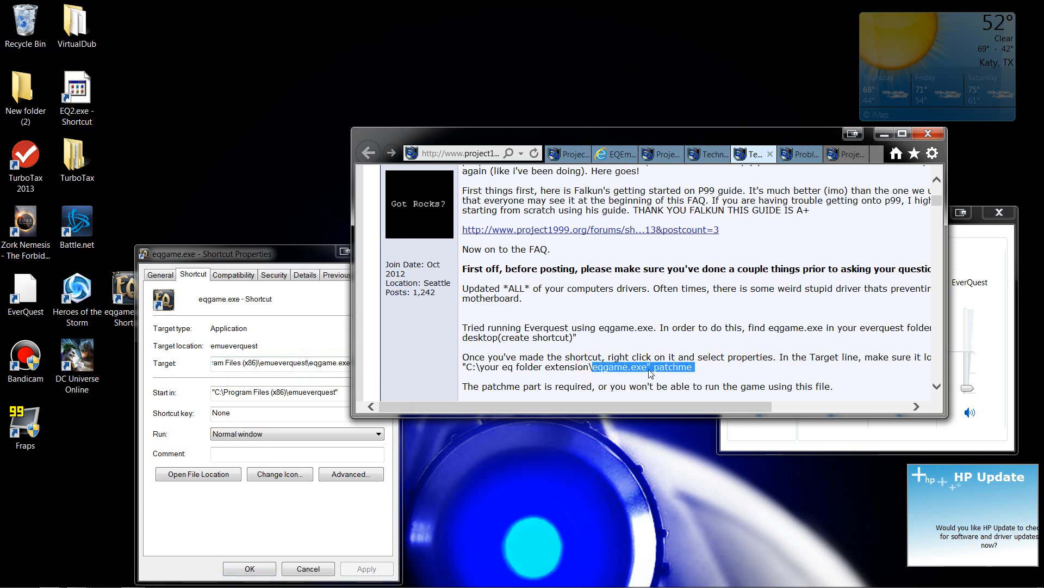
mouse_move(664, 374)
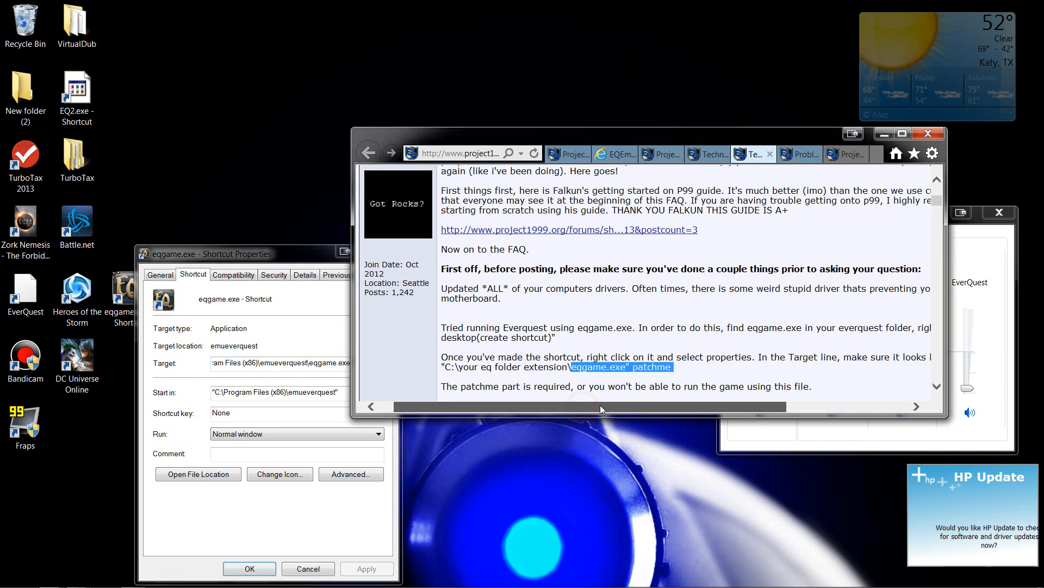
scroll(down, 3)
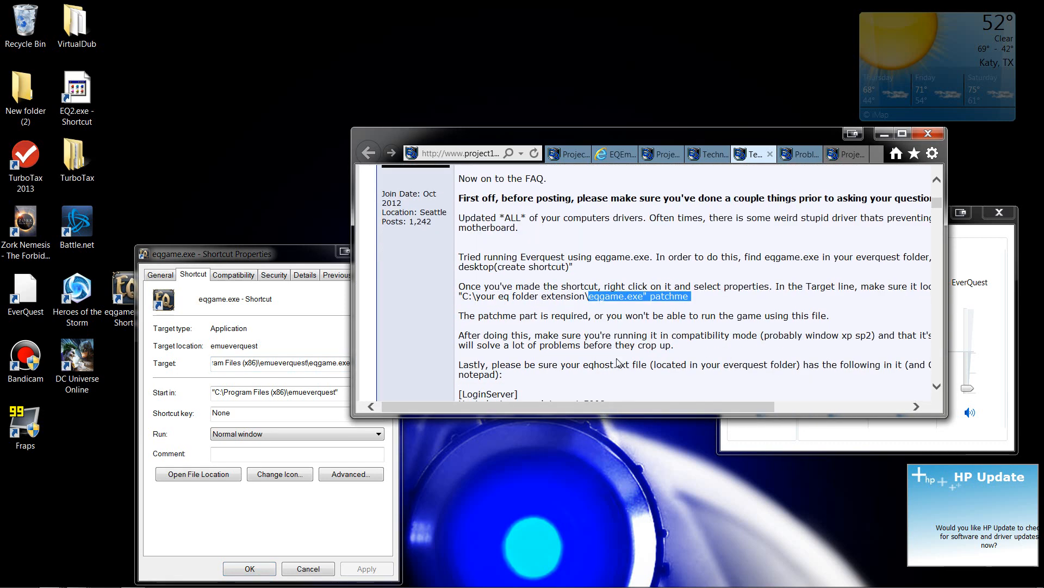
scroll(down, 3)
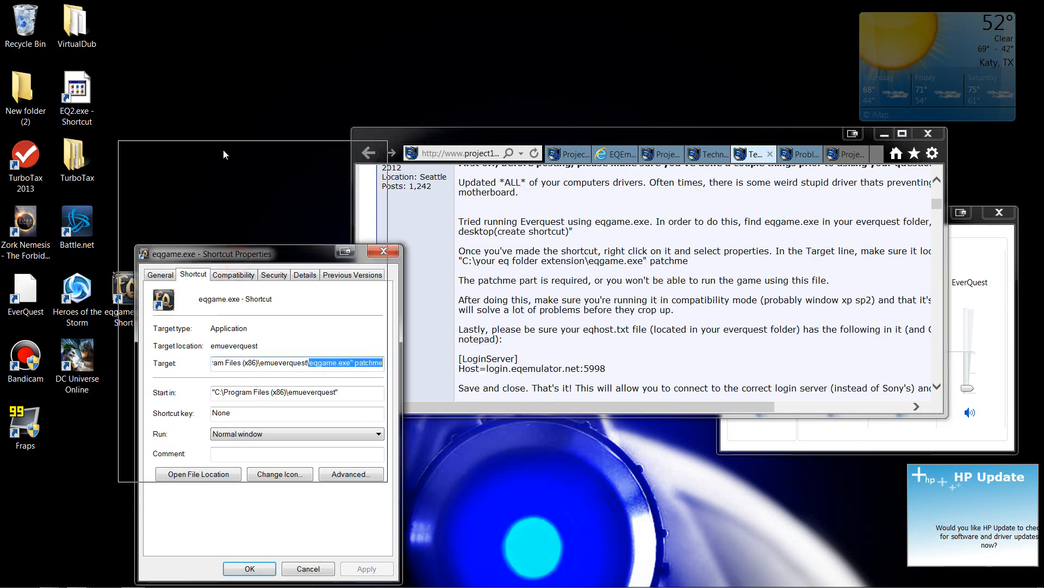
- Set the eqgame.exe shortcut to Windows XP SP2 compatibility as administrator, then reopen emueverquest
click(232, 274)
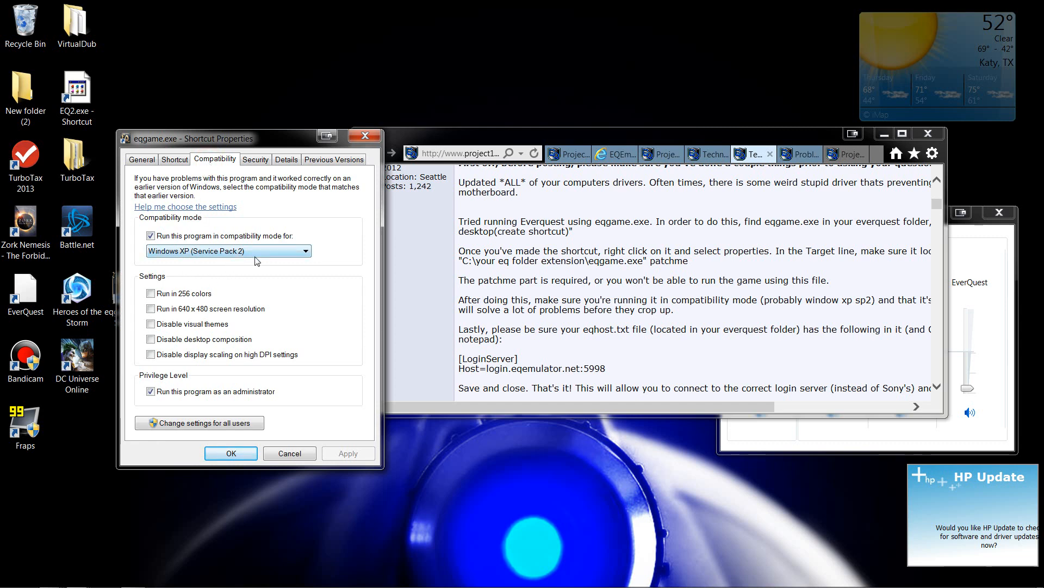
click(306, 250)
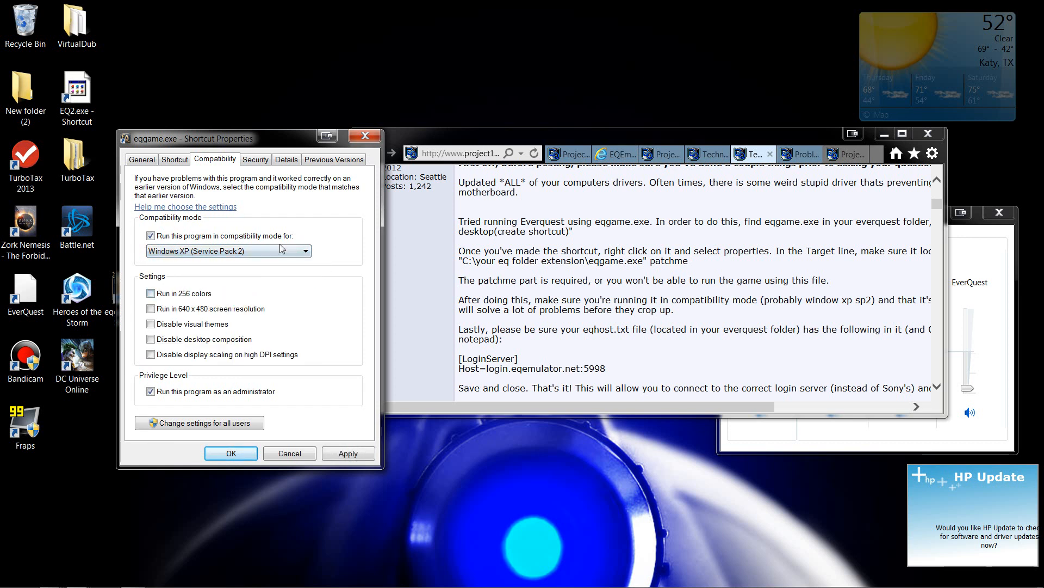
click(152, 391)
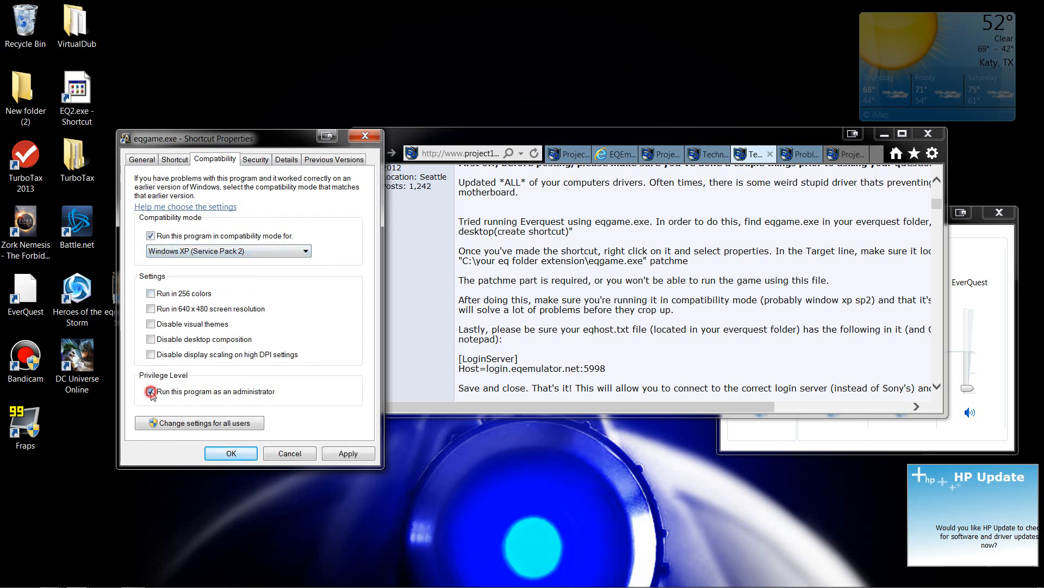
click(150, 391)
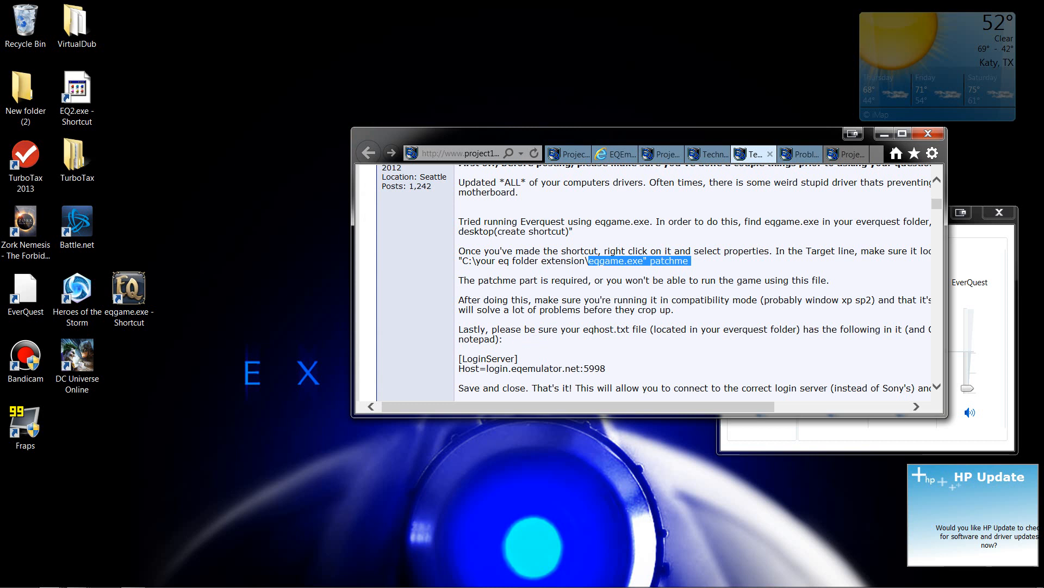
double_click(597, 329)
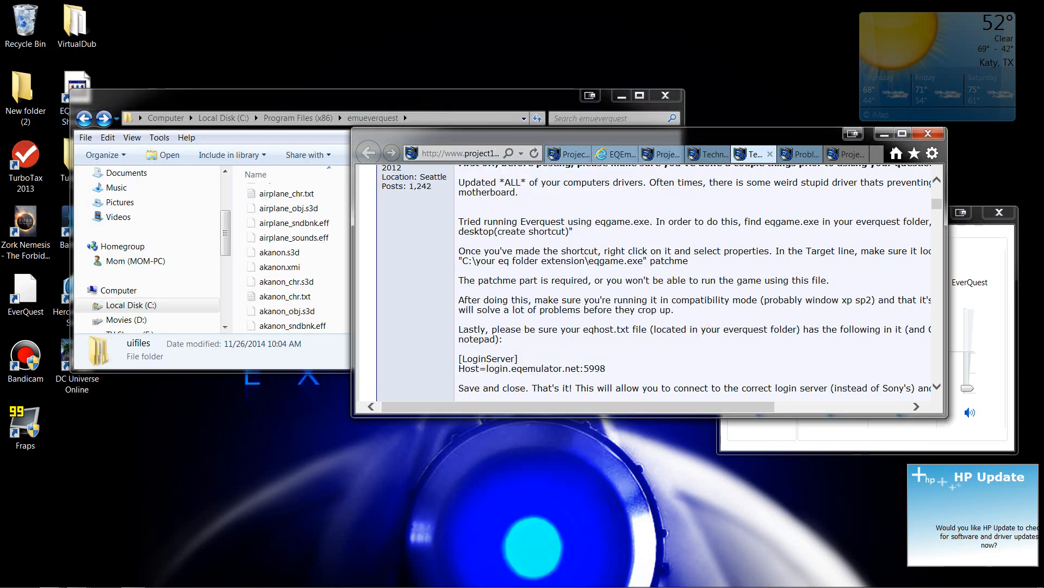
- Find eqhost.txt in emueverquest and confirm it lists login.eqemulator.net:5998, then close Notepad
double_click(598, 329)
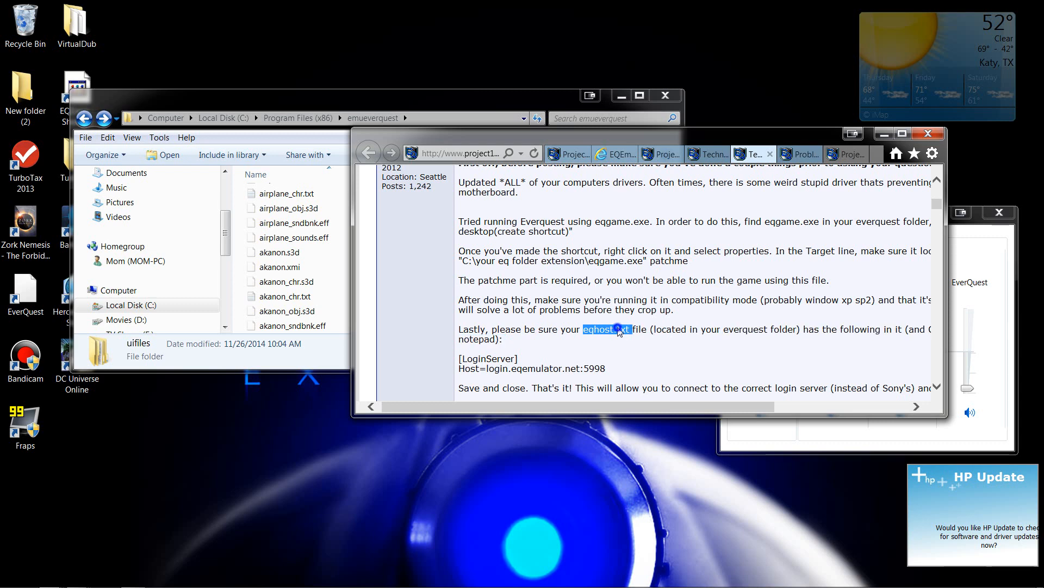
click(606, 118)
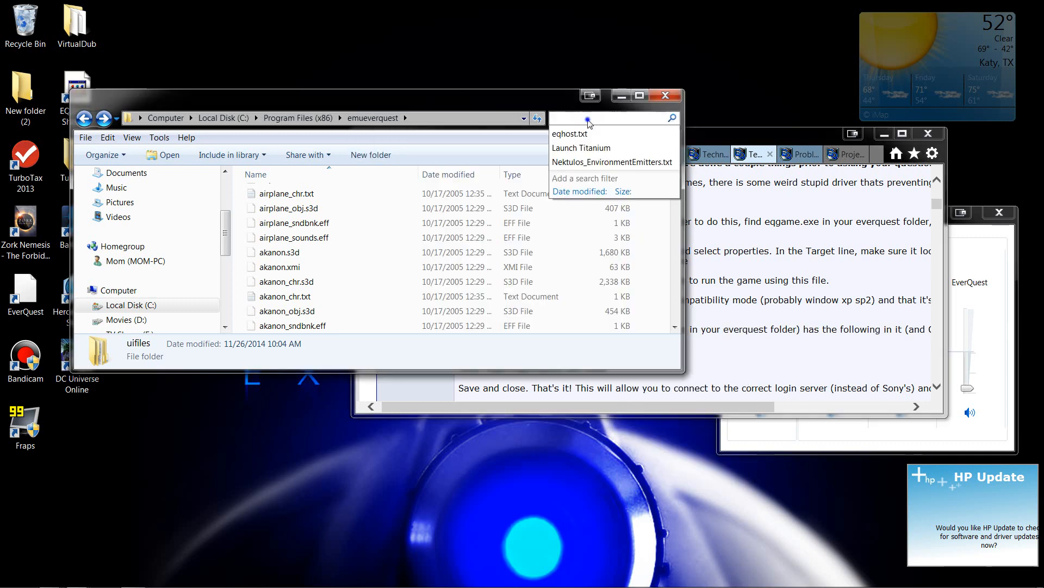
click(569, 133)
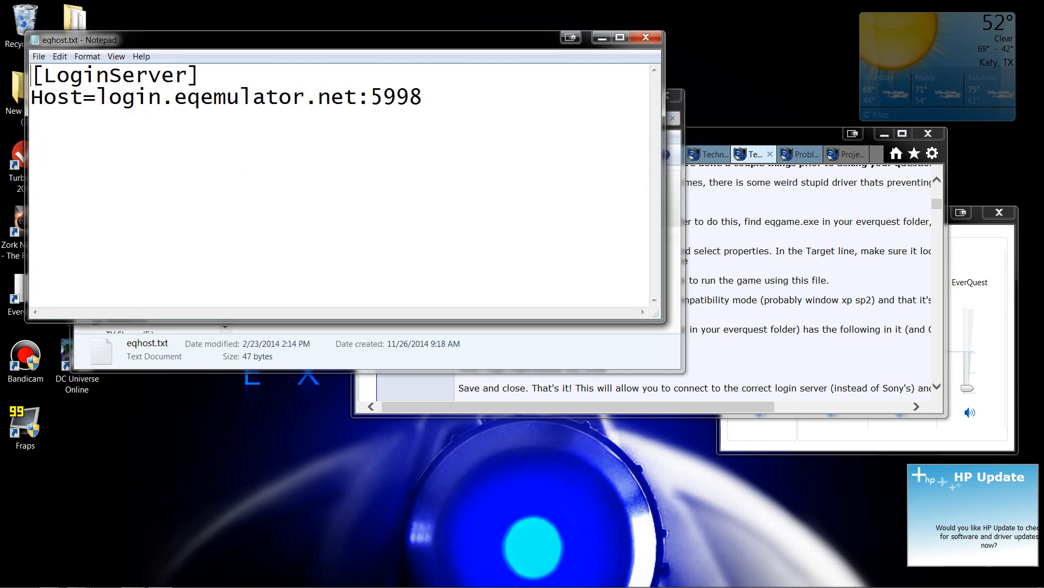
key(ctrl+a)
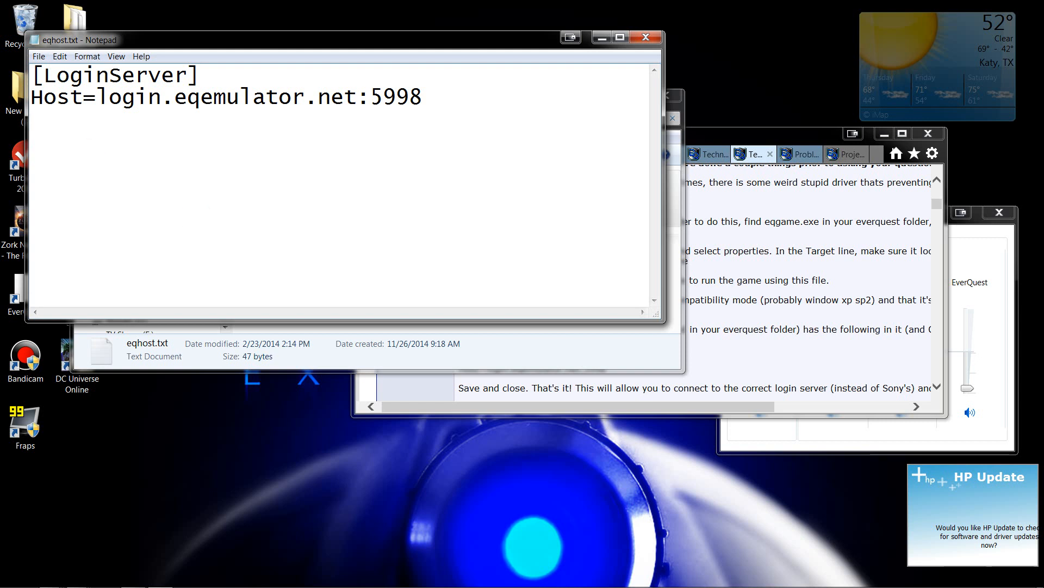
drag(277, 97, 430, 98)
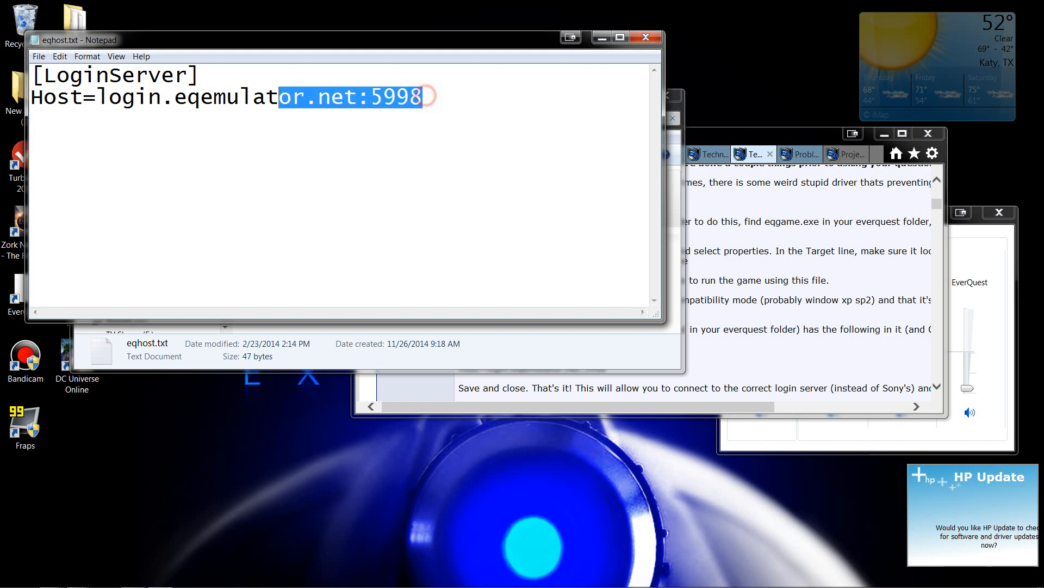
key(ctrl+a)
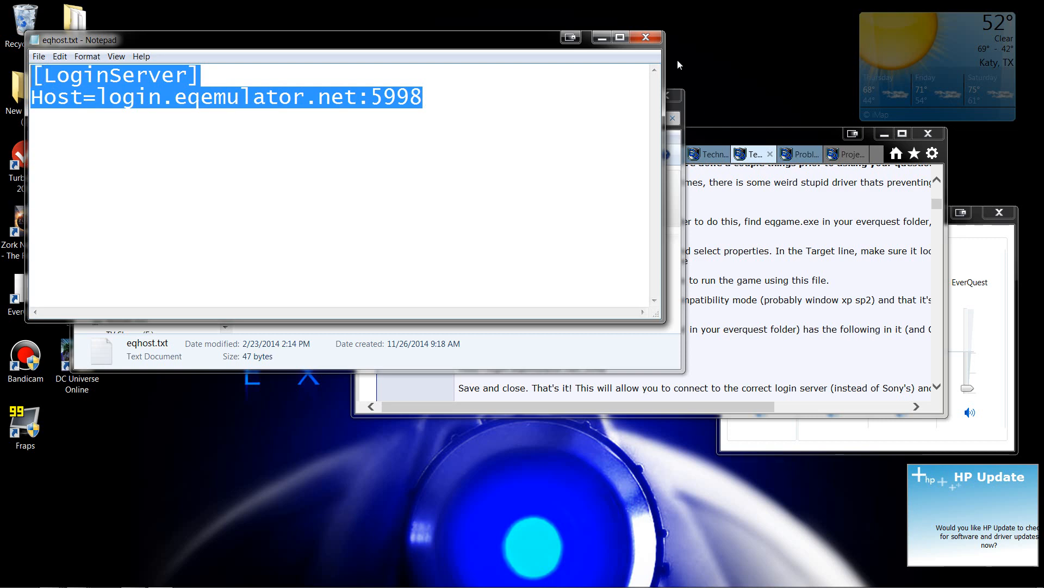
click(644, 37)
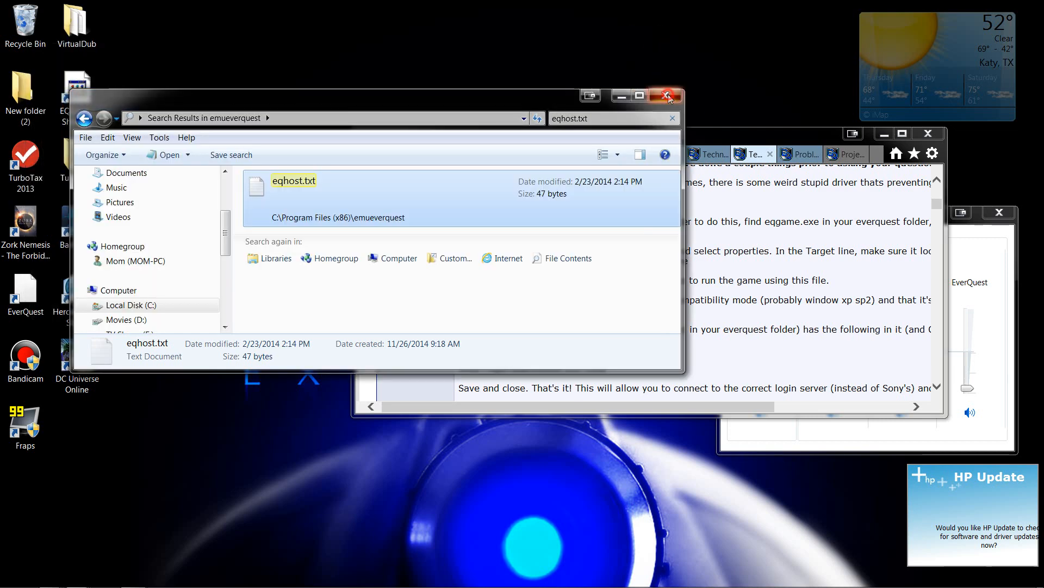
- Close the eqhost.txt search results, minimize the forum guide, and bring back the P99 downloads folder
click(669, 96)
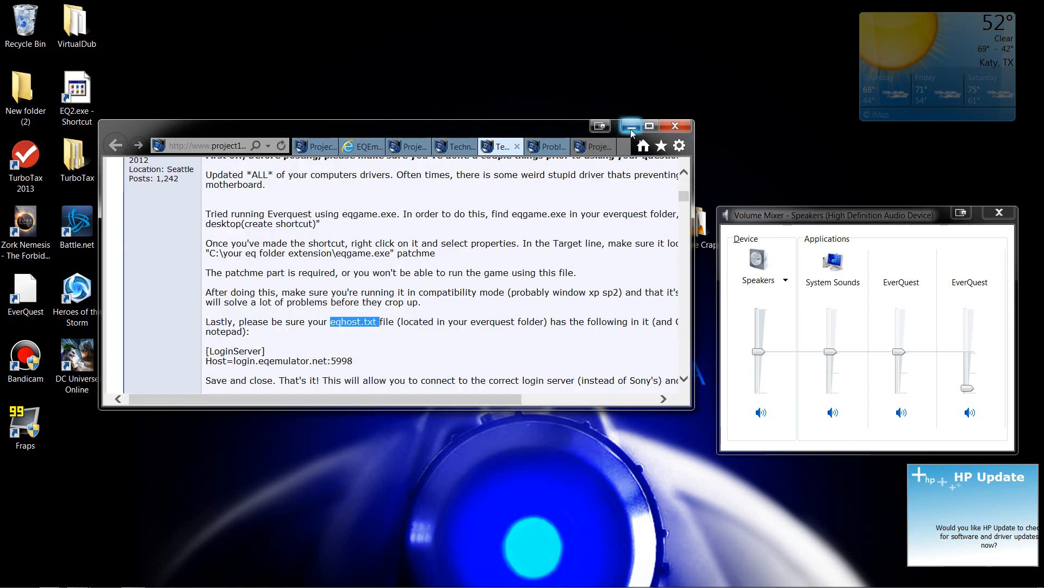
click(628, 126)
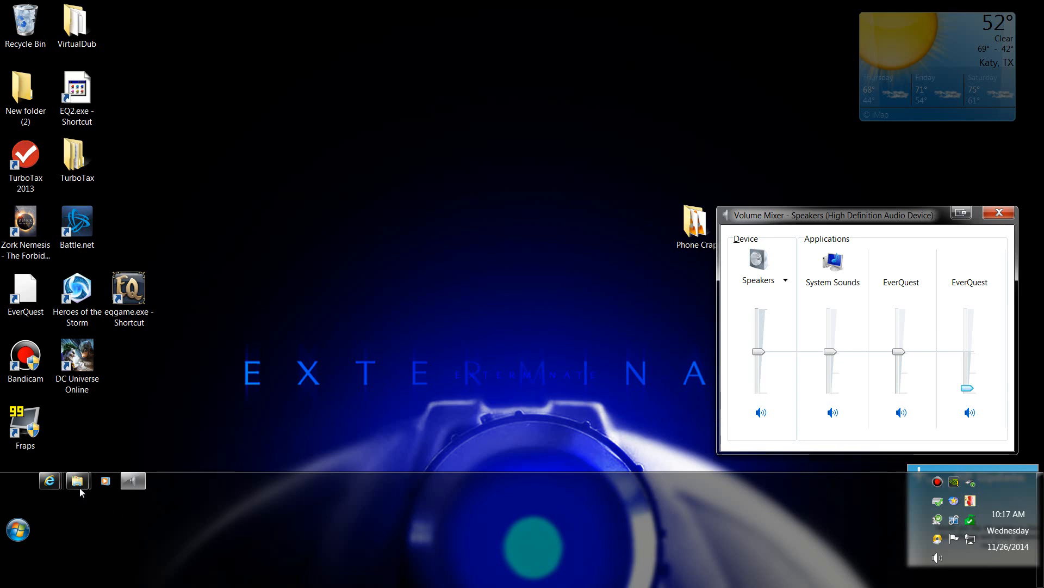
click(78, 481)
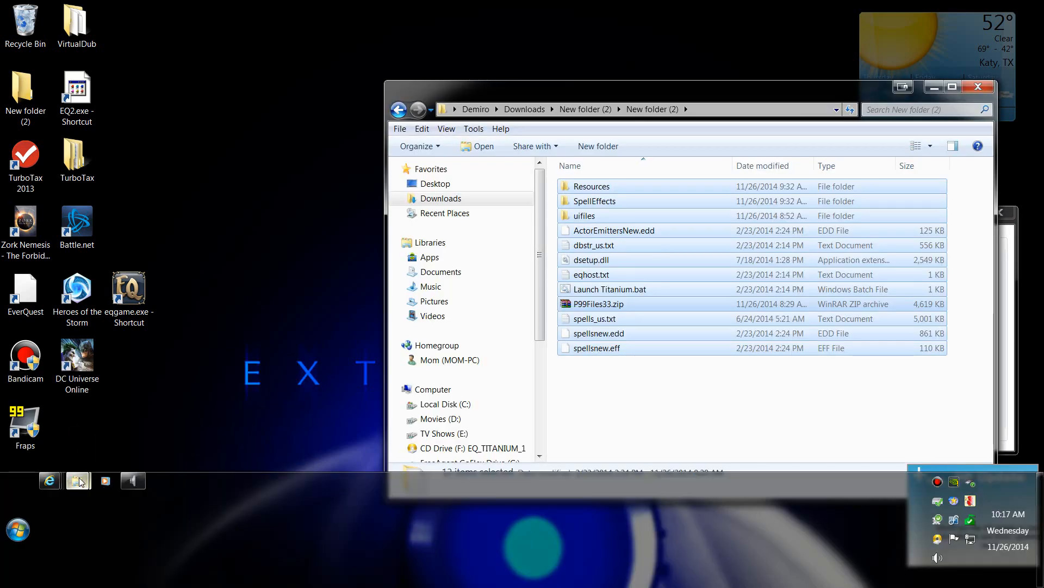
right_click(78, 481)
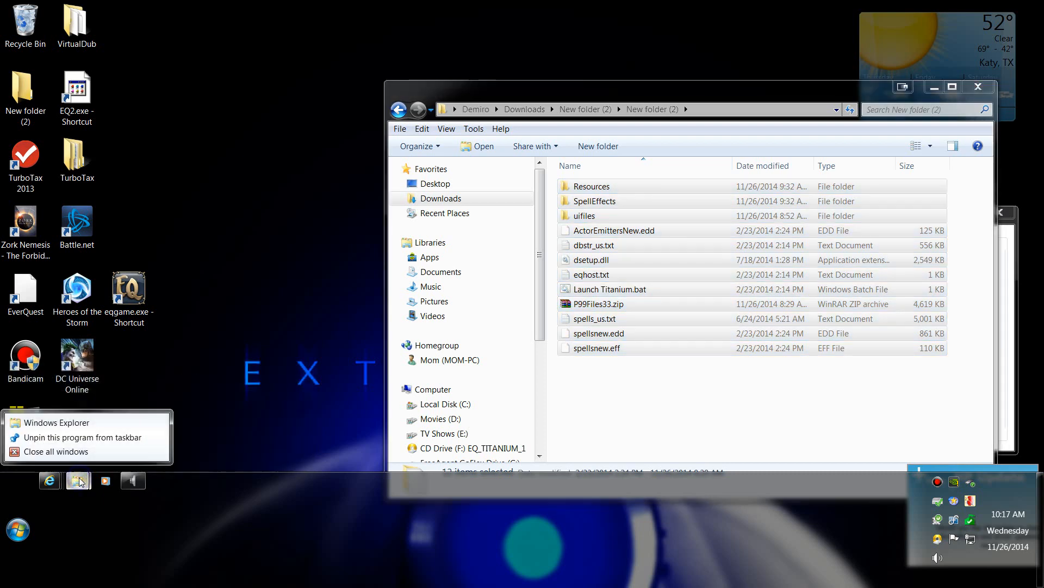
- In a second Explorer window, browse Program Files (x86) > emueverquest > uifiles
click(53, 422)
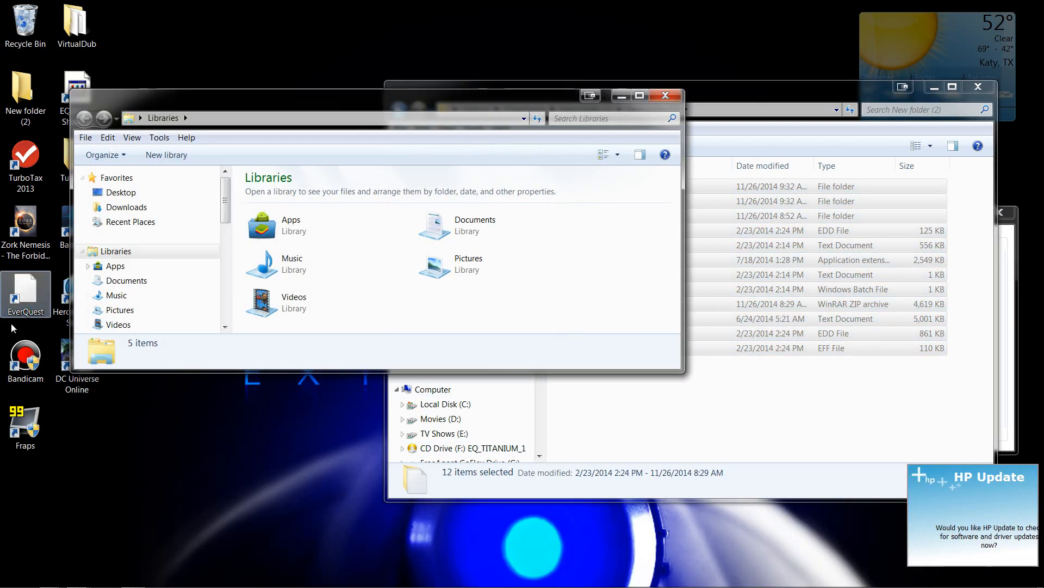
scroll(down, 3)
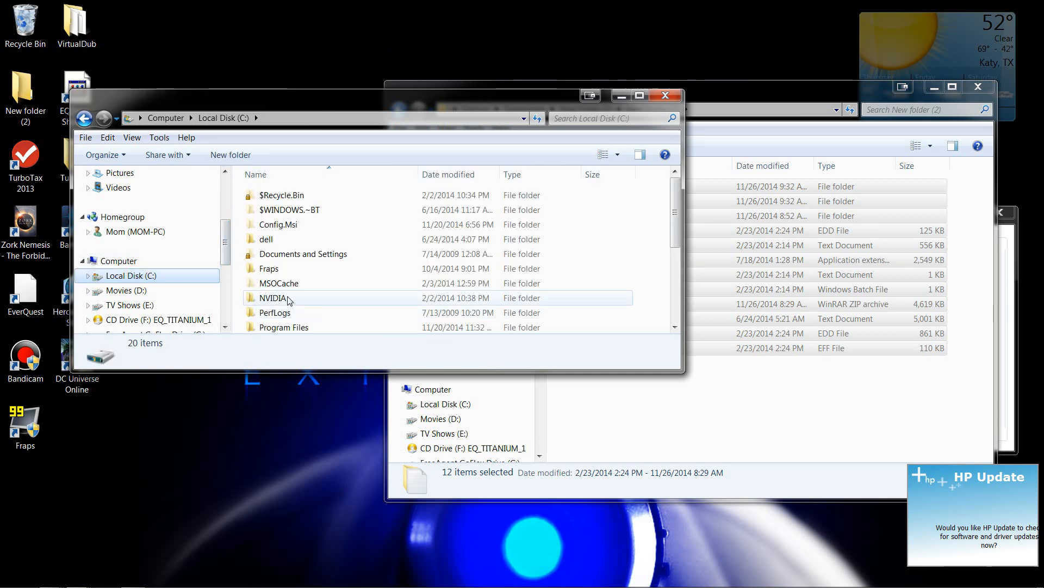
scroll(down, 3)
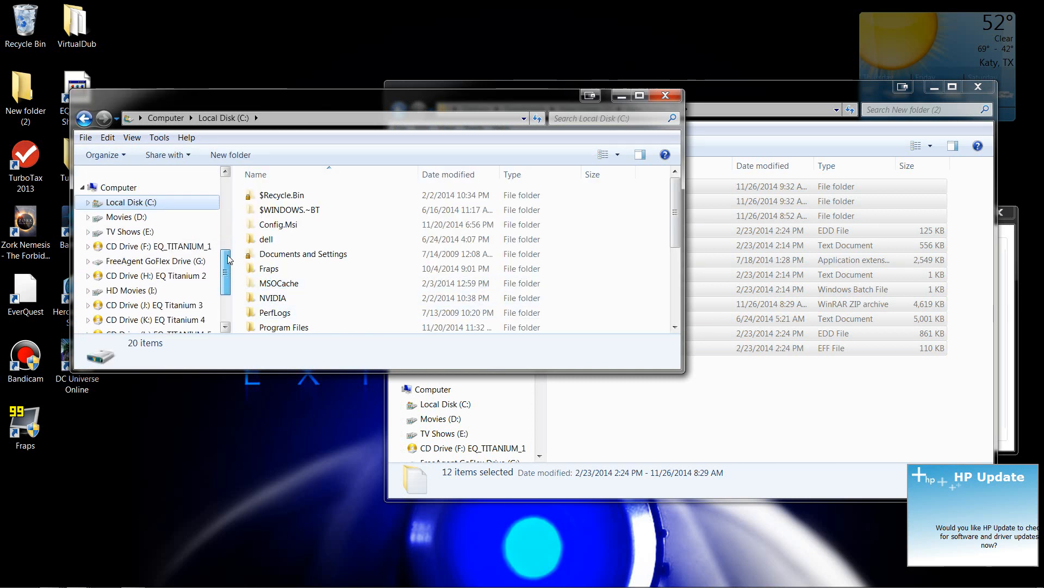
click(273, 266)
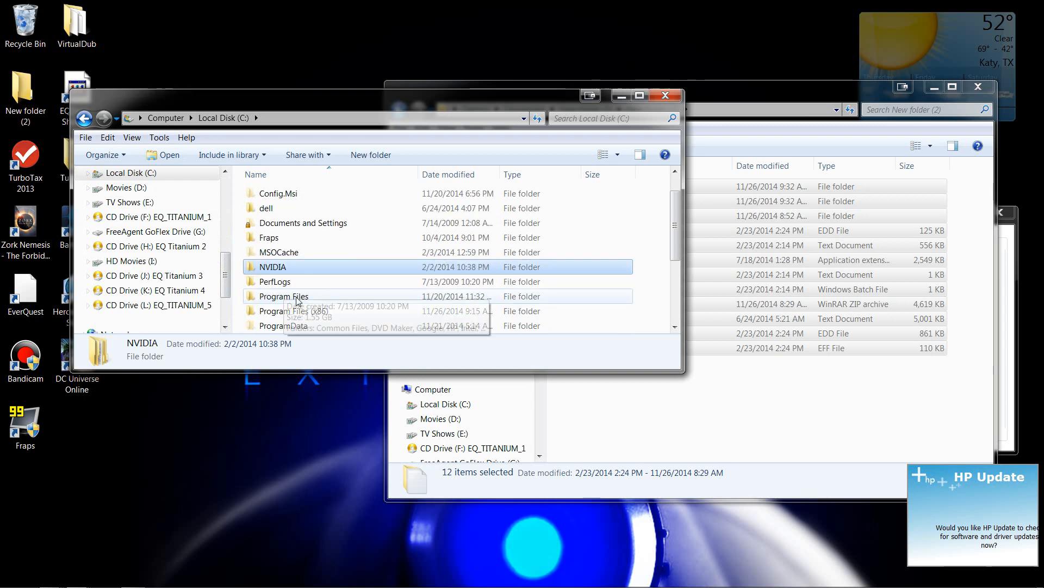
double_click(291, 311)
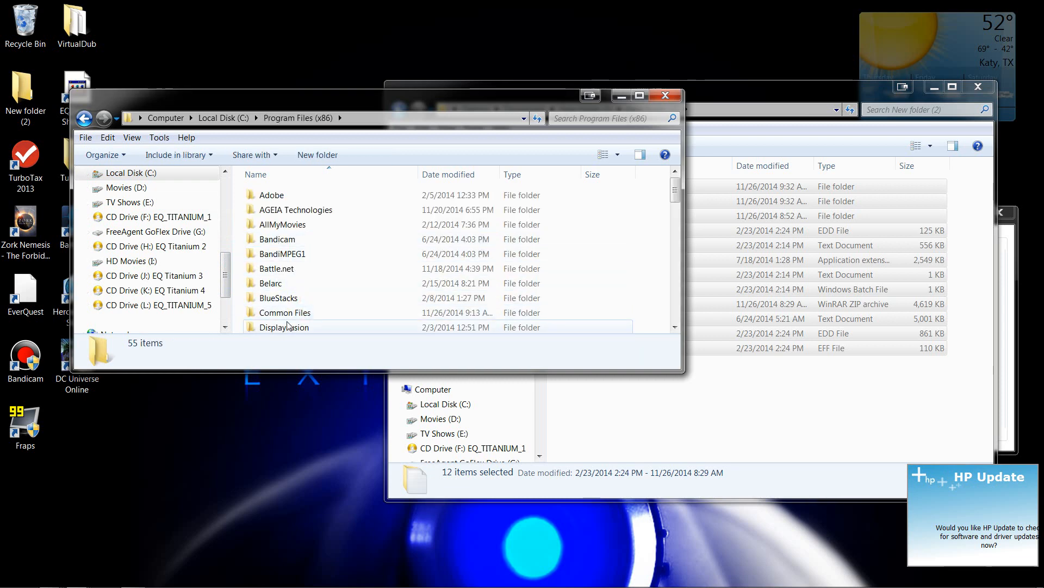
click(285, 326)
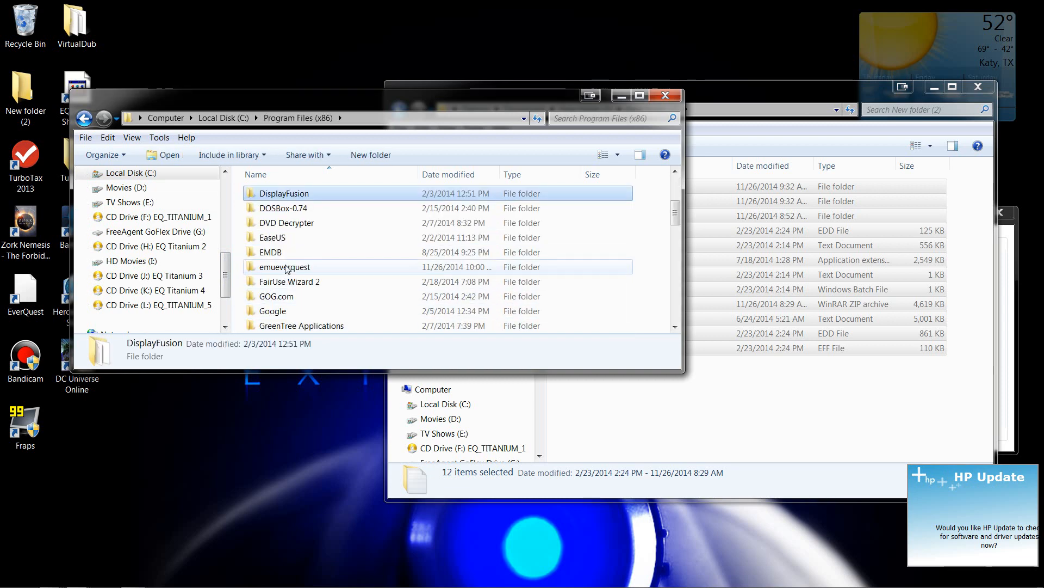
double_click(285, 266)
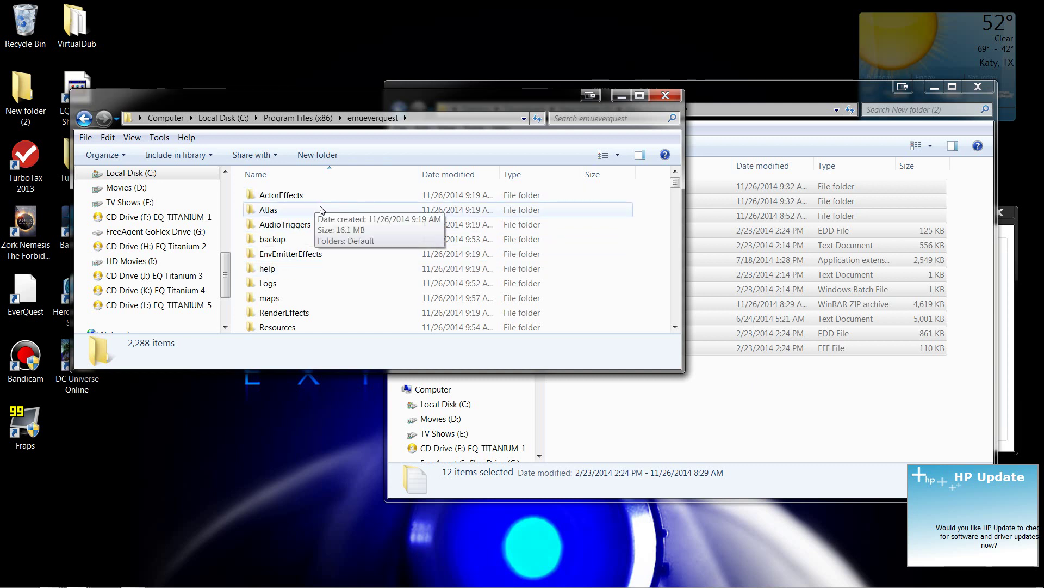
scroll(down, 3)
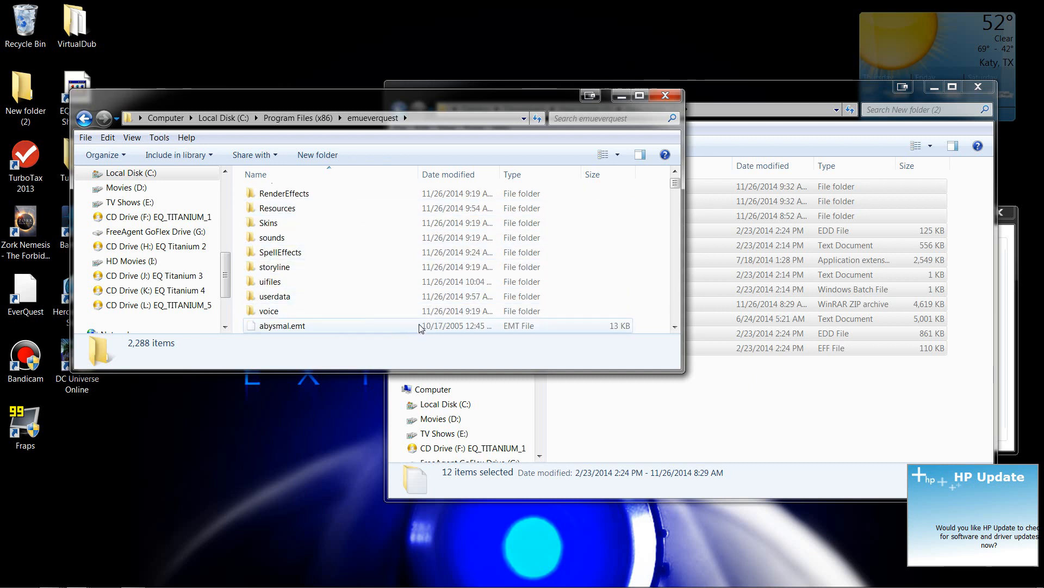
mouse_move(277, 281)
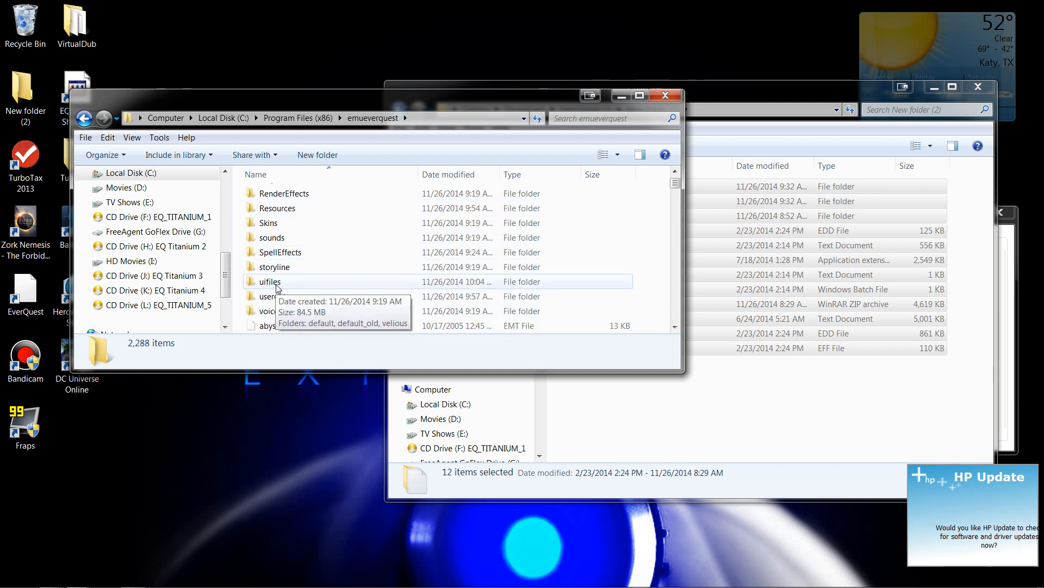
double_click(270, 282)
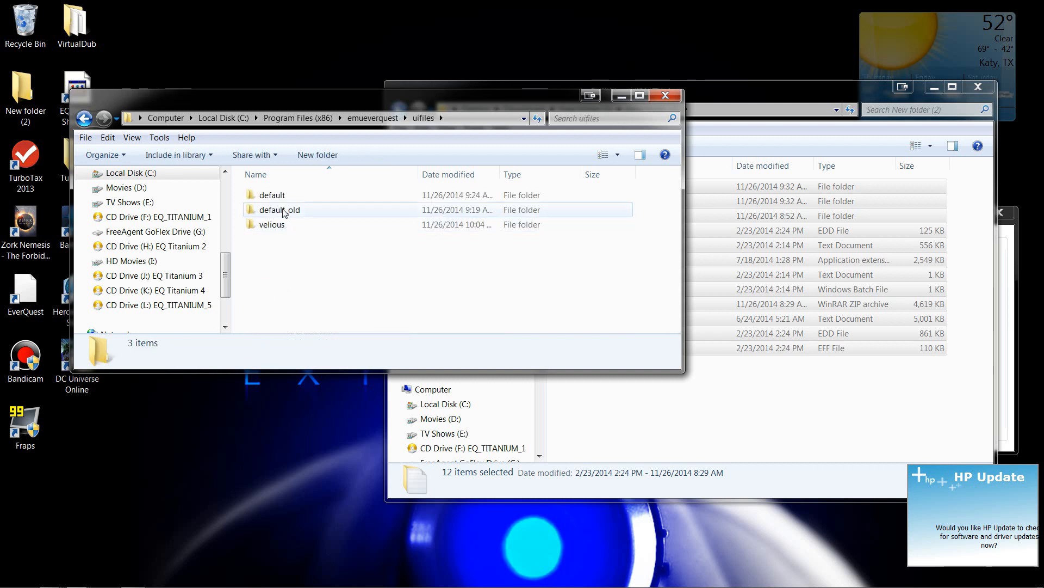
- Create and delete a stray new folder in uifiles, then activate the Downloads window
click(279, 209)
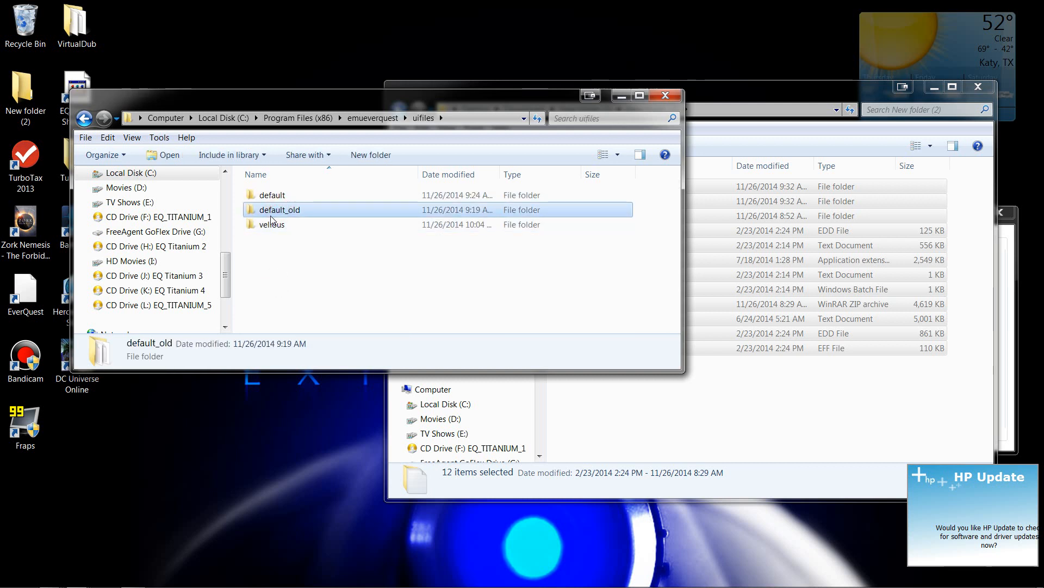
right_click(271, 265)
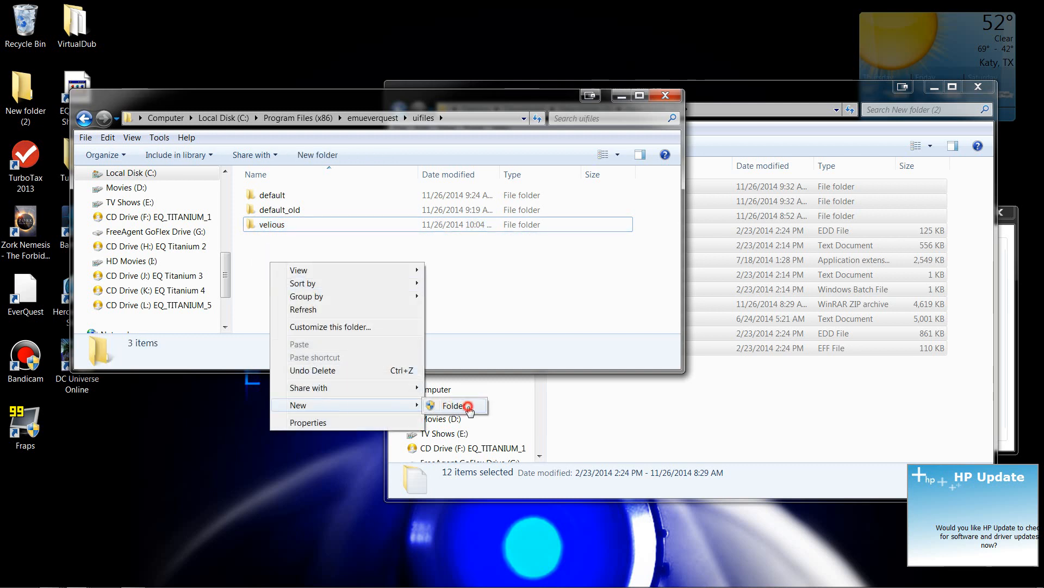
click(452, 405)
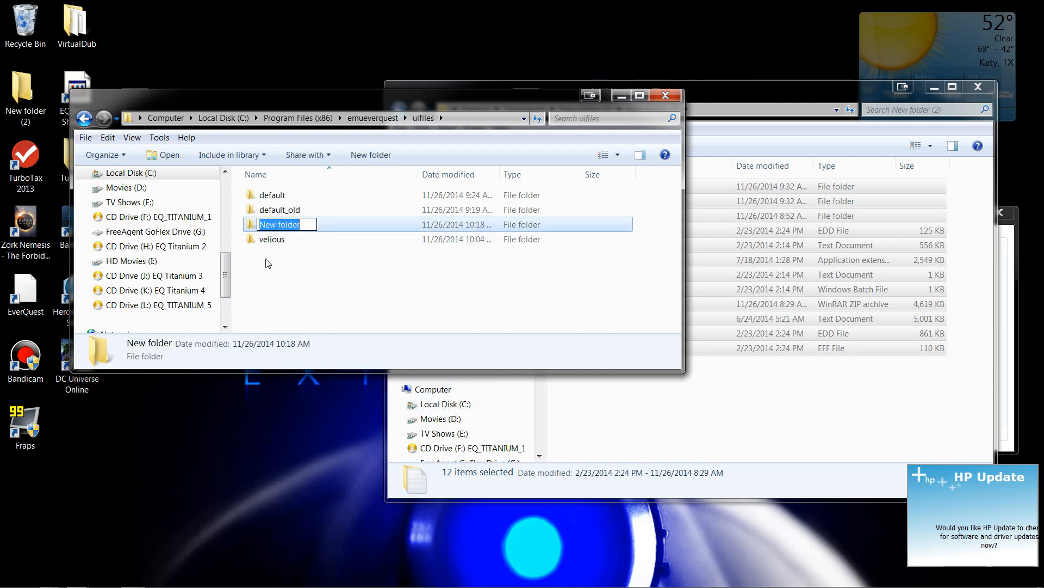
right_click(279, 224)
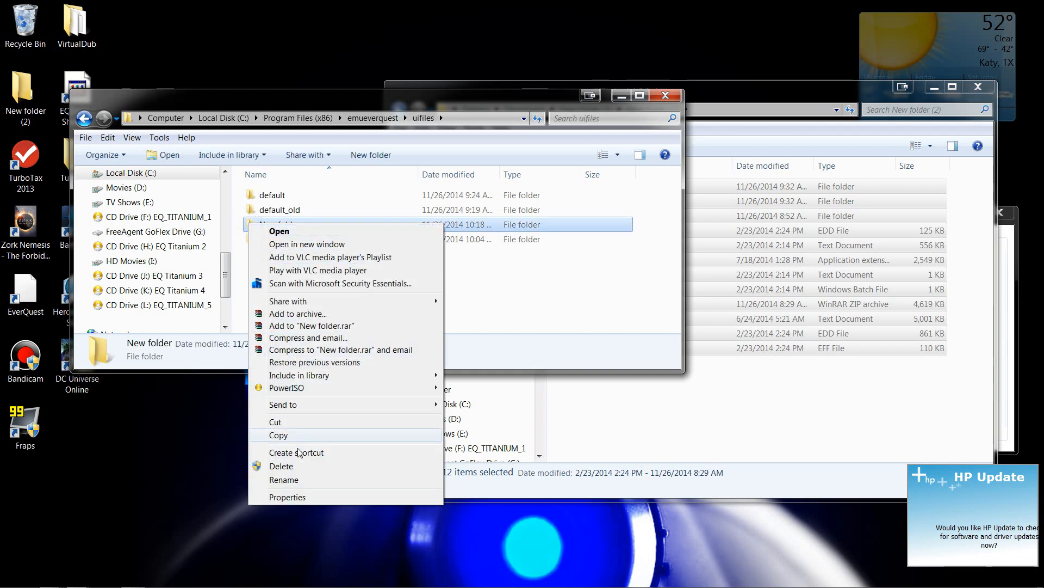
click(284, 479)
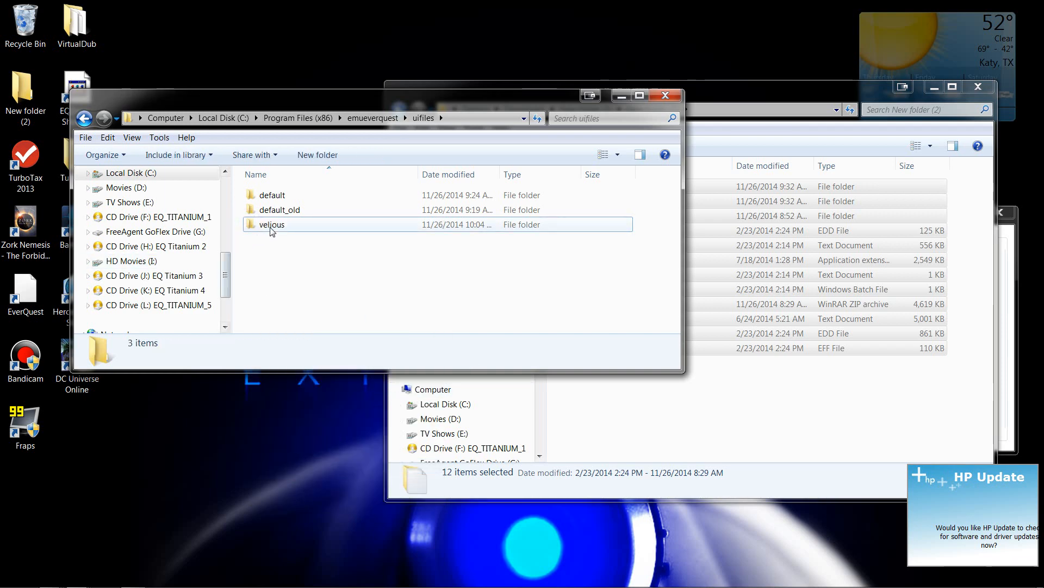
click(270, 225)
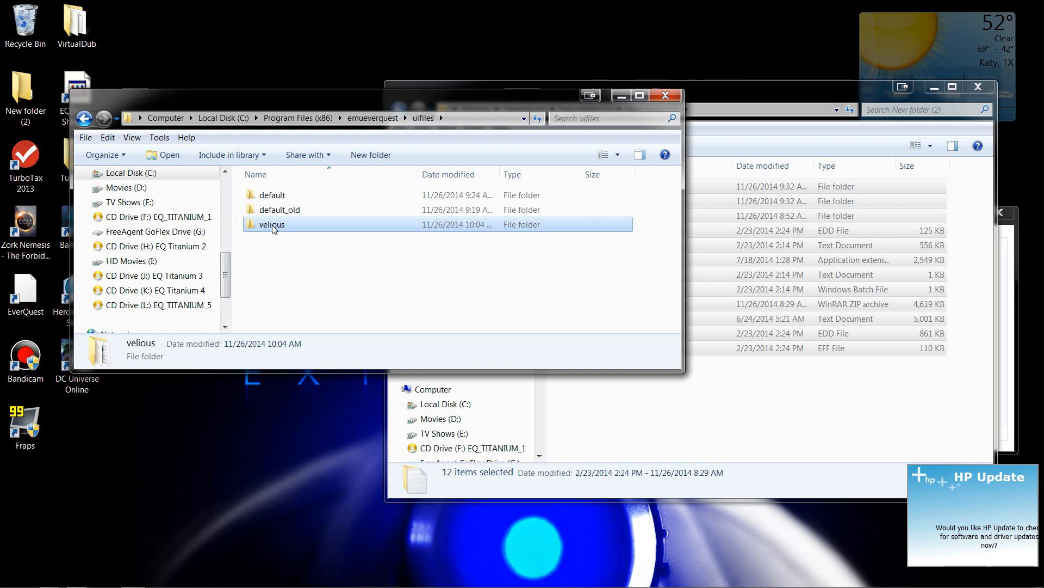
click(793, 109)
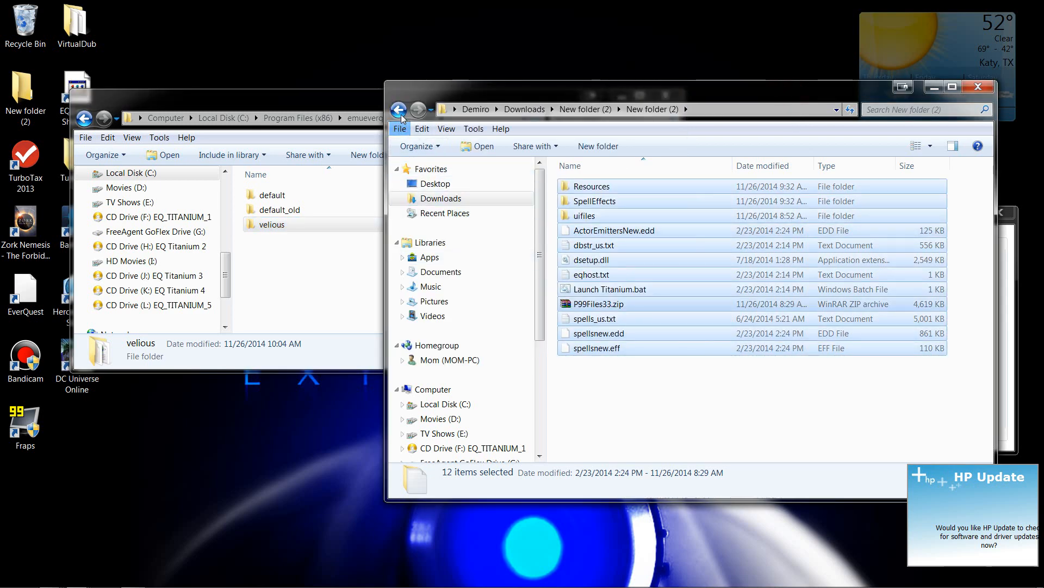
- Go back to the download folder and open New folder 3 holding the extracted Velious files
click(399, 110)
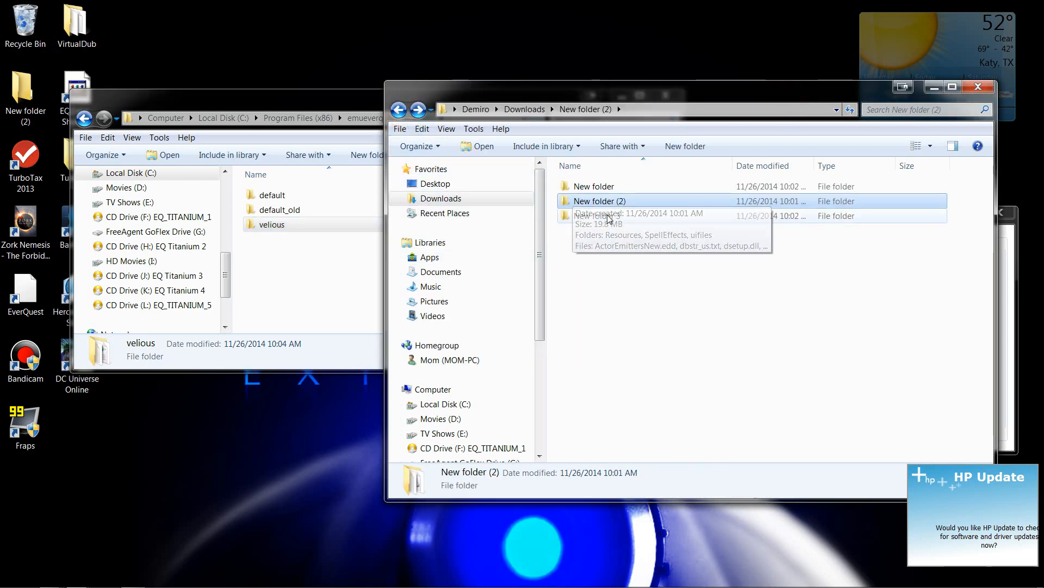
double_click(597, 215)
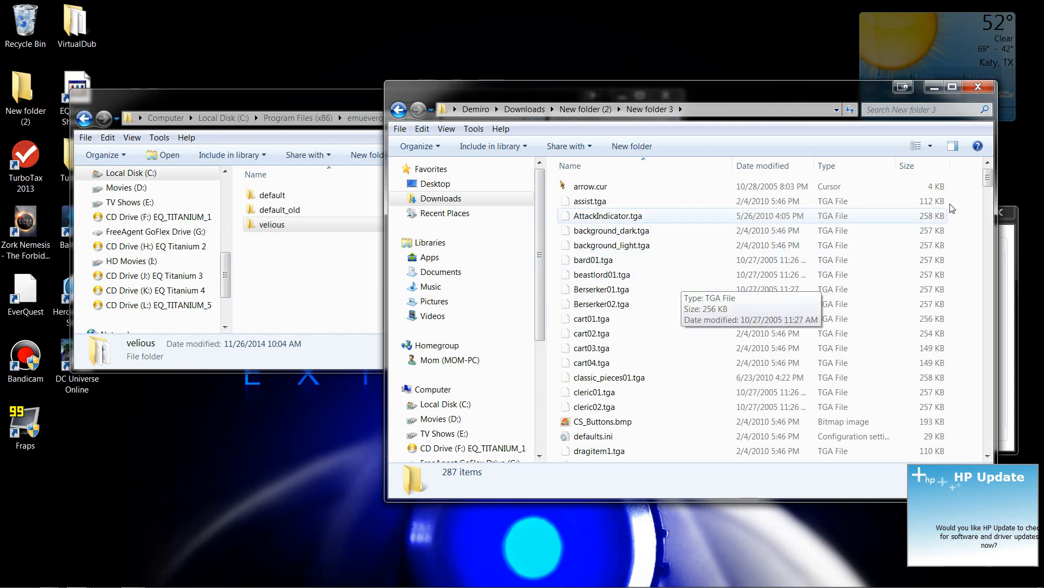
scroll(down, 3)
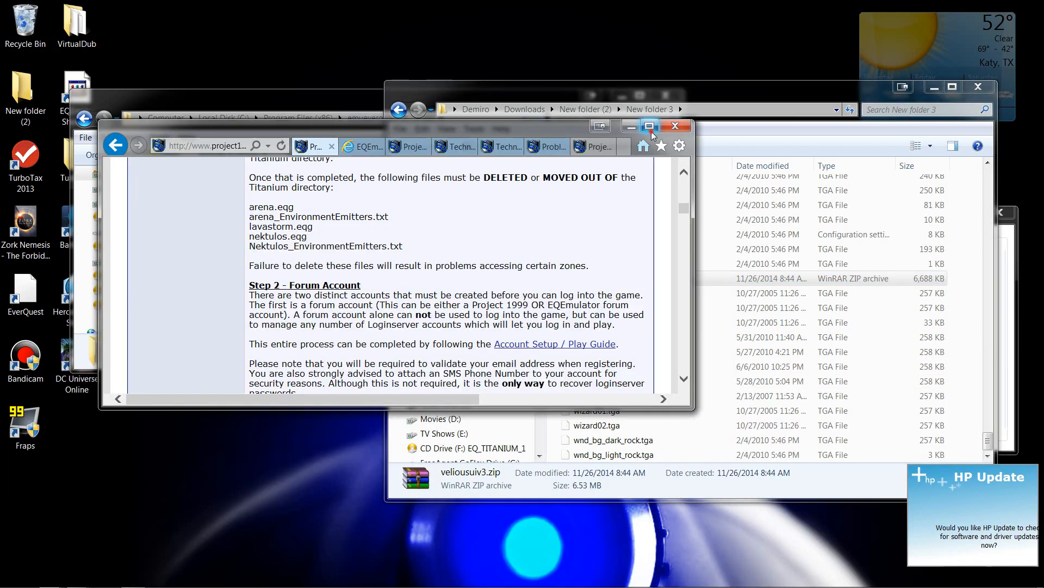
- Maximize the Project 1999 guide window to read Step 3's Velious UI Files paragraph
click(649, 127)
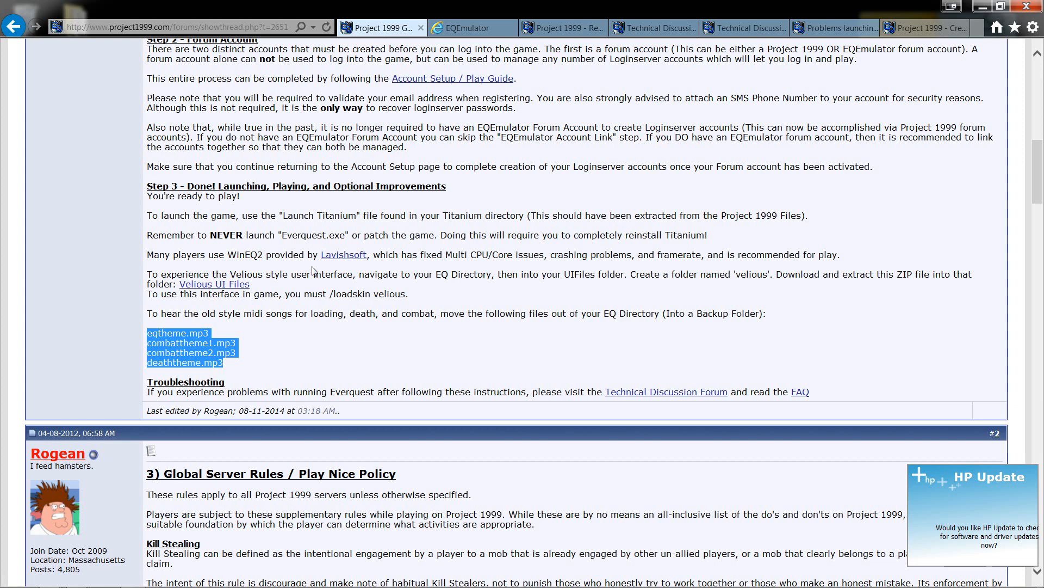
mouse_move(215, 284)
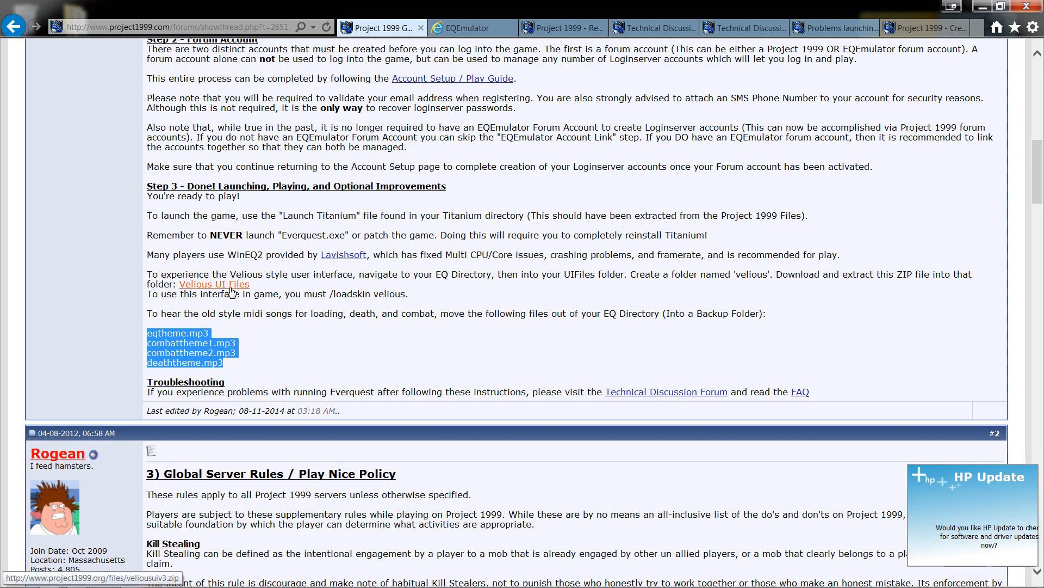
mouse_move(407, 571)
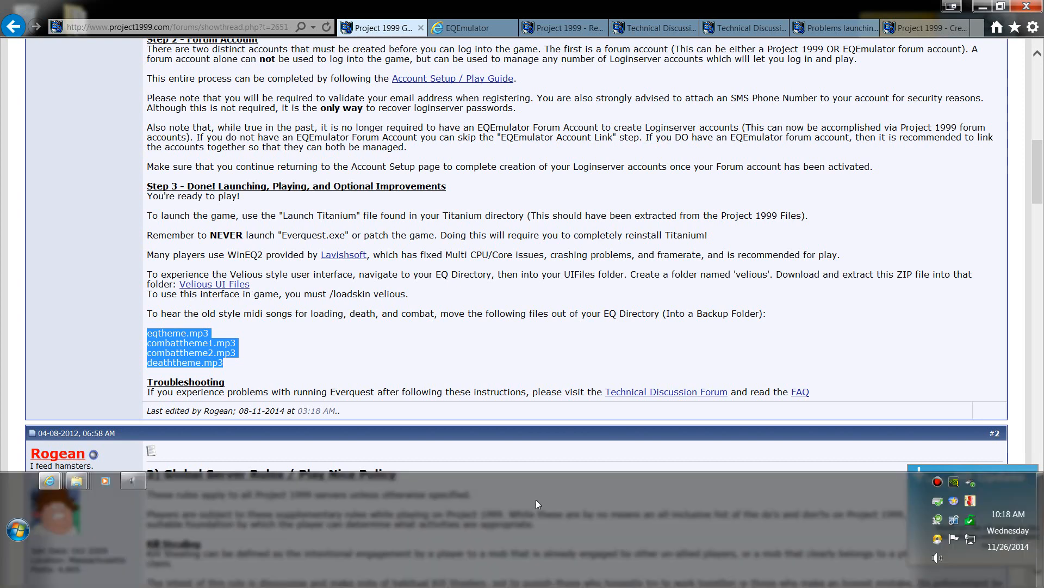
mouse_move(214, 284)
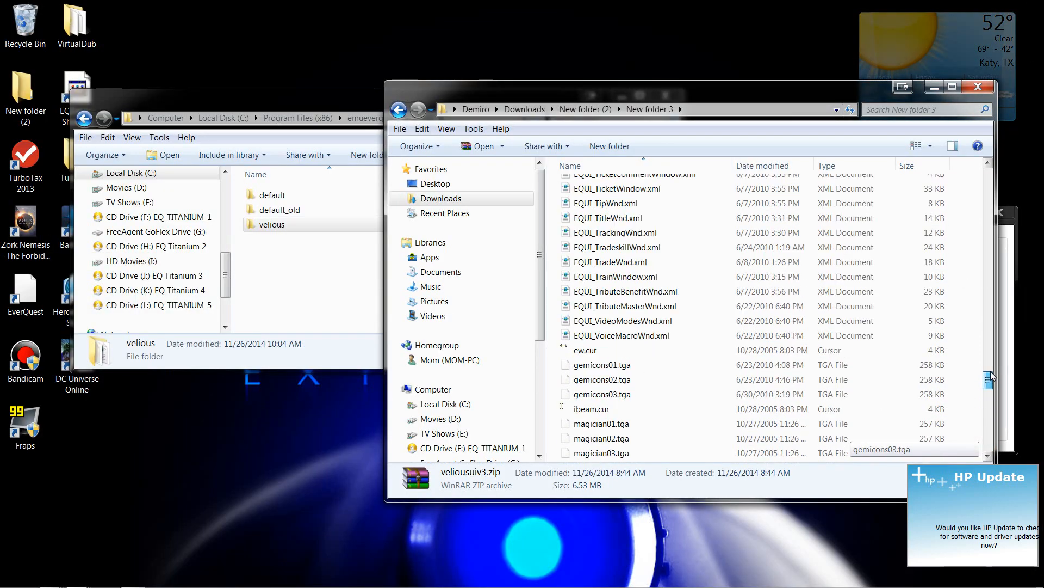
- Bring the emueverquest uifiles window forward and open its velious folder
scroll(up, 3)
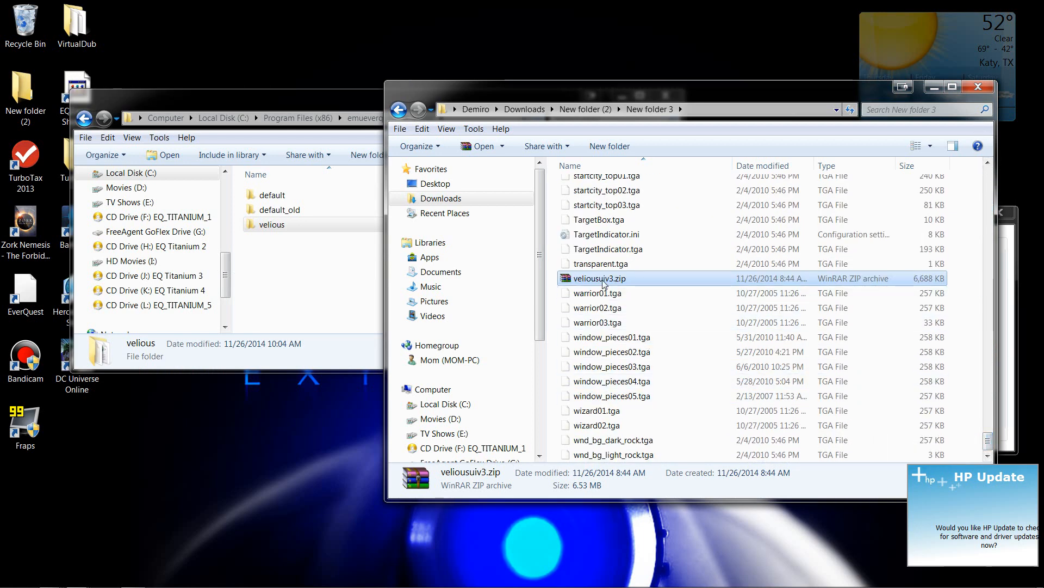
click(270, 225)
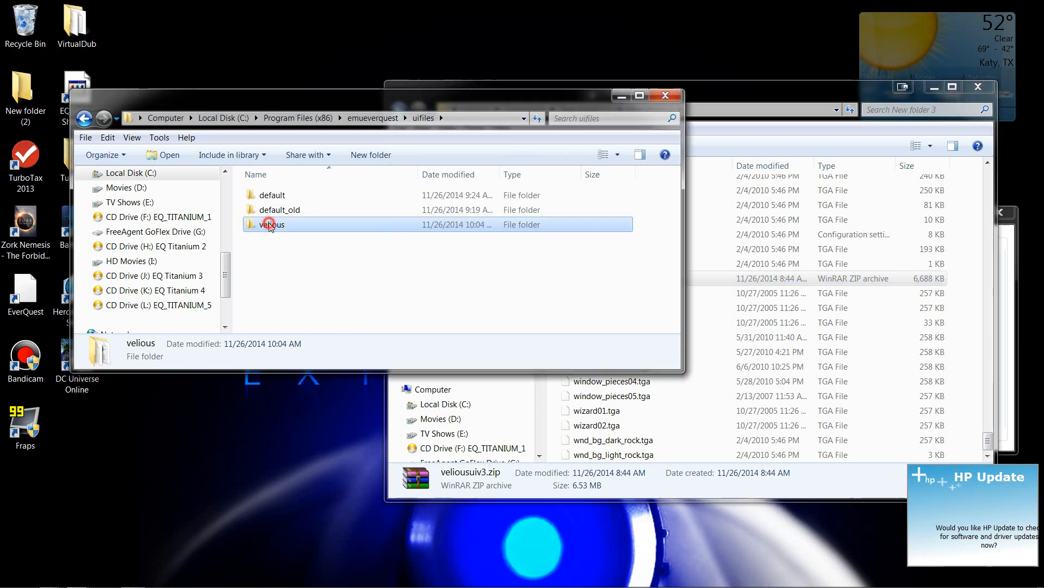
double_click(273, 225)
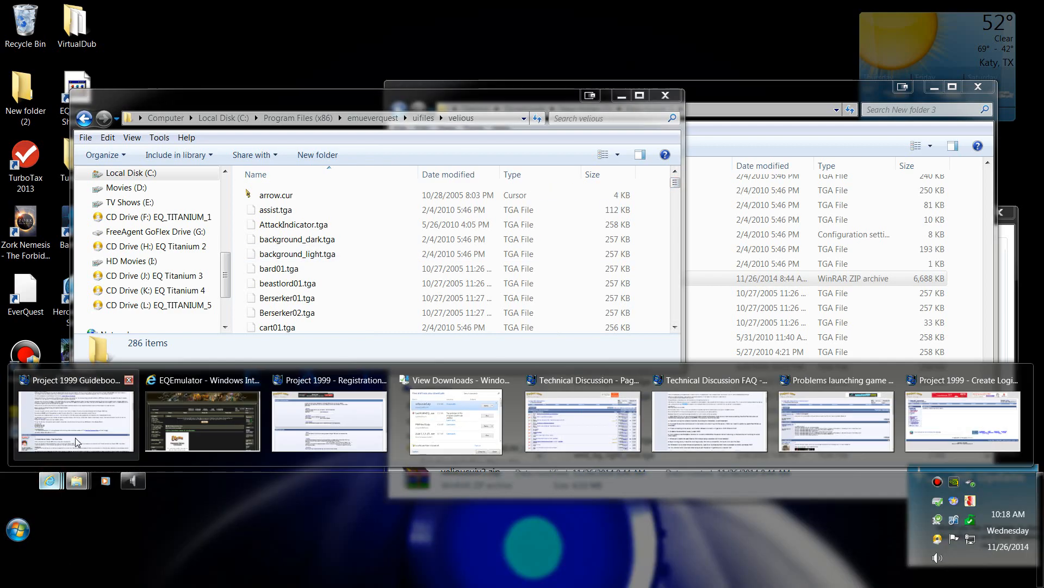
- Return to the Guidebook page, highlight '/loadskin velious', and scroll back to the welcome post
click(77, 413)
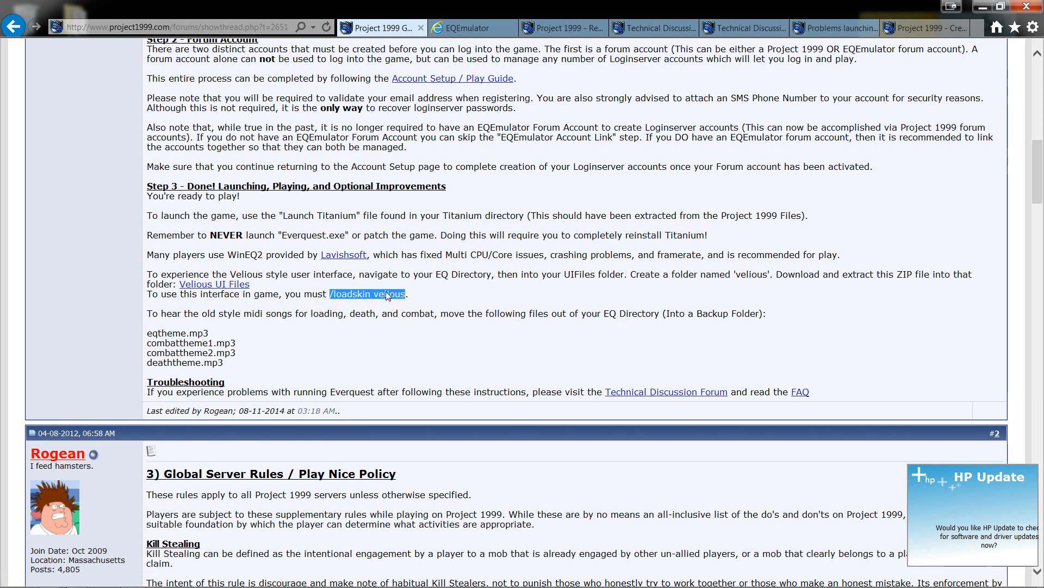
mouse_move(384, 301)
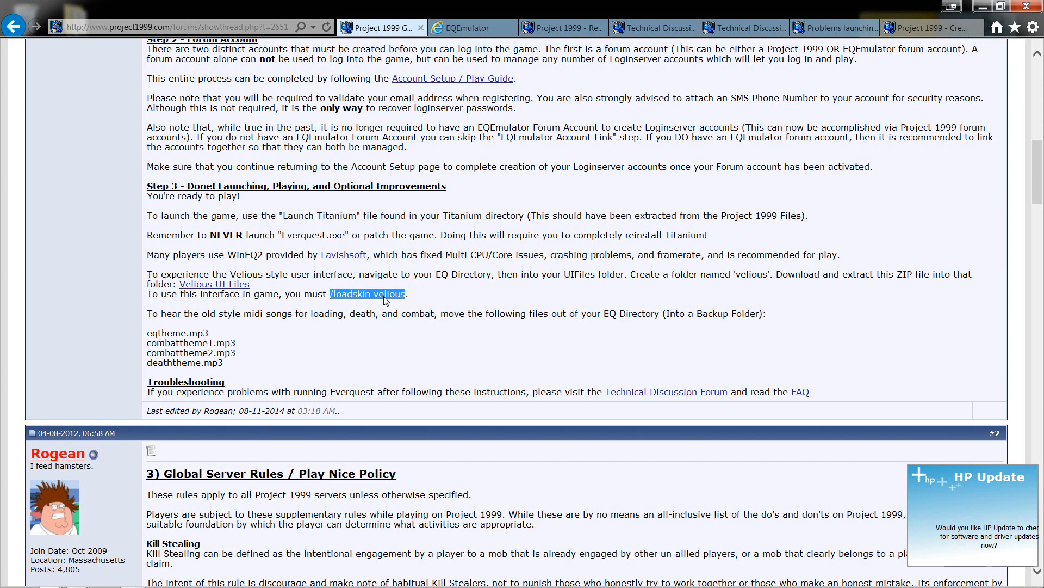
mouse_move(363, 295)
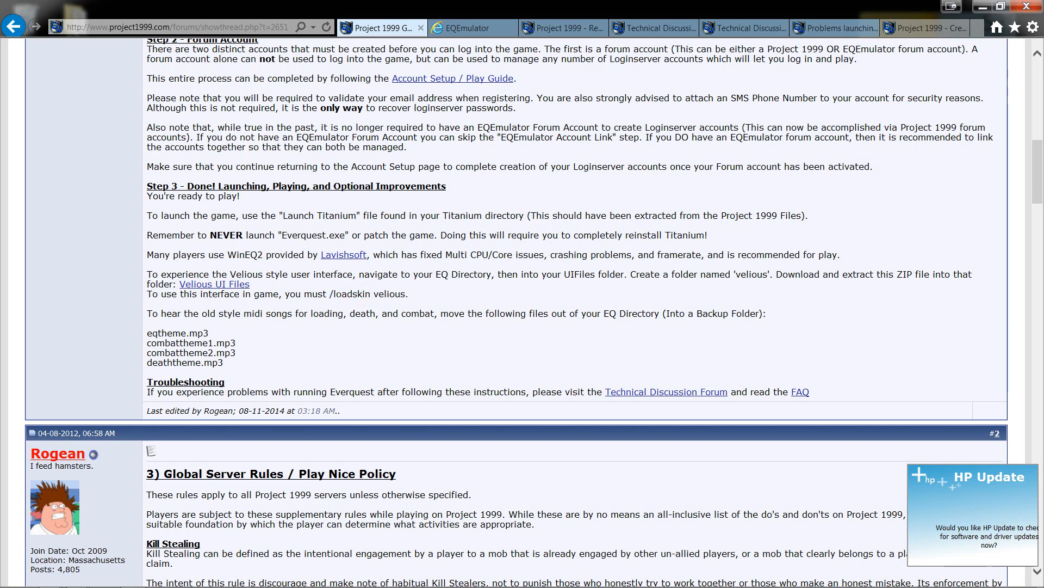
double_click(367, 294)
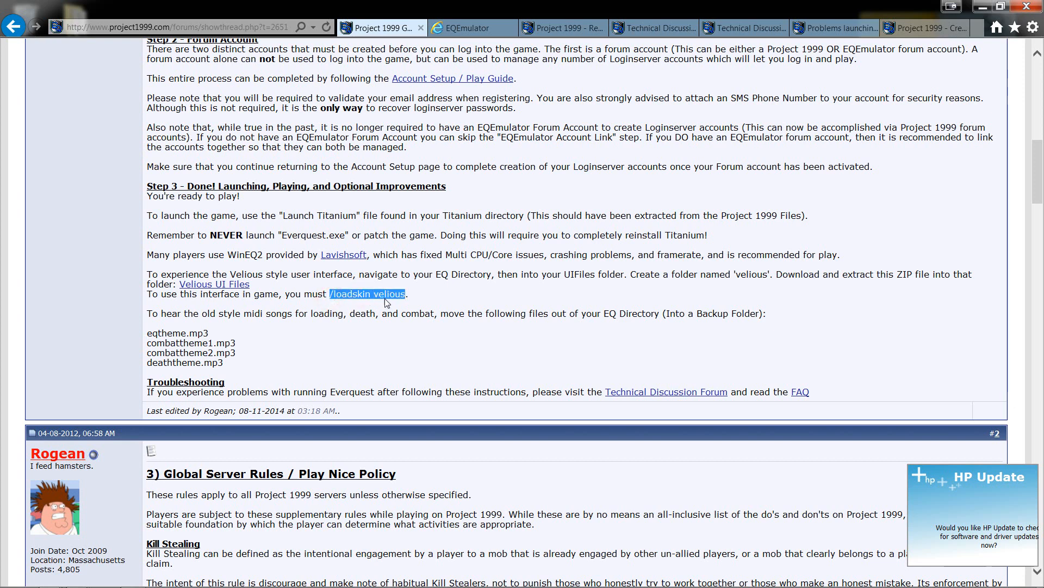
mouse_move(335, 301)
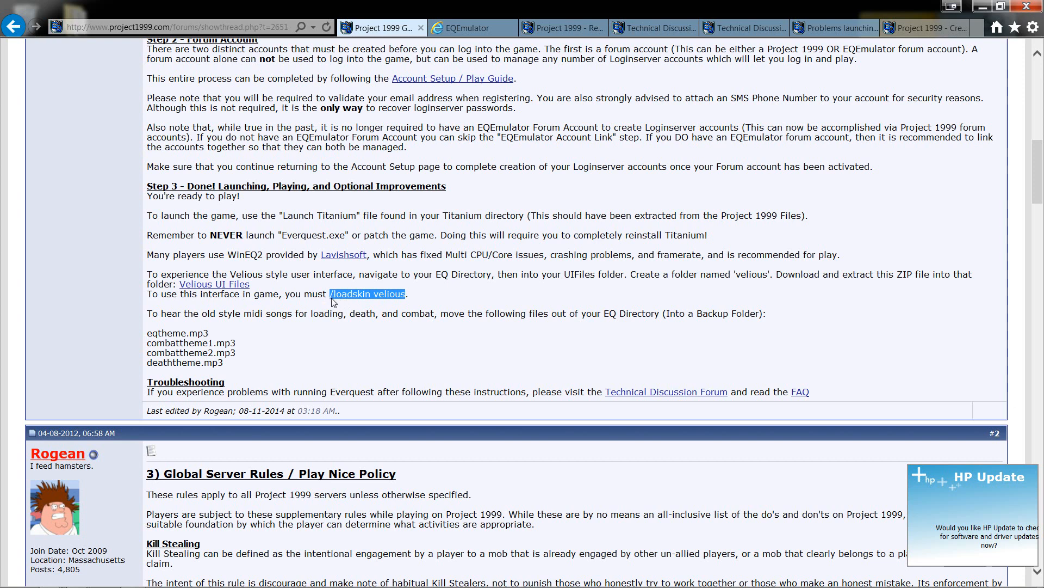
mouse_move(374, 299)
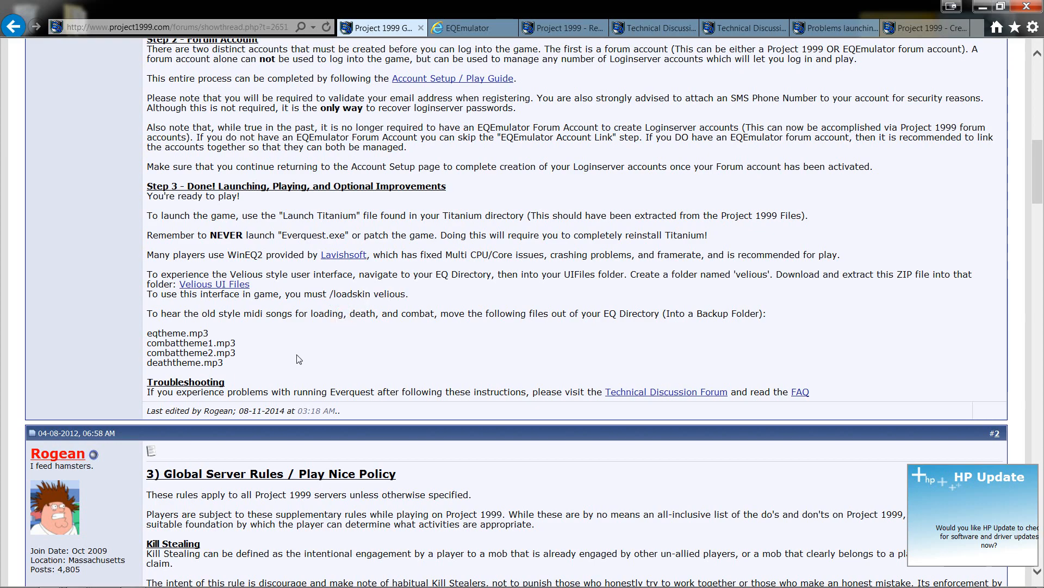
scroll(up, 3)
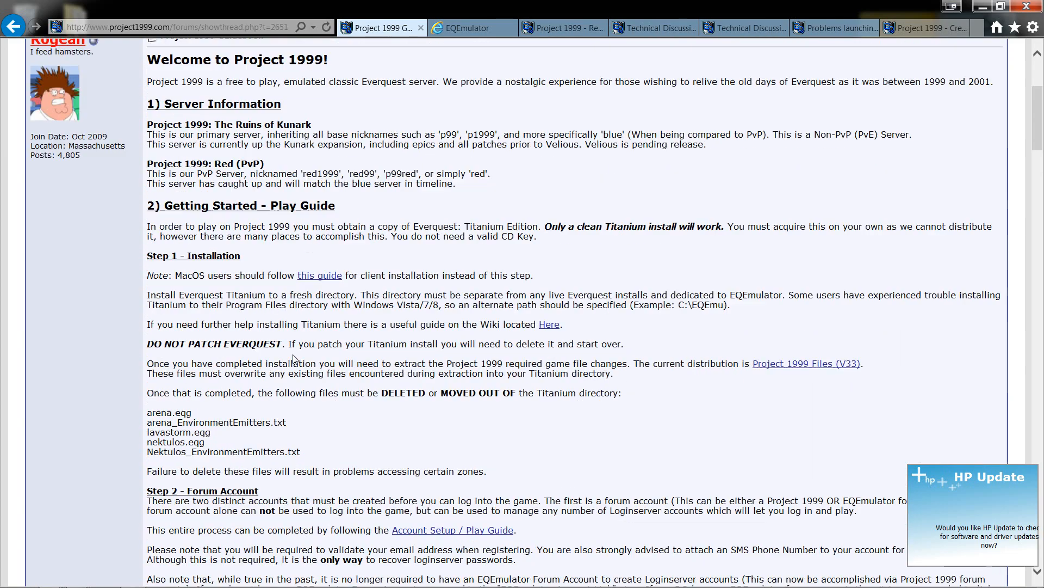
scroll(up, 3)
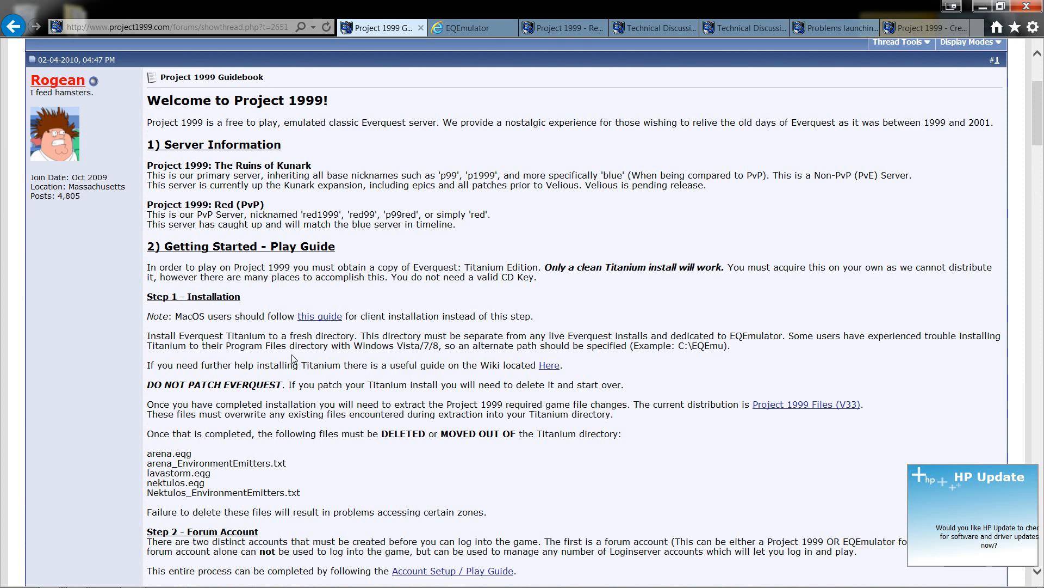